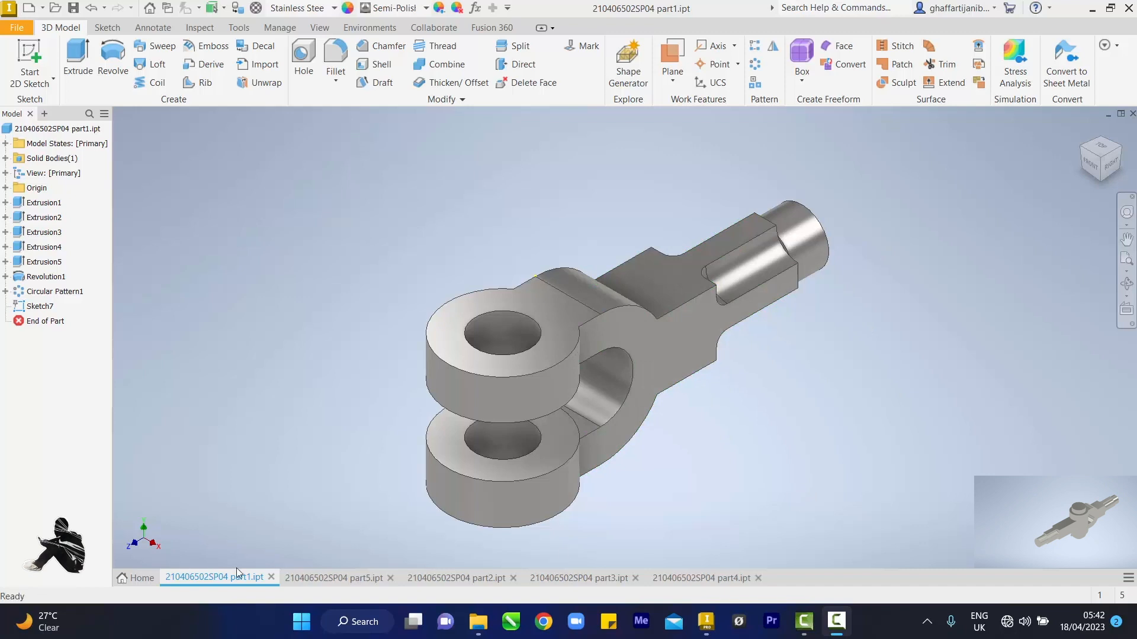
# Step: Review the rod, headed pin and collar parts, then view the yoke from the right and home
pyautogui.click(337, 577)
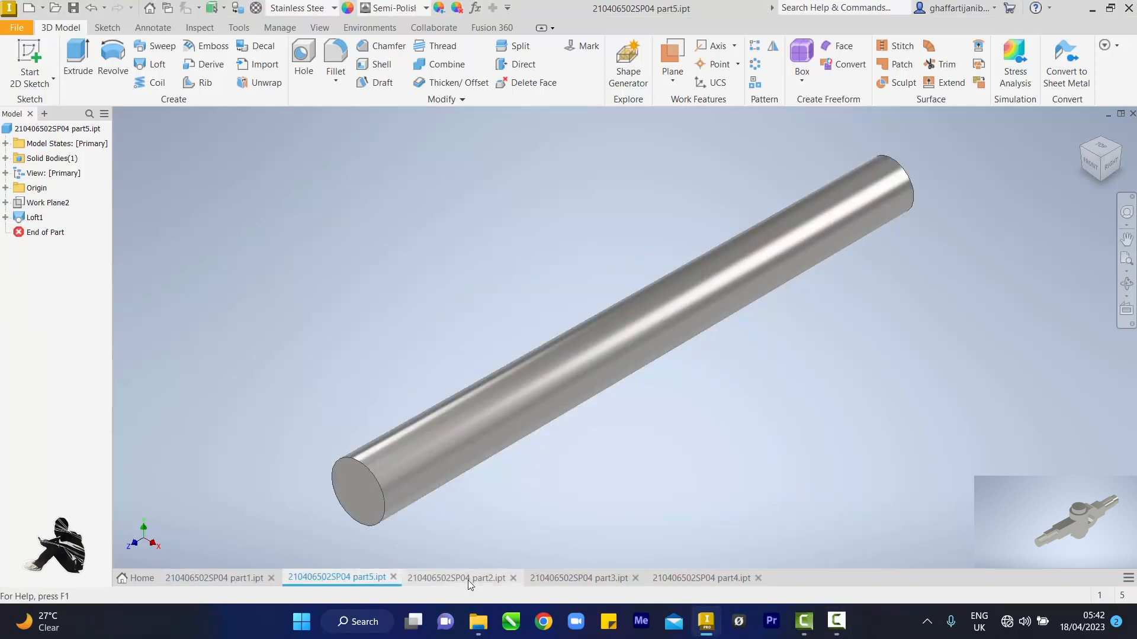
pyautogui.click(582, 578)
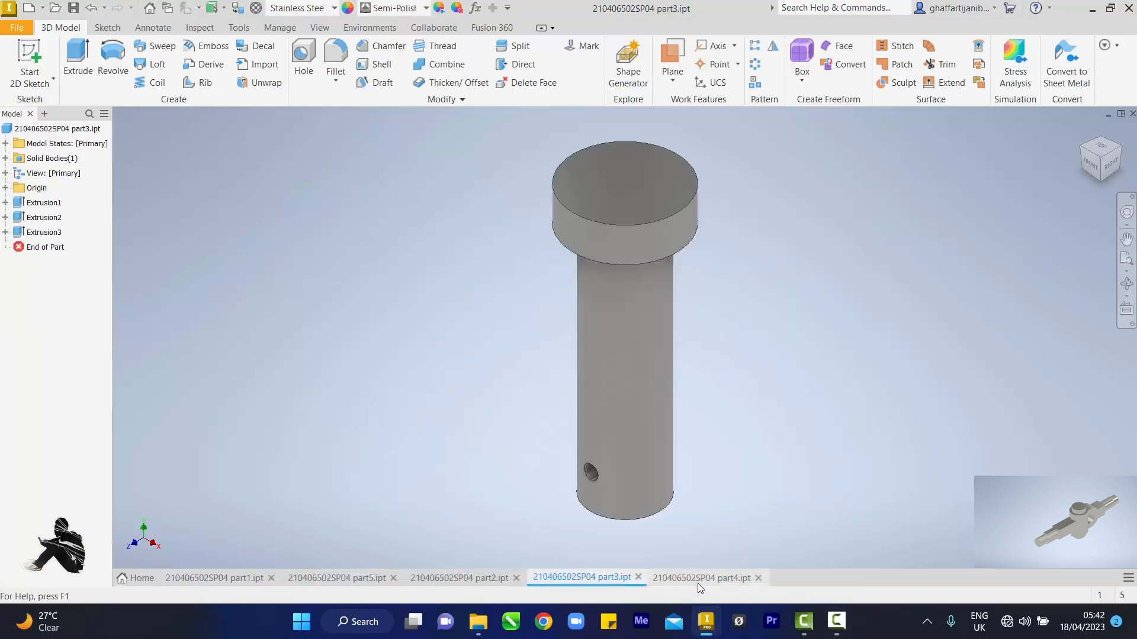
pyautogui.click(700, 577)
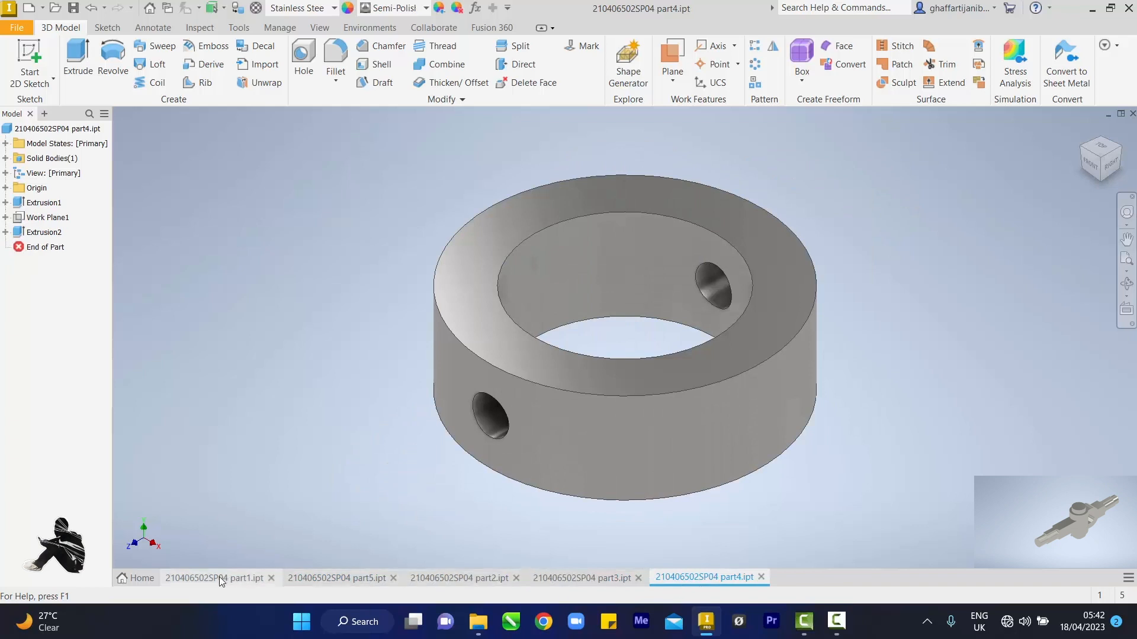
pyautogui.click(214, 578)
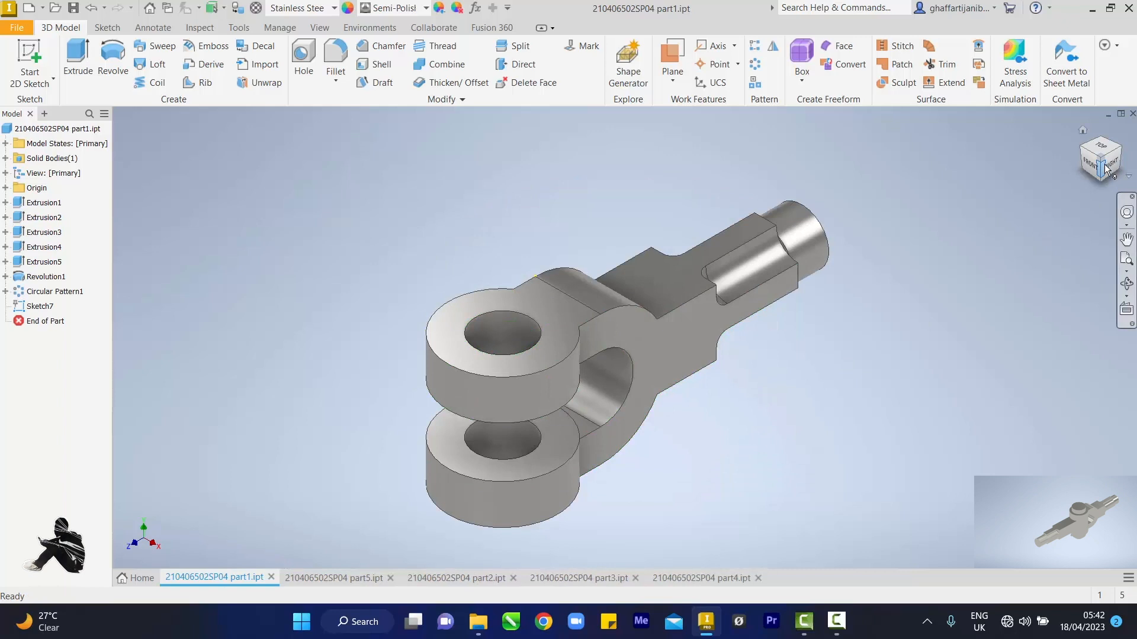
pyautogui.click(1100, 157)
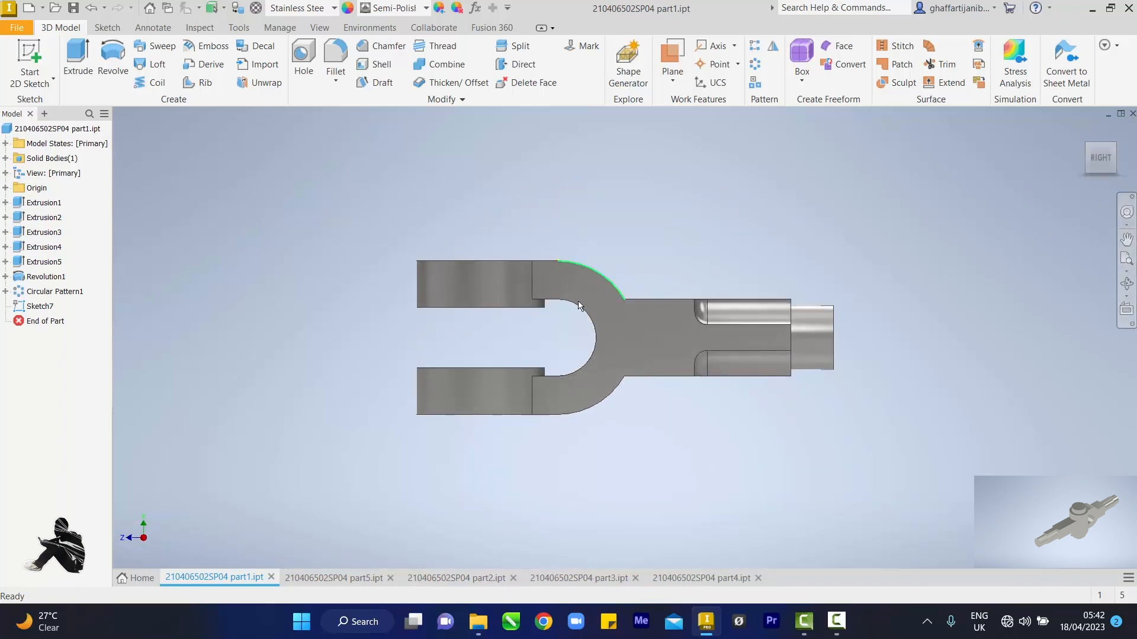
pyautogui.moveTo(538, 303)
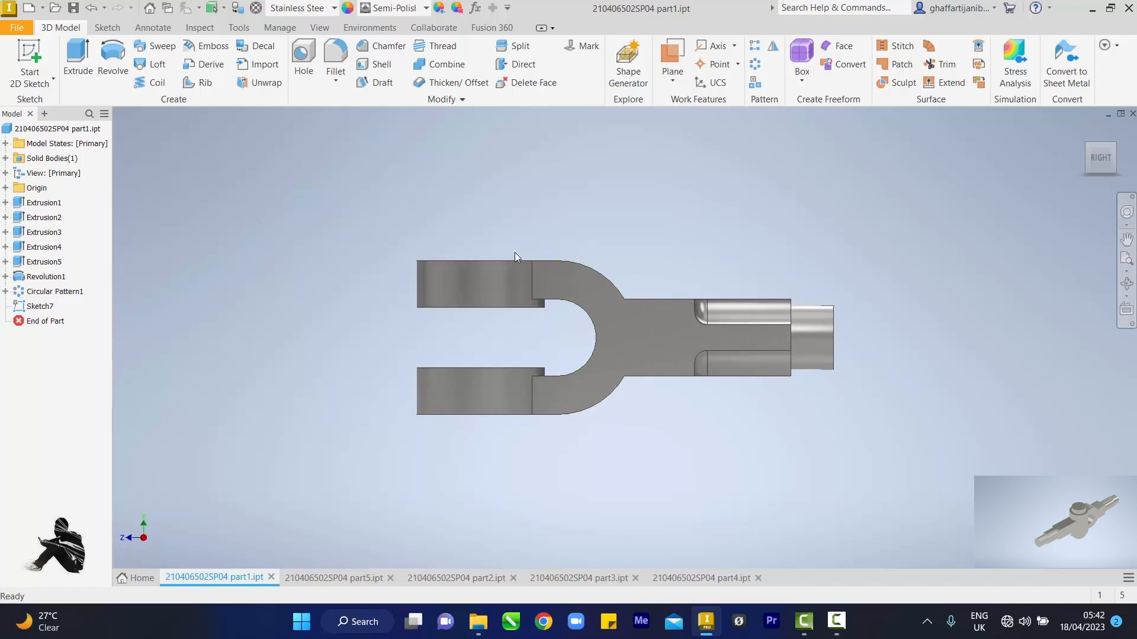
pyautogui.click(478, 283)
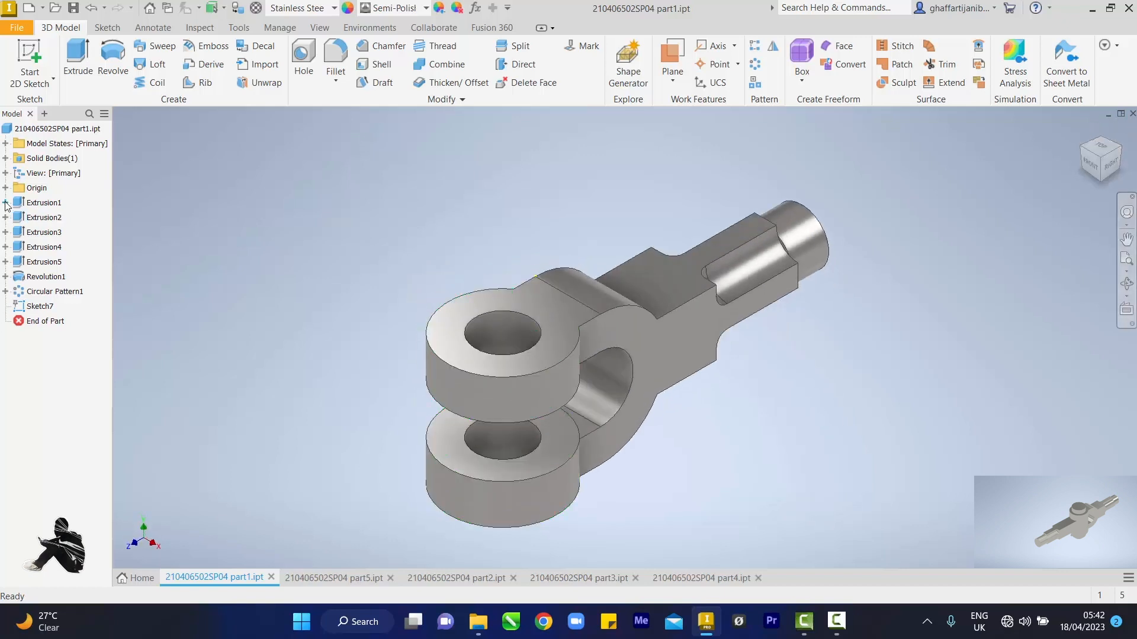
# Step: Expand the yoke's extrusion features in the model browser
pyautogui.click(43, 203)
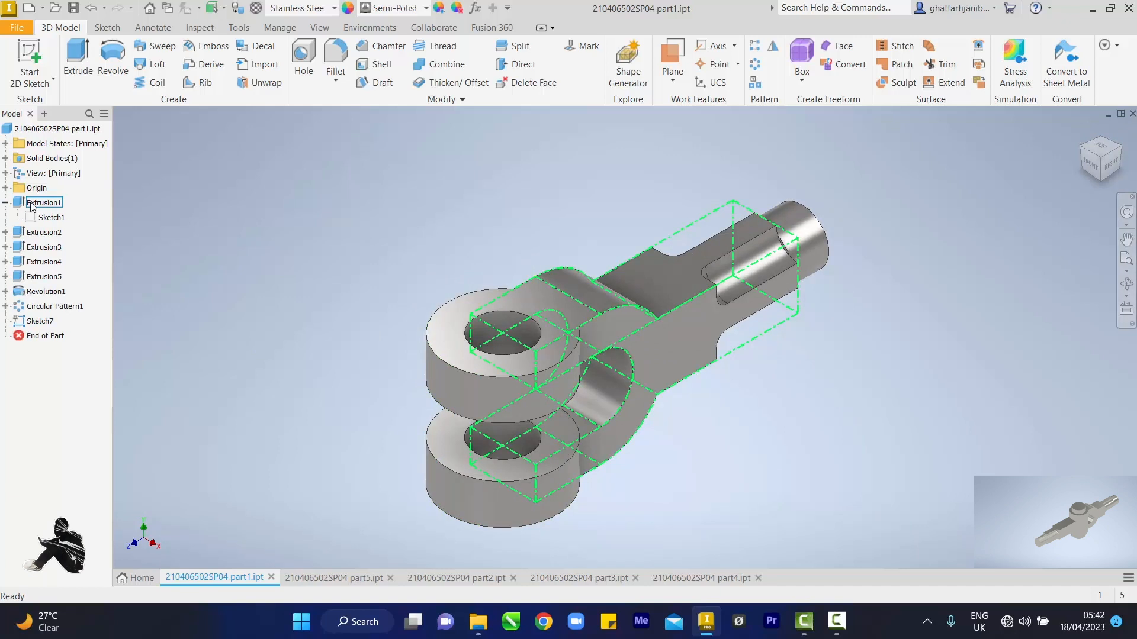
pyautogui.click(45, 233)
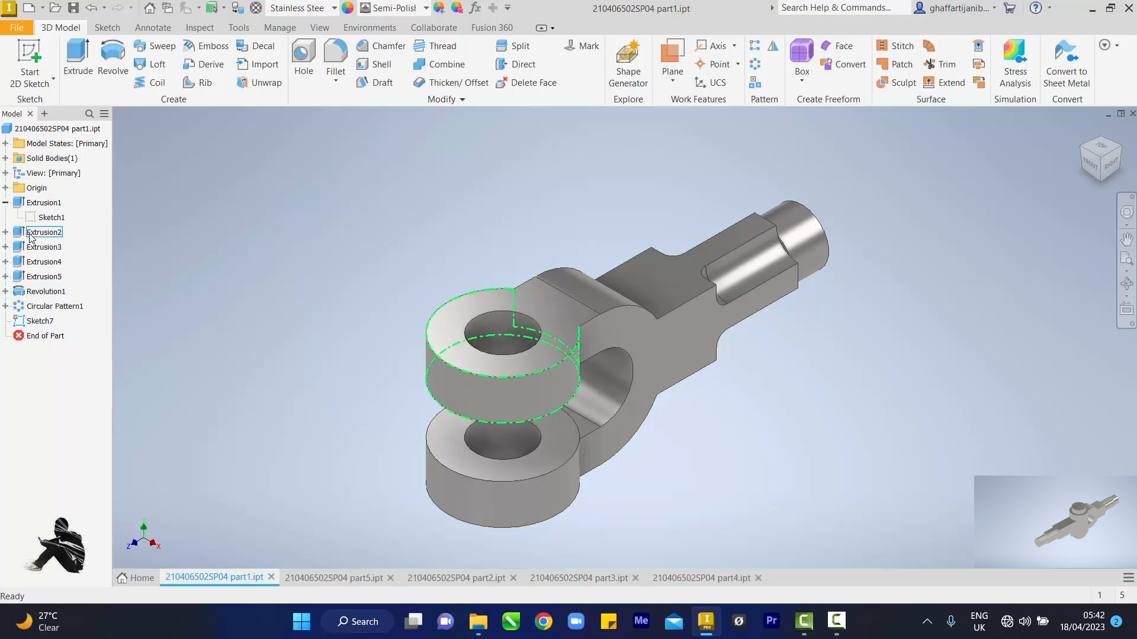
pyautogui.click(43, 261)
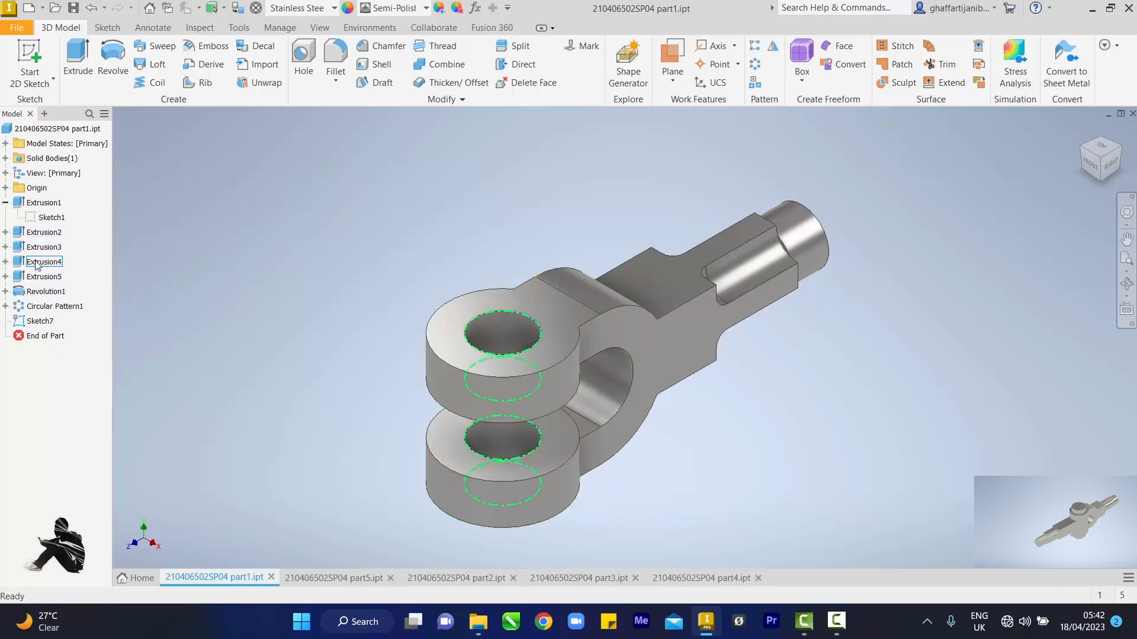
pyautogui.click(44, 247)
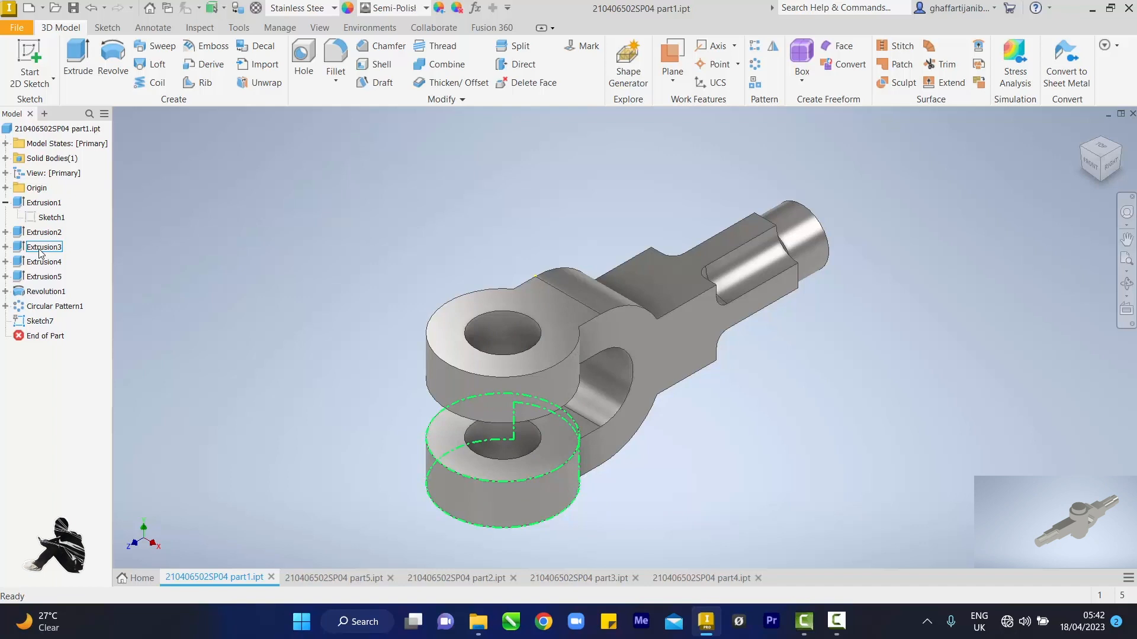
# Step: Re-extrude the upper prong asymmetrically, 4 mm one way and 18 mm the other
pyautogui.click(44, 232)
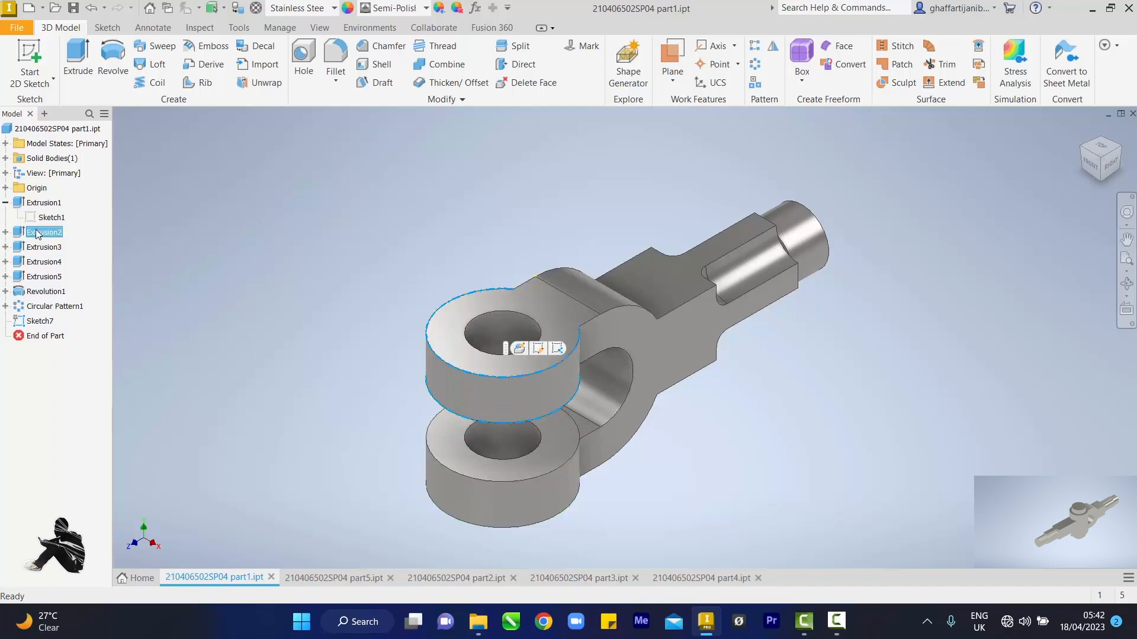
pyautogui.click(45, 232)
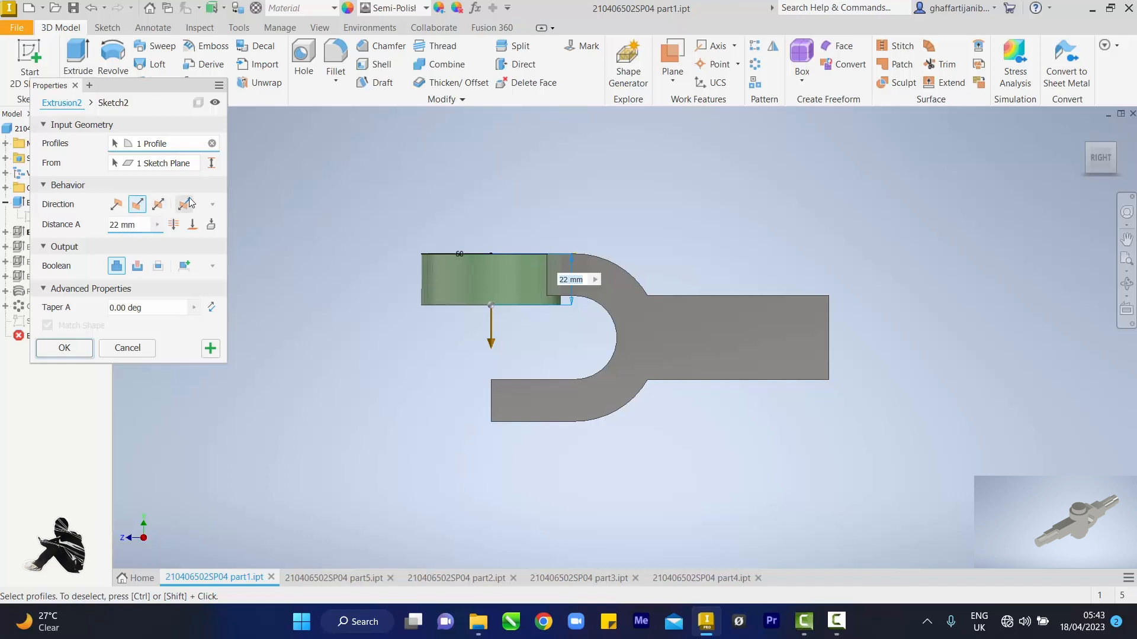
pyautogui.click(184, 204)
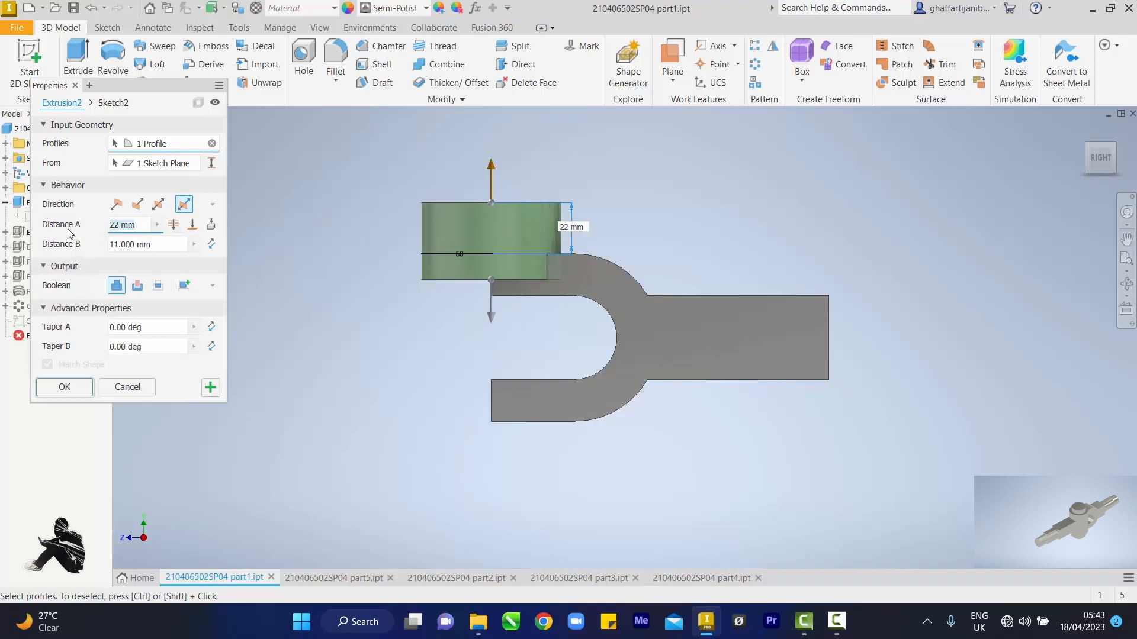
pyautogui.write('4')
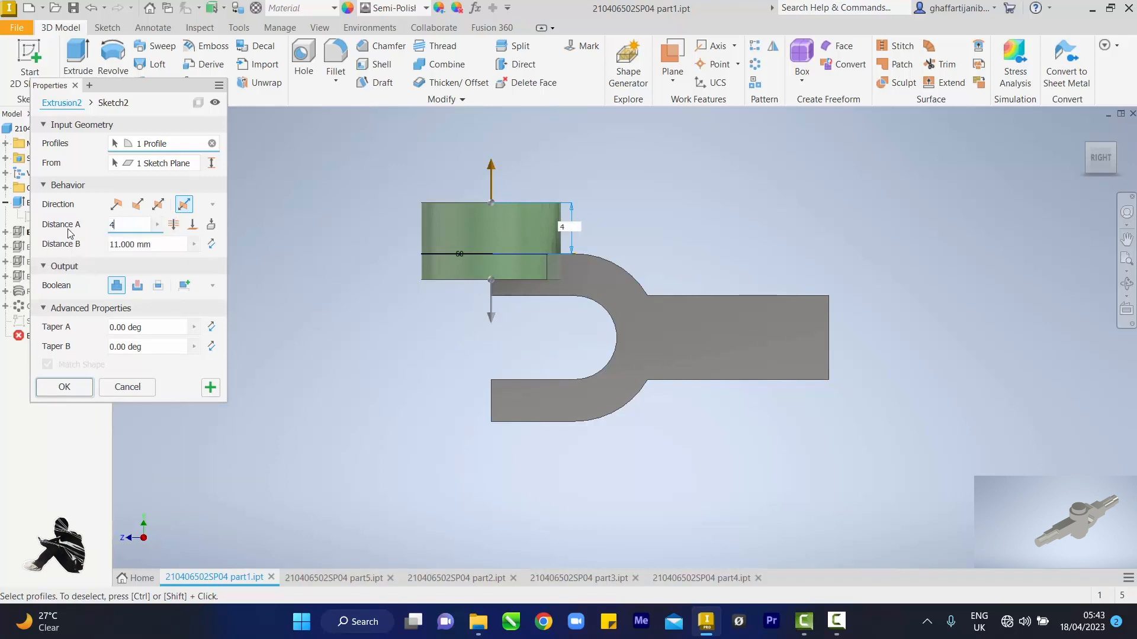
pyautogui.click(145, 245)
pyautogui.write('18')
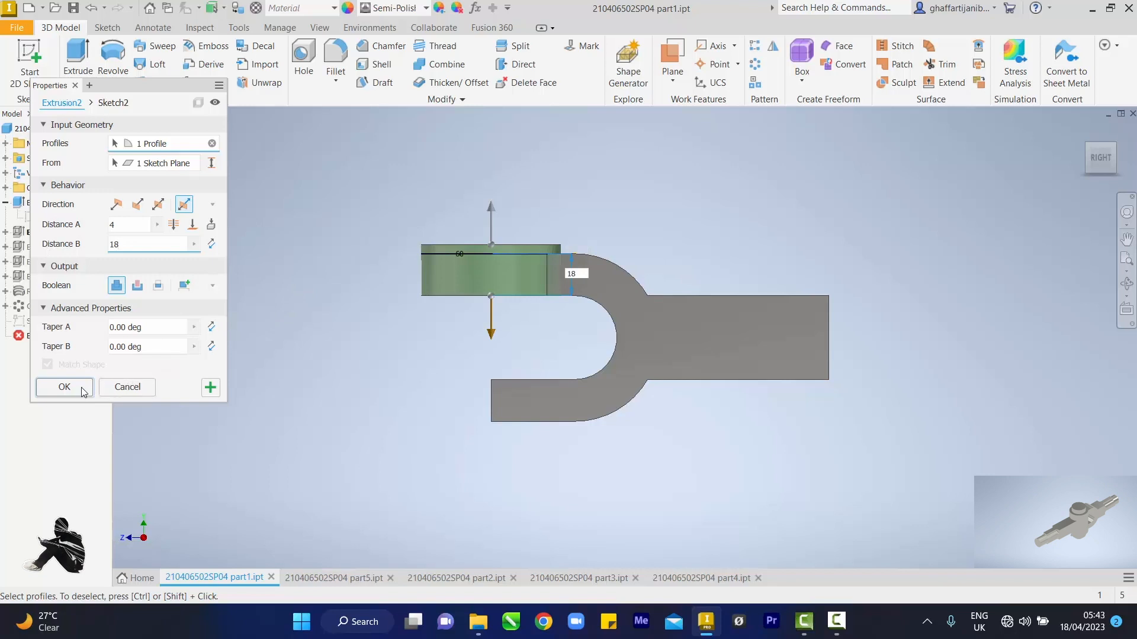
pyautogui.click(64, 387)
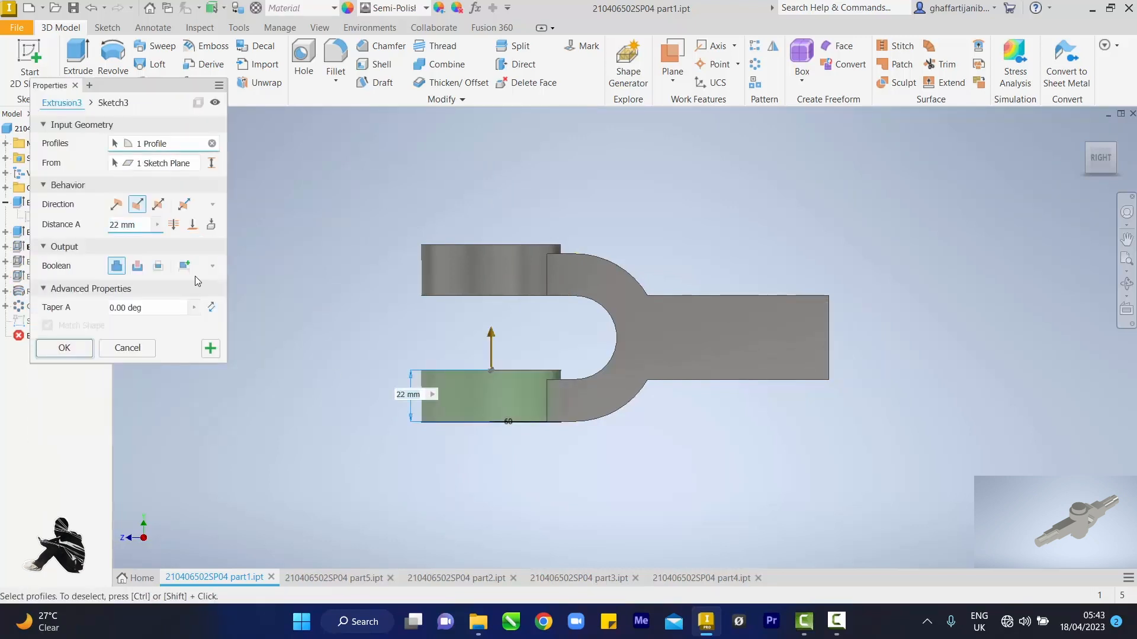
# Step: Re-extrude the lower prong asymmetrically with distances 4 mm and 18 mm
pyautogui.click(184, 203)
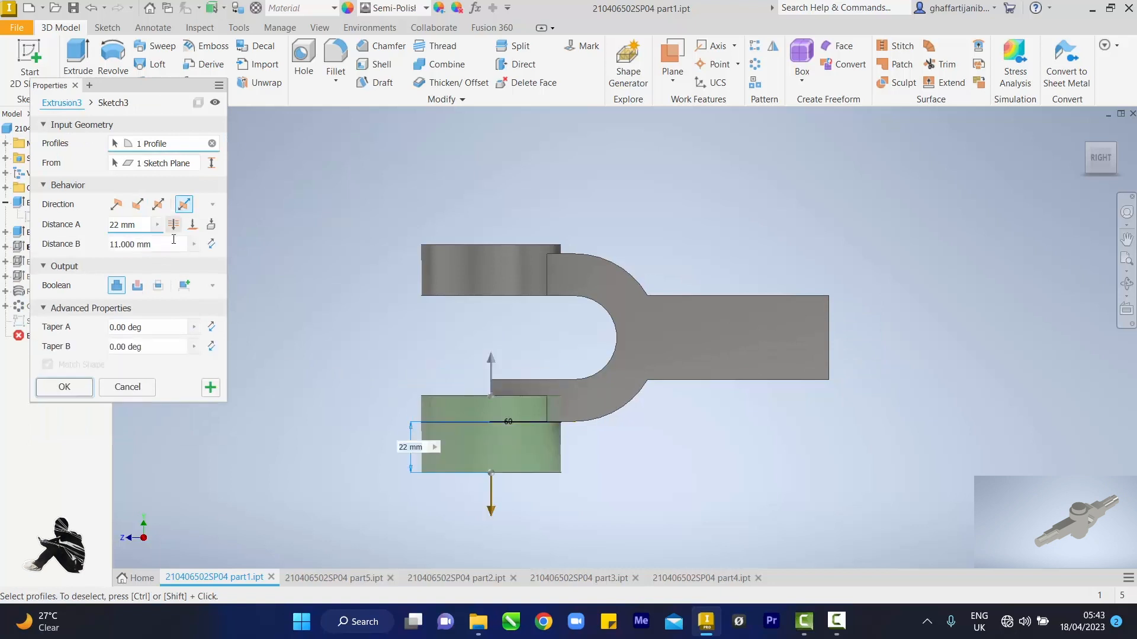
pyautogui.moveTo(130, 225)
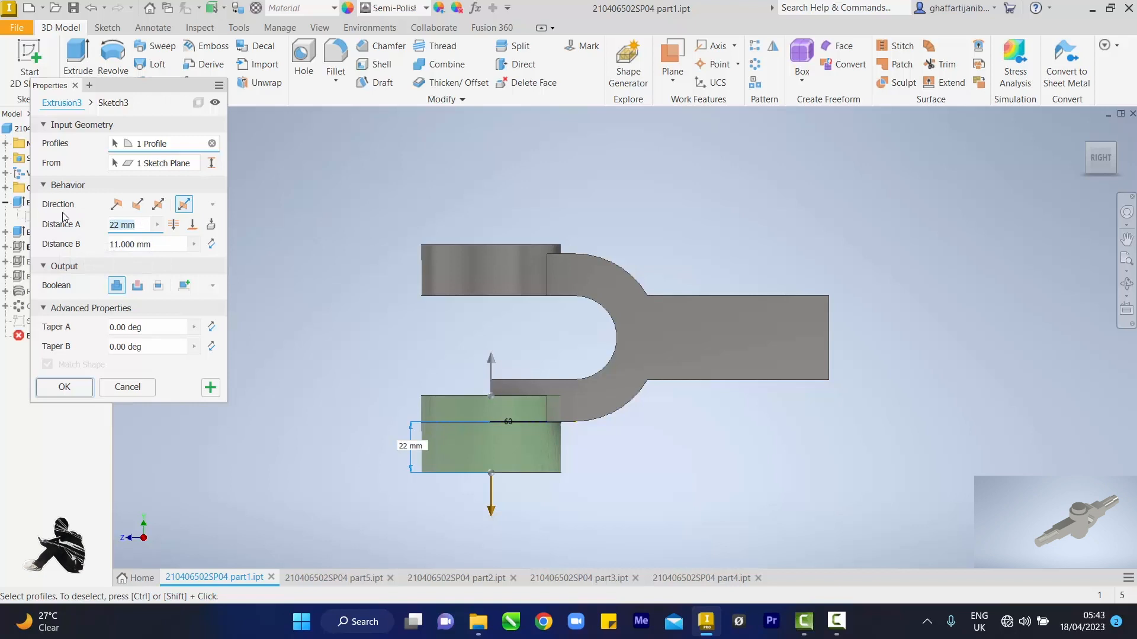
pyautogui.write('4')
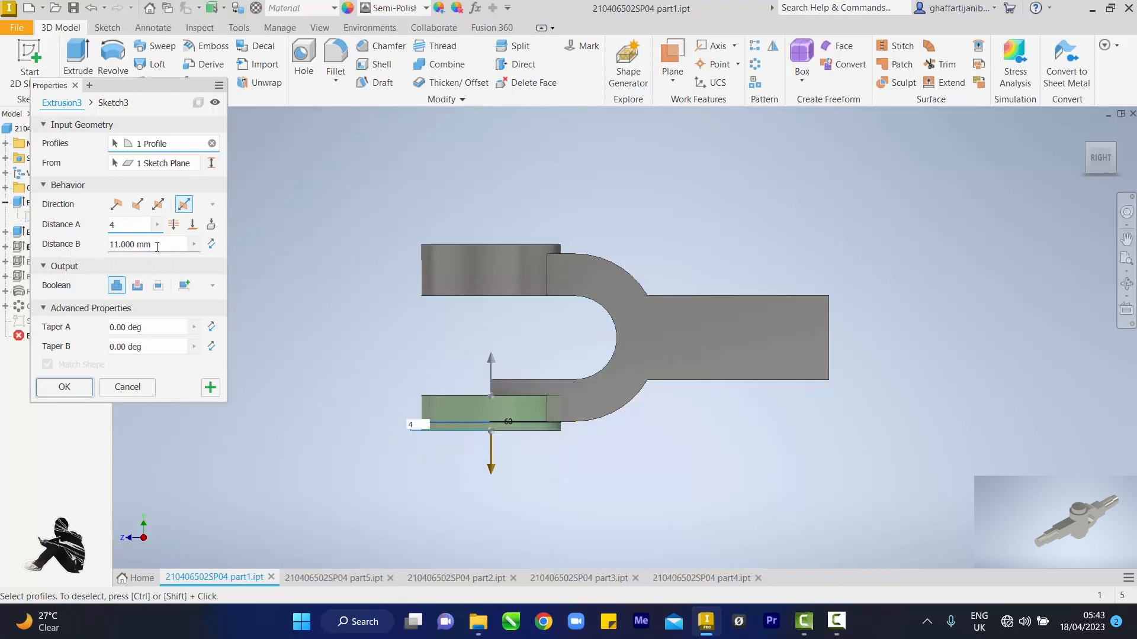
pyautogui.write('1')
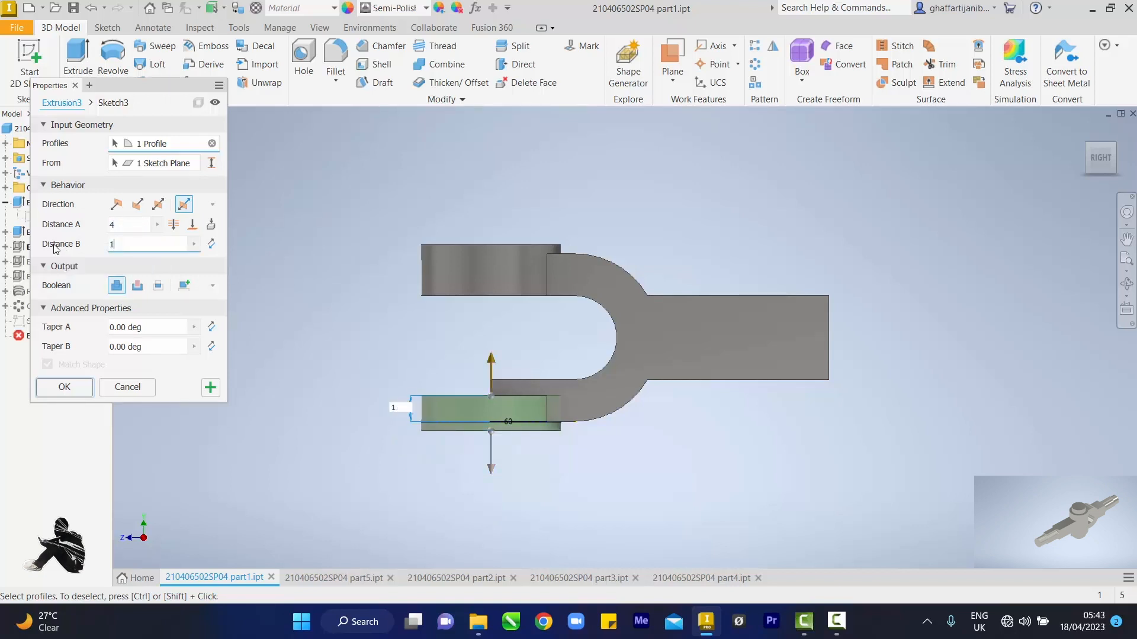
pyautogui.write('18')
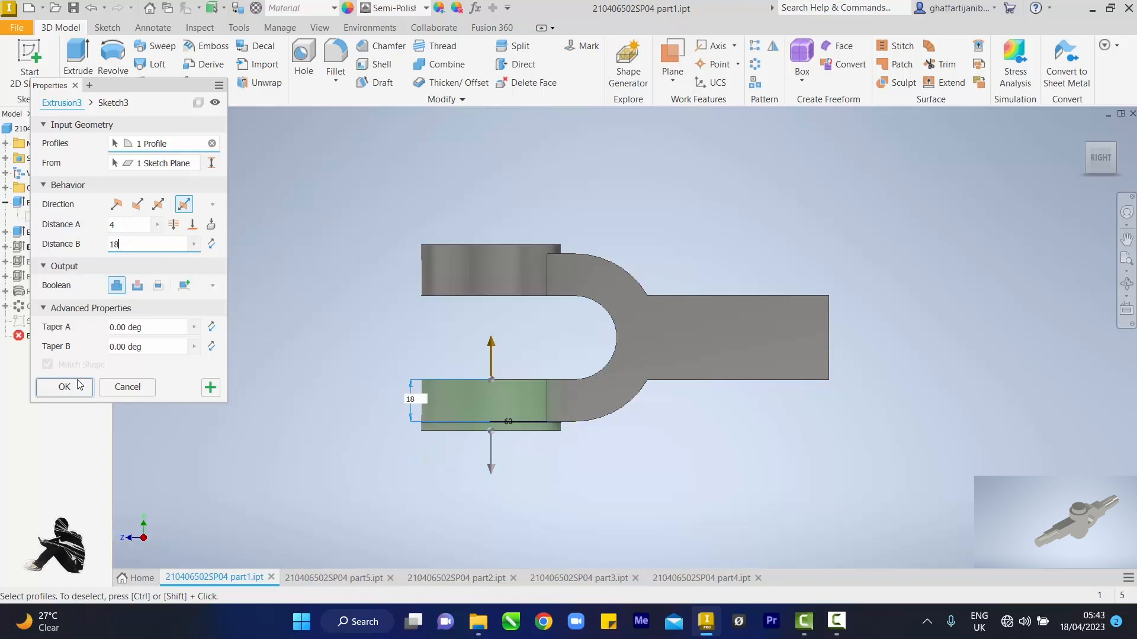
pyautogui.click(64, 386)
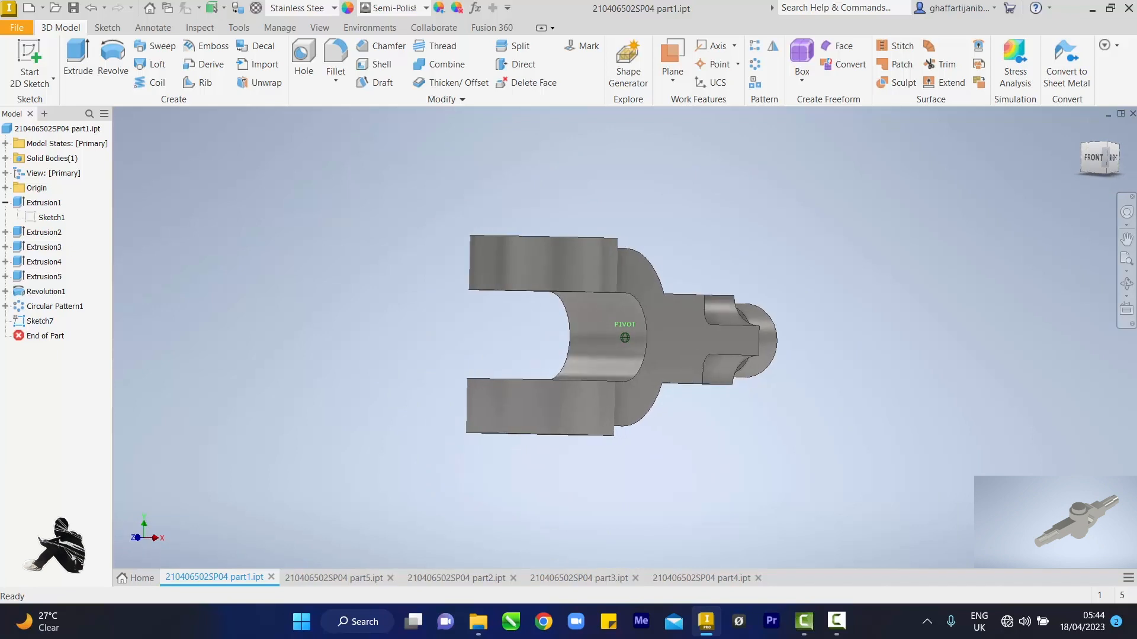
# Step: Re-edit the Extrusion4 pin-hole cut to an 8 mm symmetric extent and apply it
pyautogui.click(44, 246)
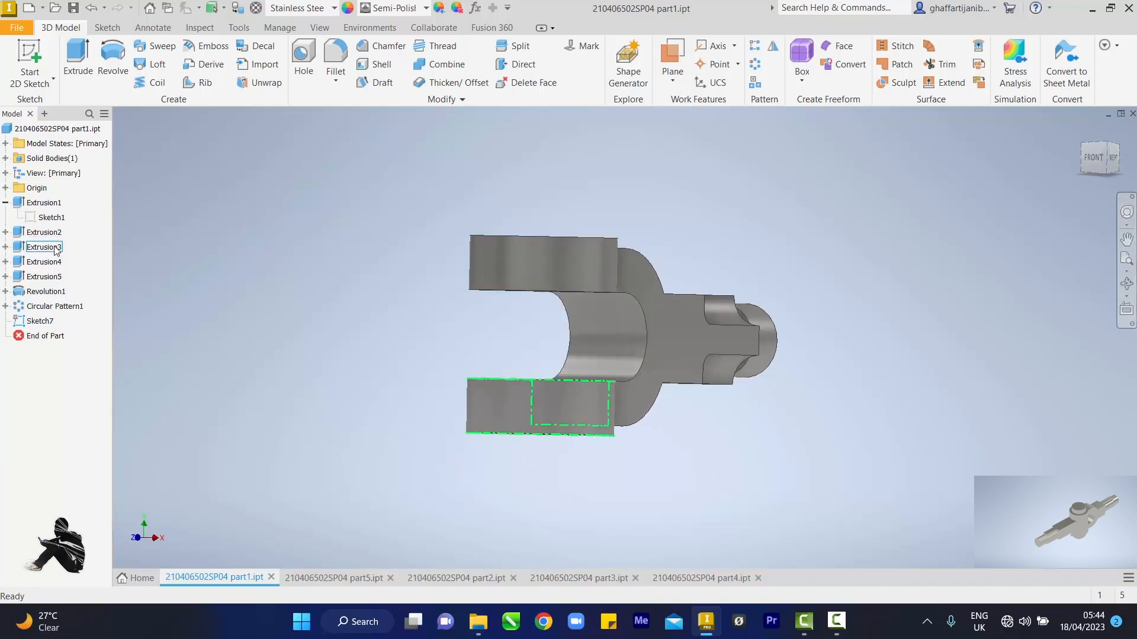
pyautogui.click(43, 261)
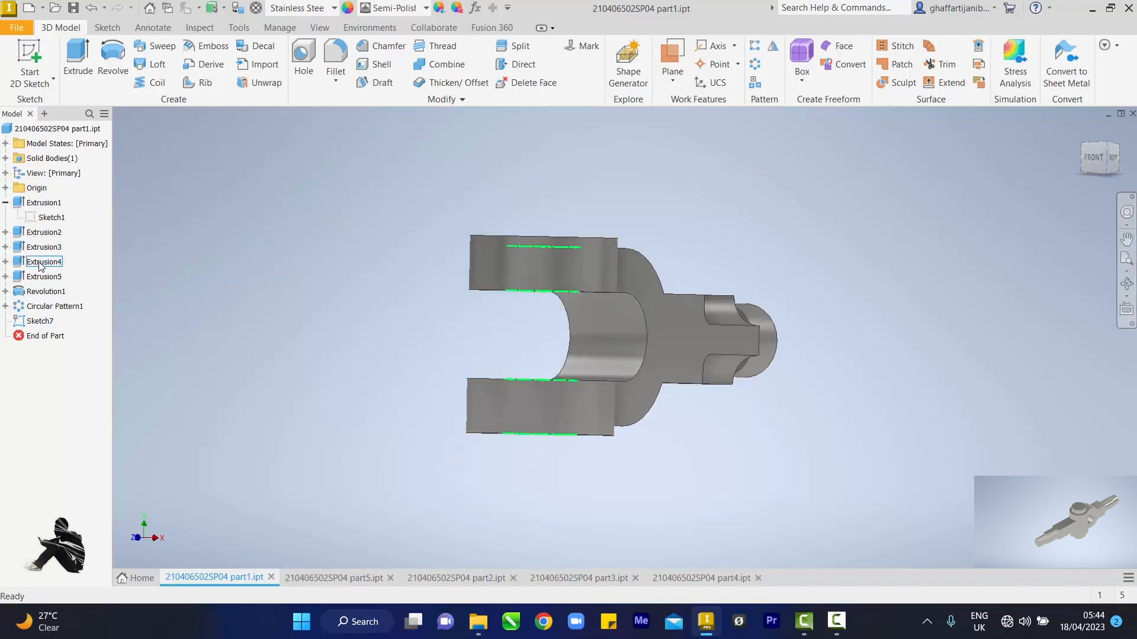
pyautogui.click(43, 262)
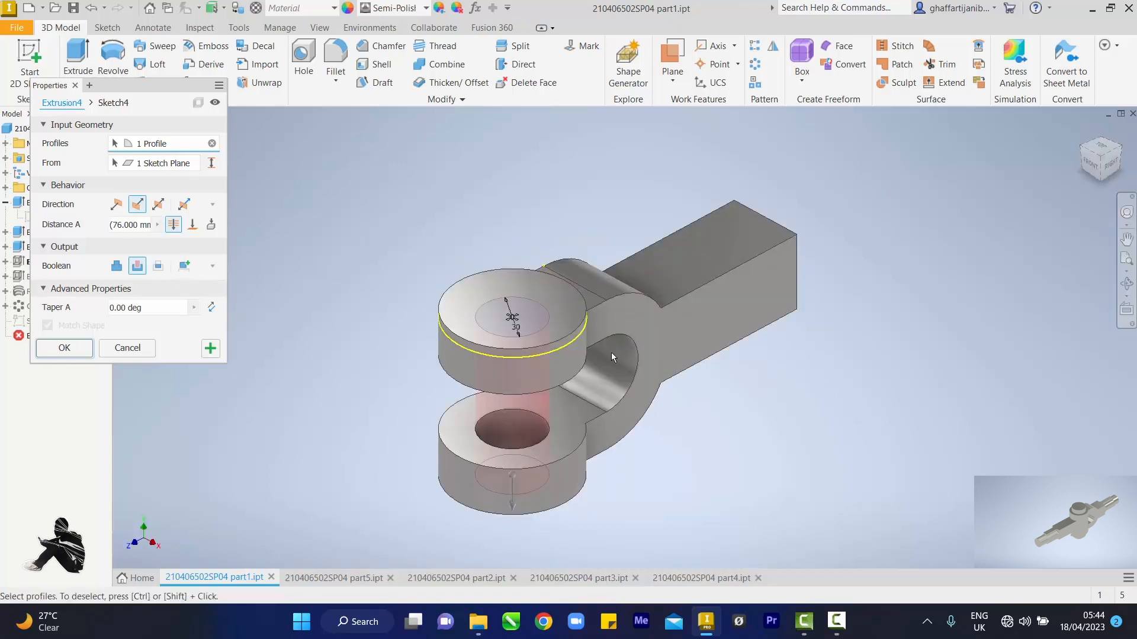
pyautogui.moveTo(560, 353)
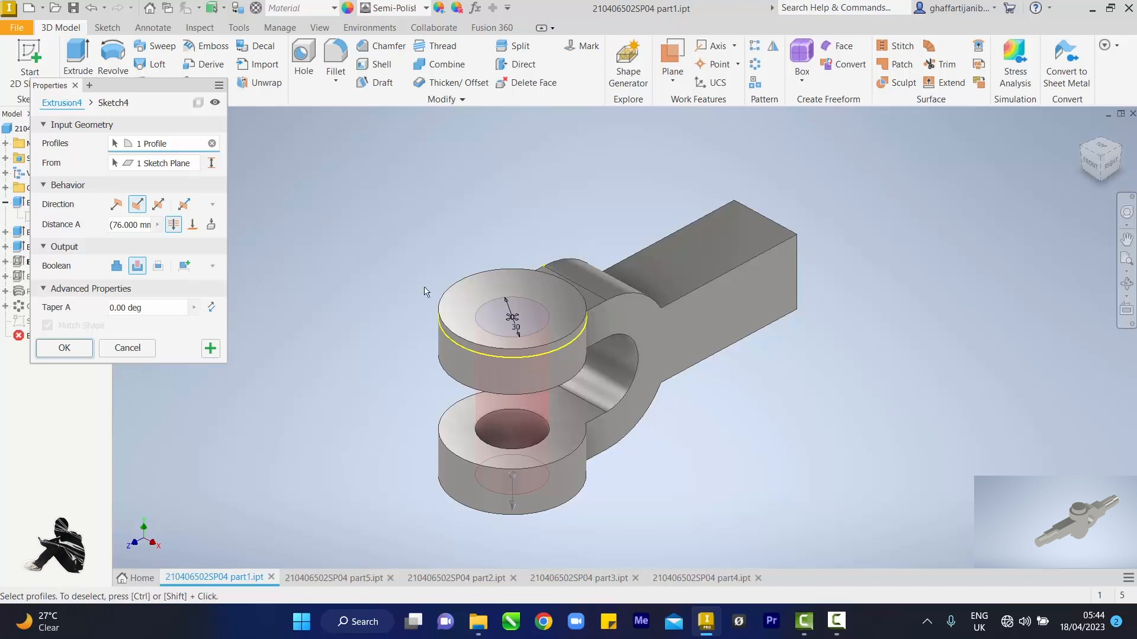
pyautogui.moveTo(173, 224)
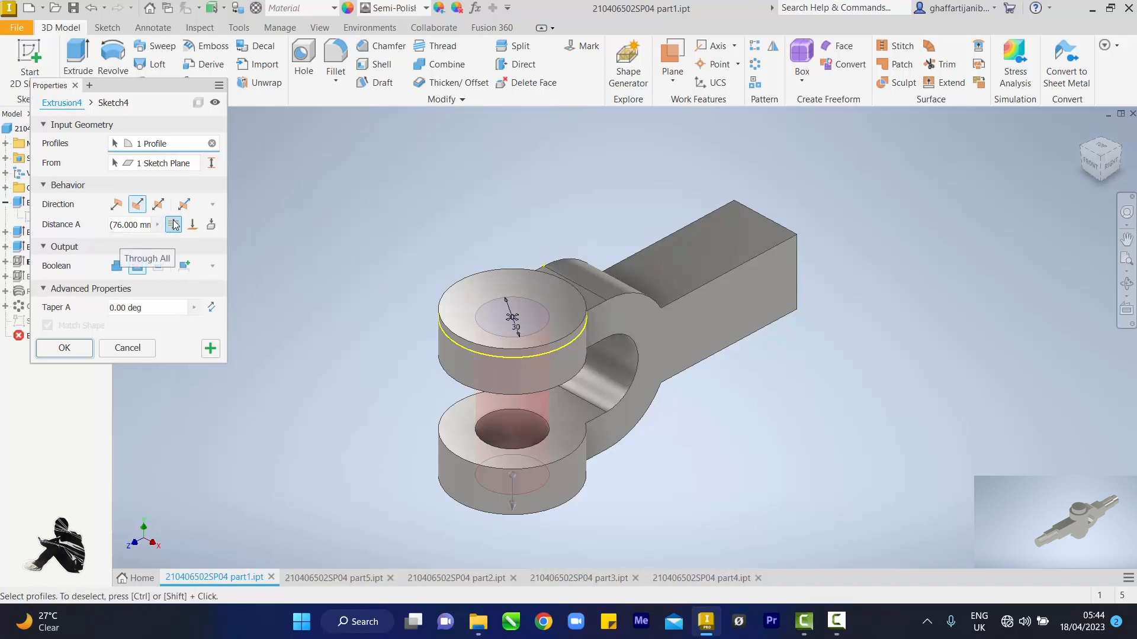
pyautogui.click(157, 203)
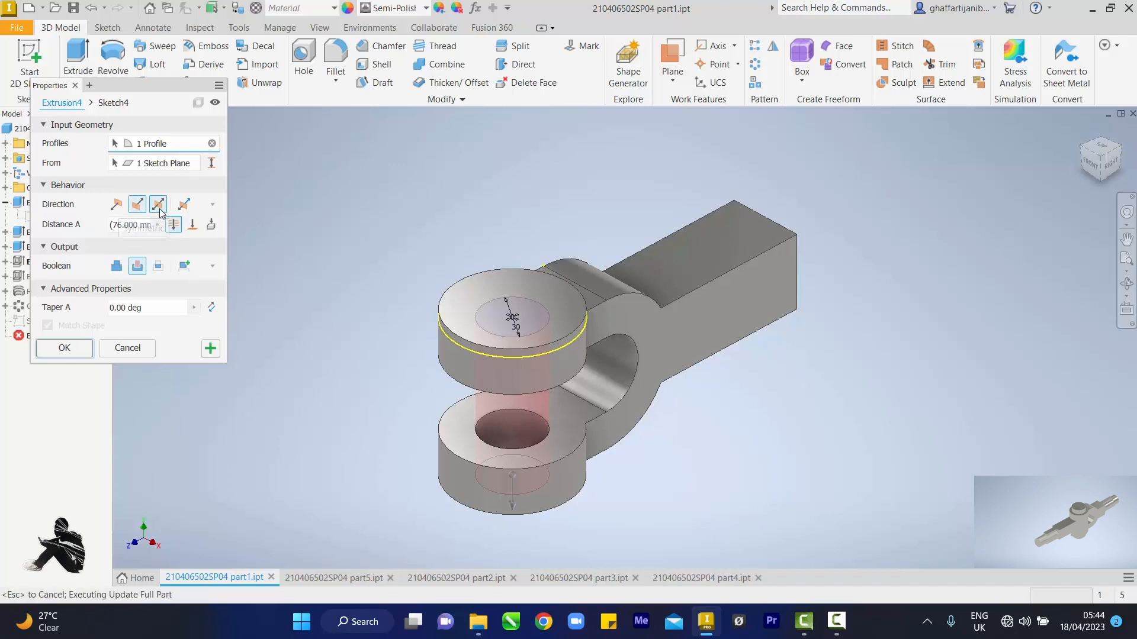
pyautogui.click(158, 204)
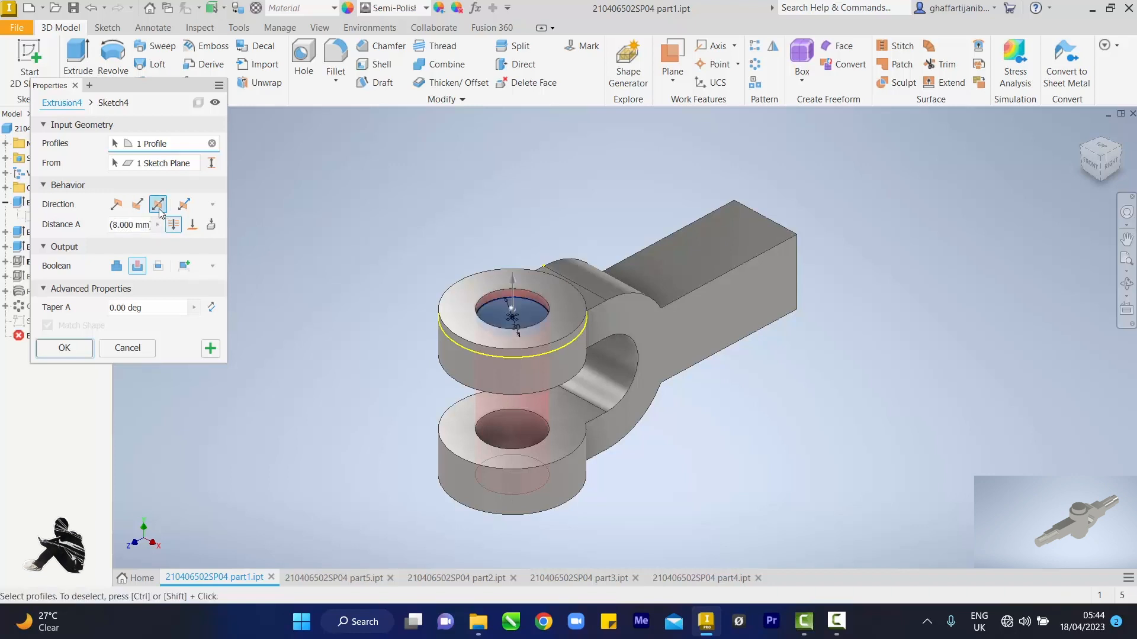
pyautogui.click(158, 204)
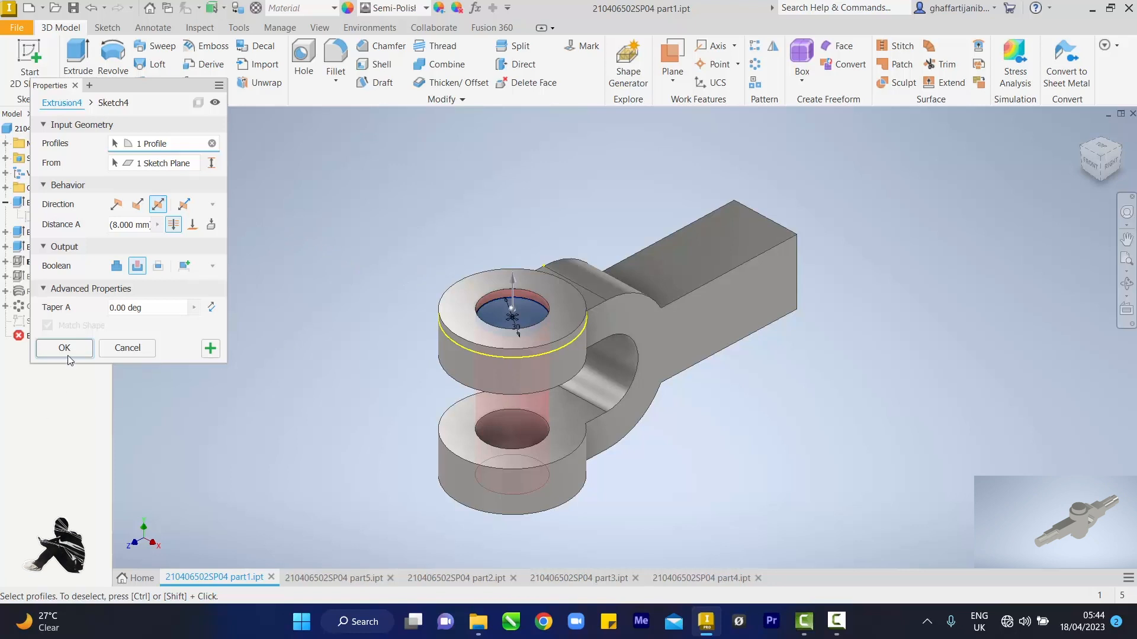
pyautogui.click(63, 348)
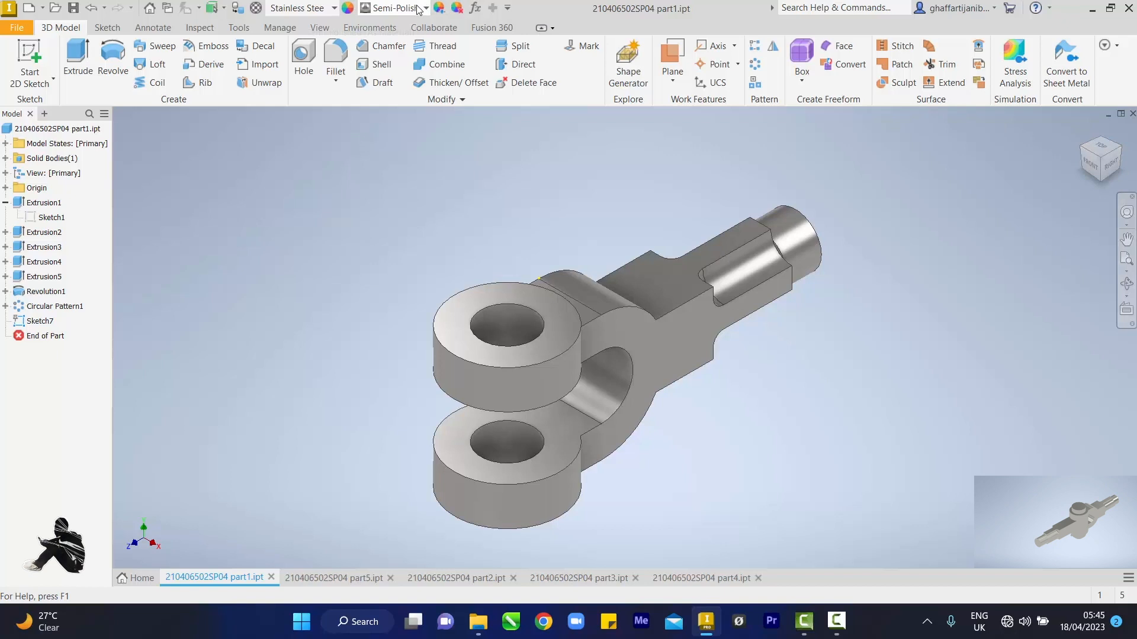
# Step: Apply the Silver appearance to the yoke and the rod
pyautogui.click(426, 7)
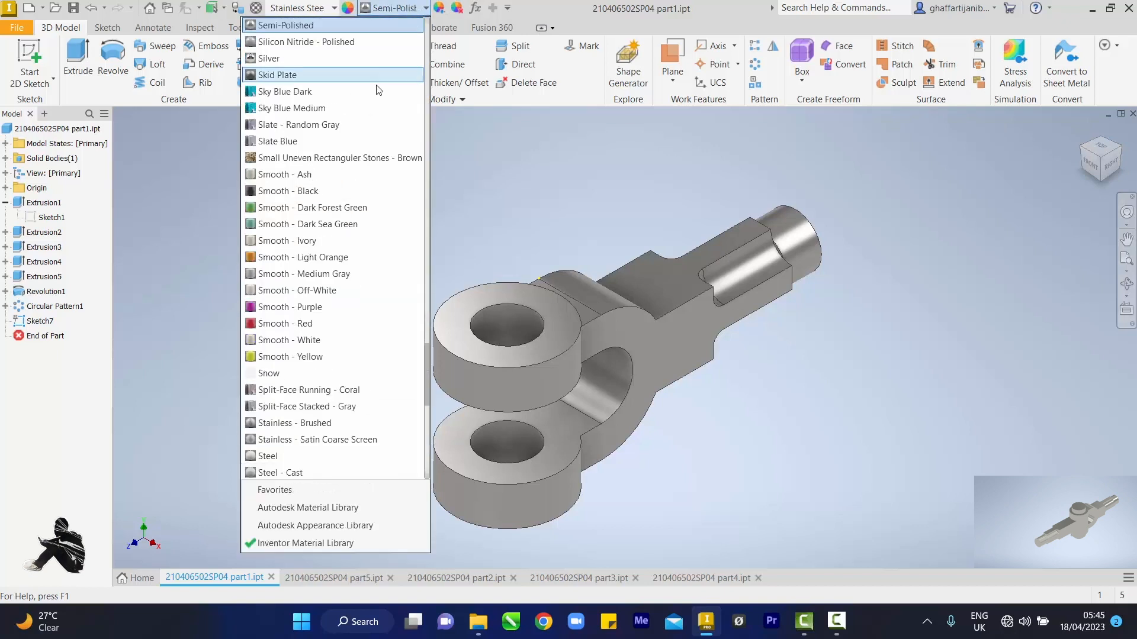
pyautogui.moveTo(344, 58)
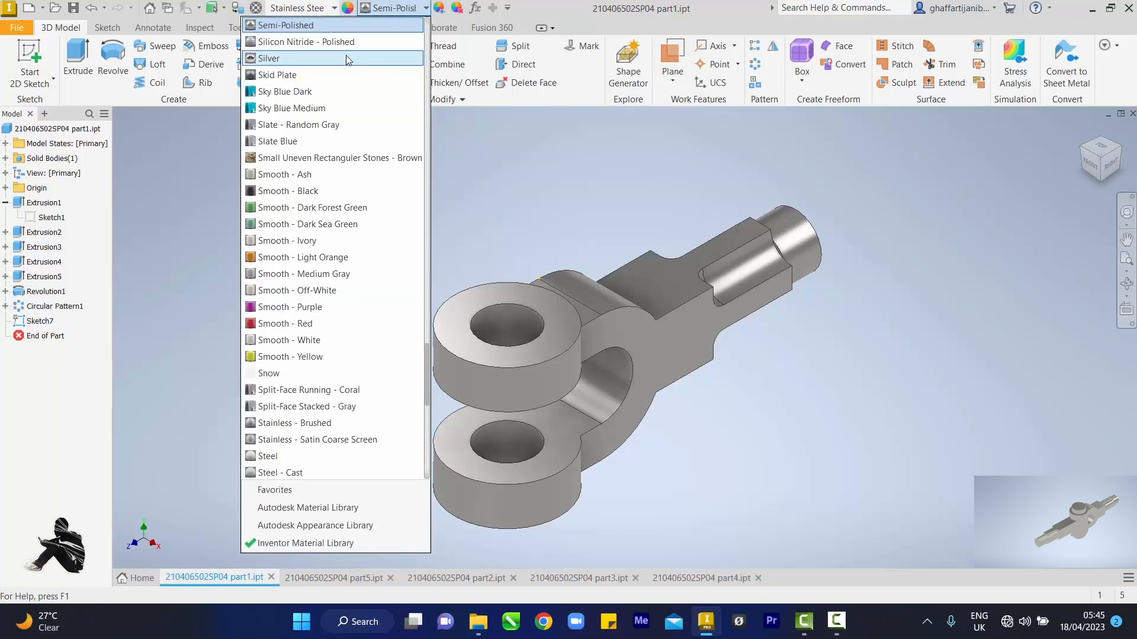
pyautogui.click(269, 58)
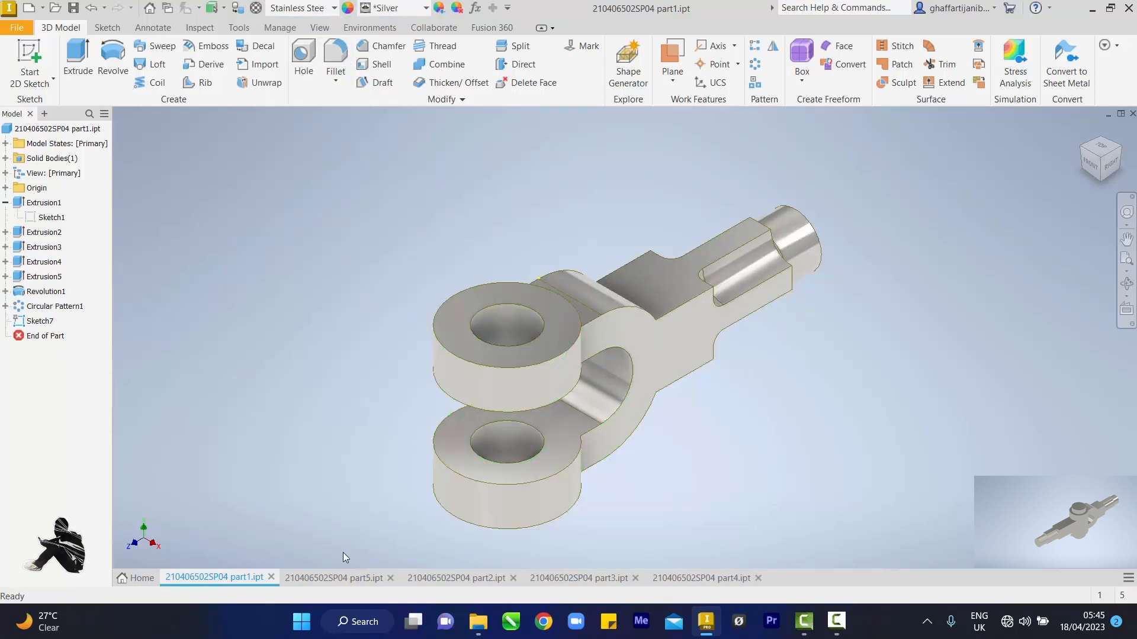
pyautogui.click(336, 578)
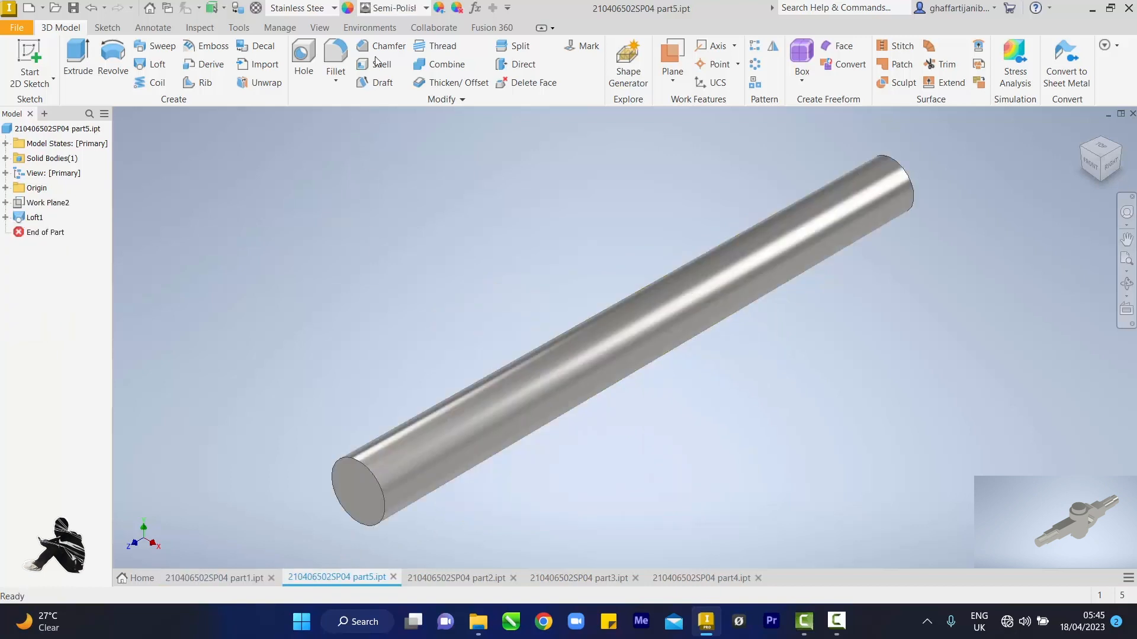
pyautogui.click(394, 7)
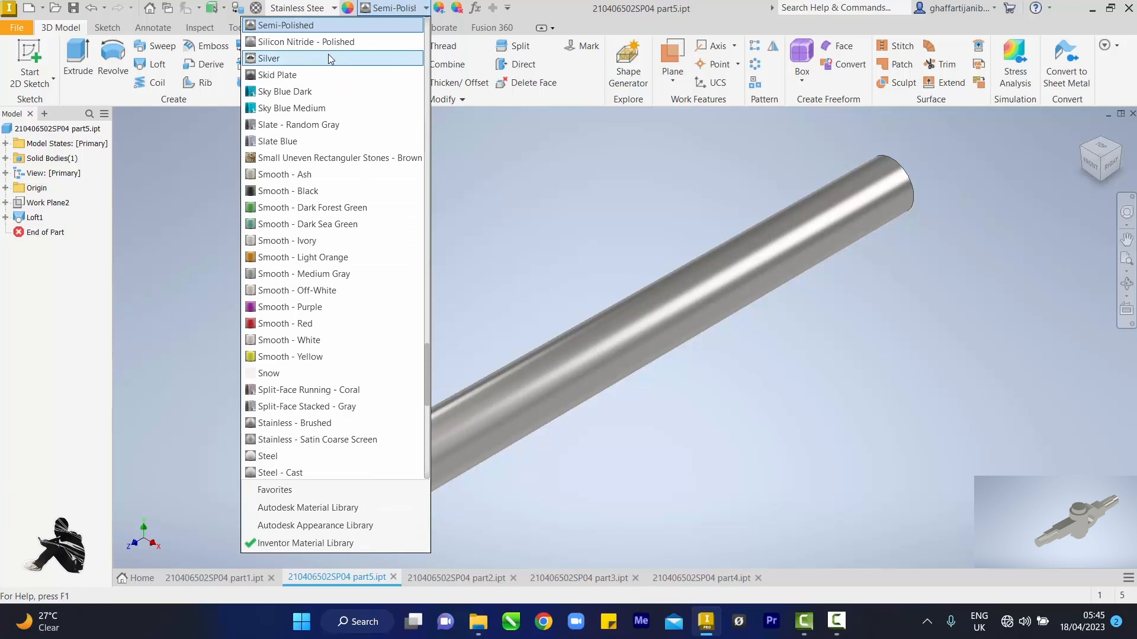
pyautogui.click(269, 58)
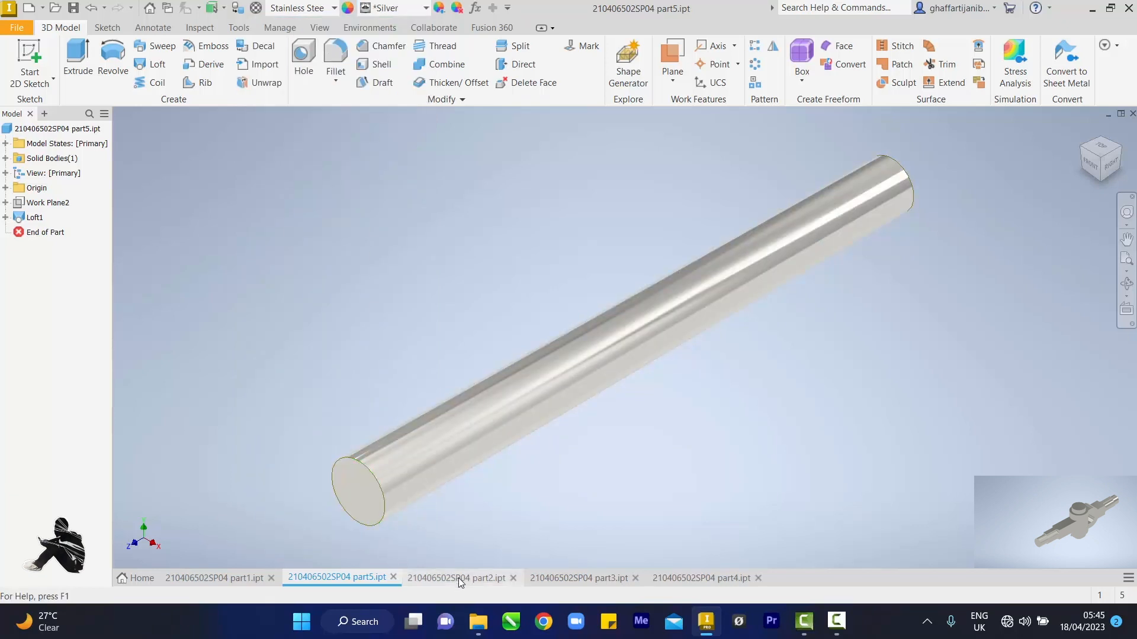
# Step: Open the appearance list on the eye link, then make the headed pin Silver
pyautogui.click(462, 578)
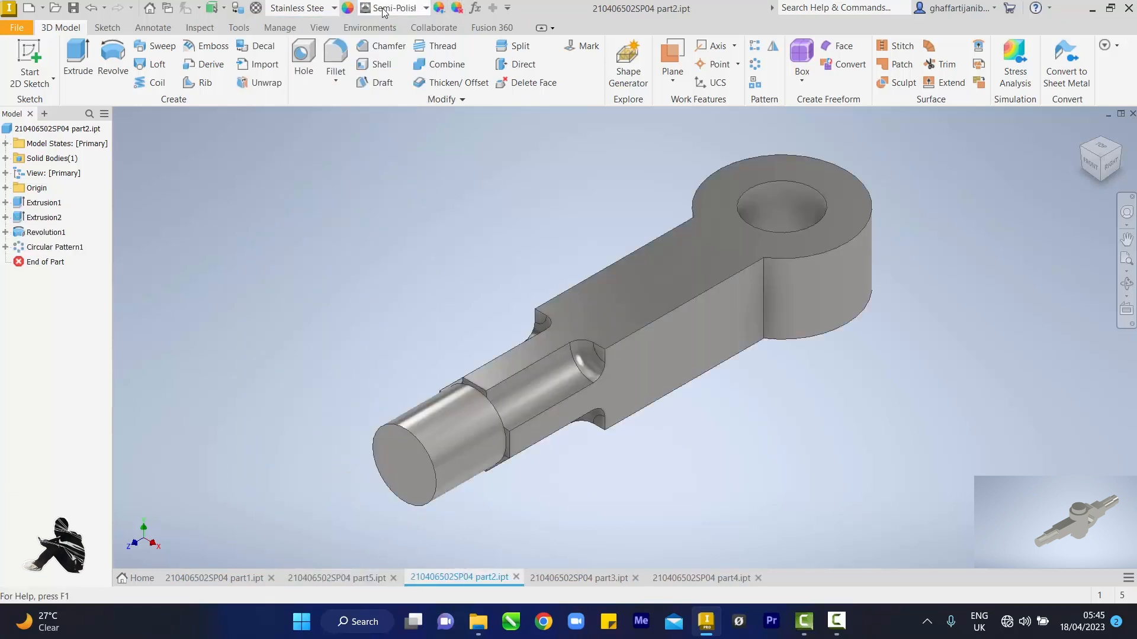
pyautogui.click(426, 7)
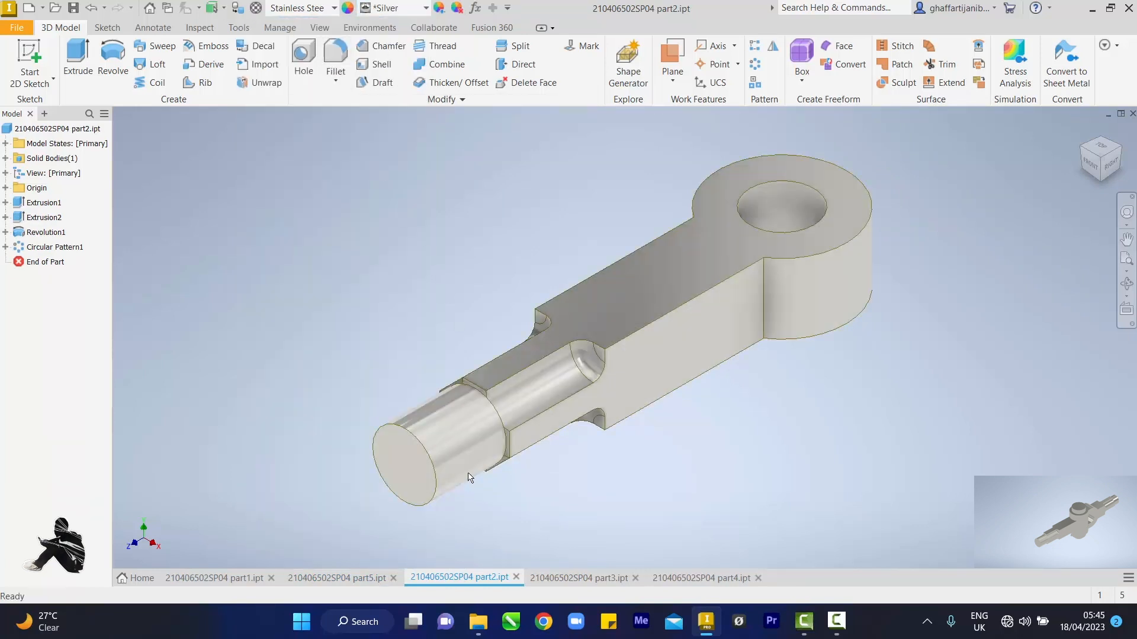
pyautogui.click(583, 578)
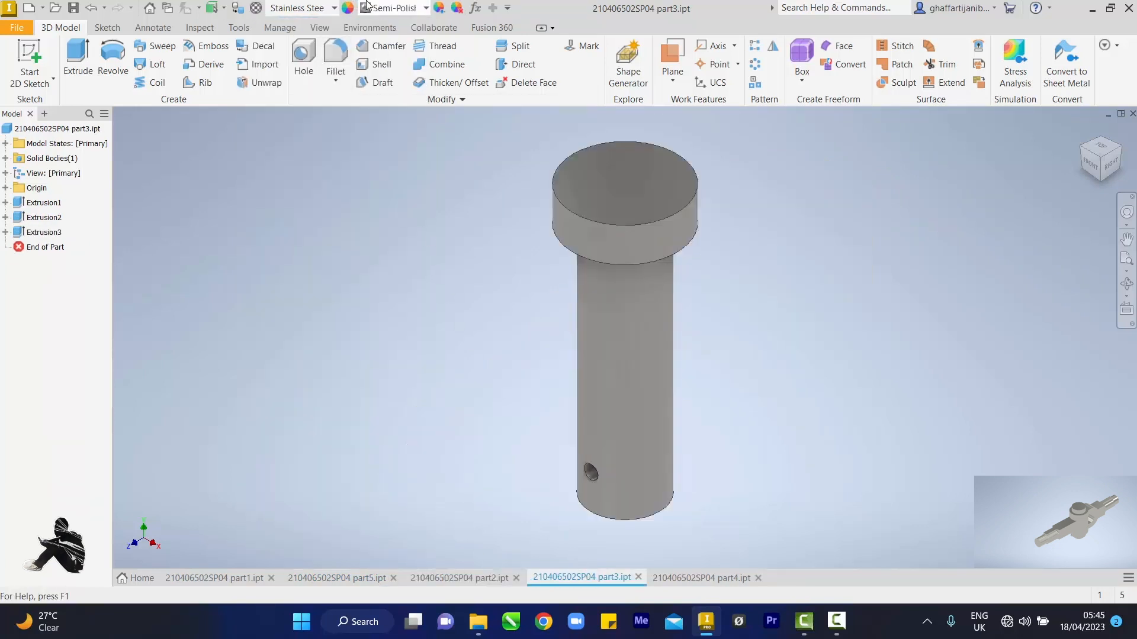
pyautogui.click(424, 7)
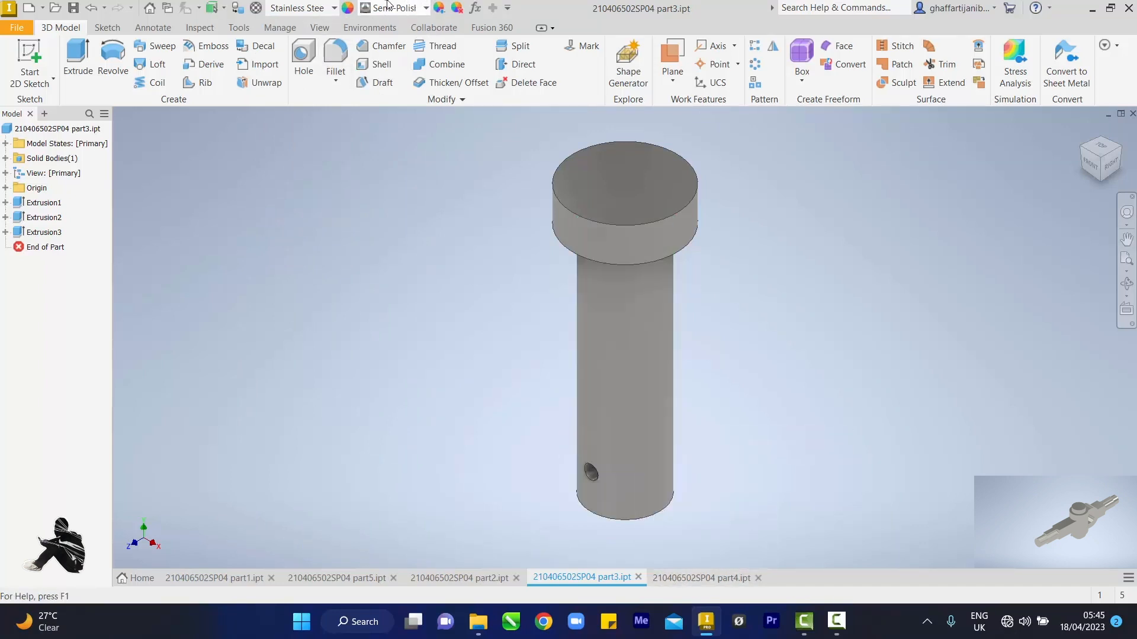
pyautogui.click(426, 7)
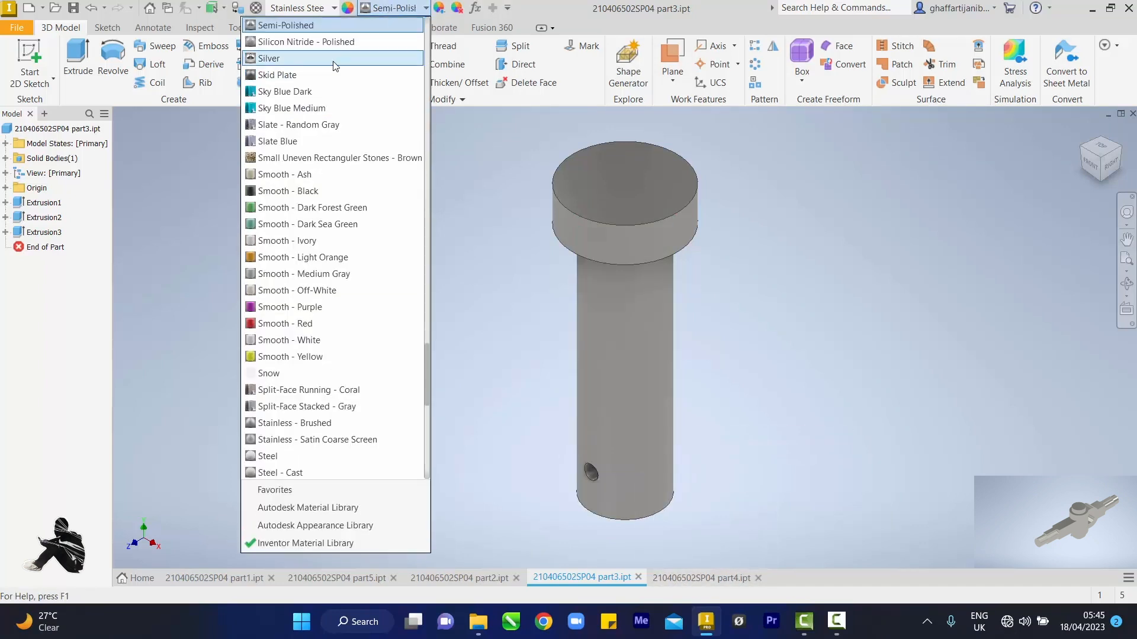
pyautogui.click(269, 58)
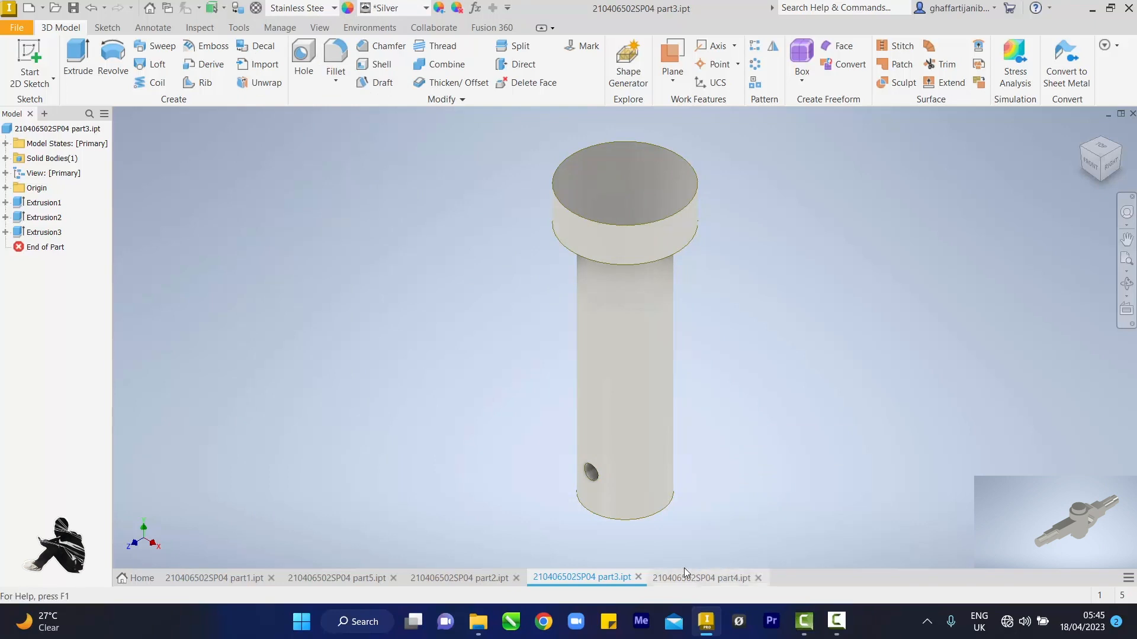
# Step: Pick an appearance for the collar from the Appearance list
pyautogui.click(701, 577)
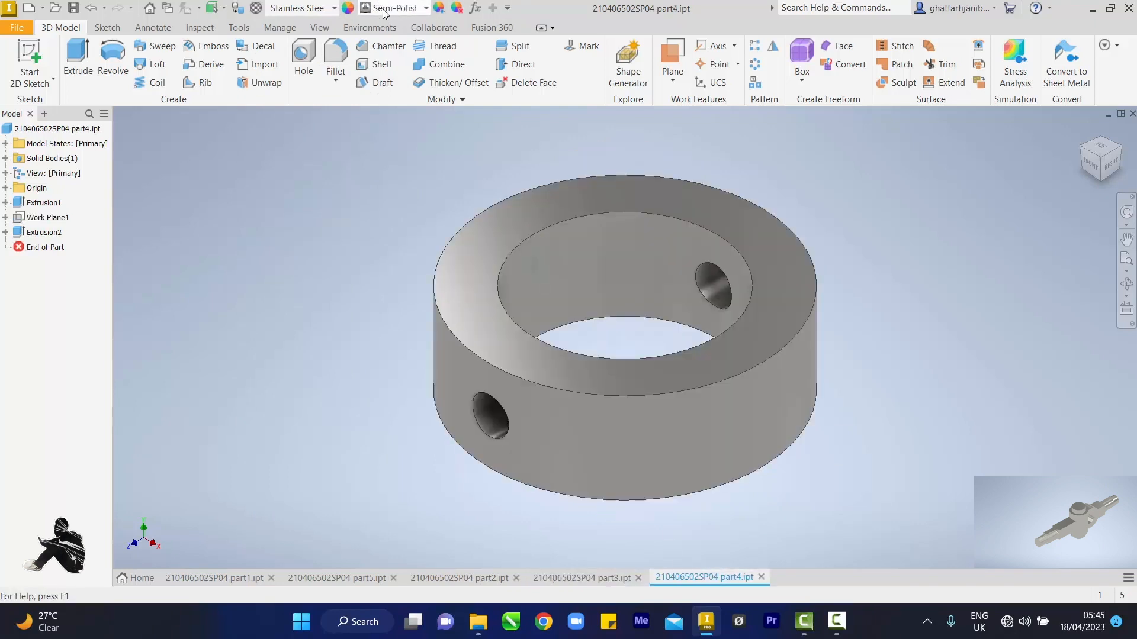
pyautogui.click(424, 8)
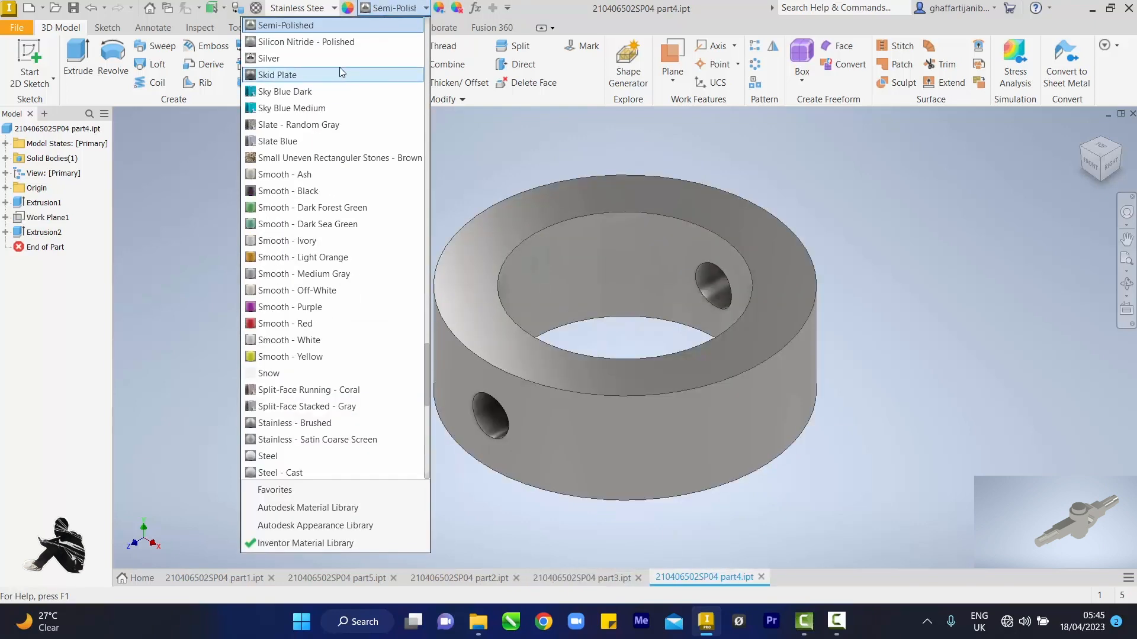
pyautogui.click(267, 58)
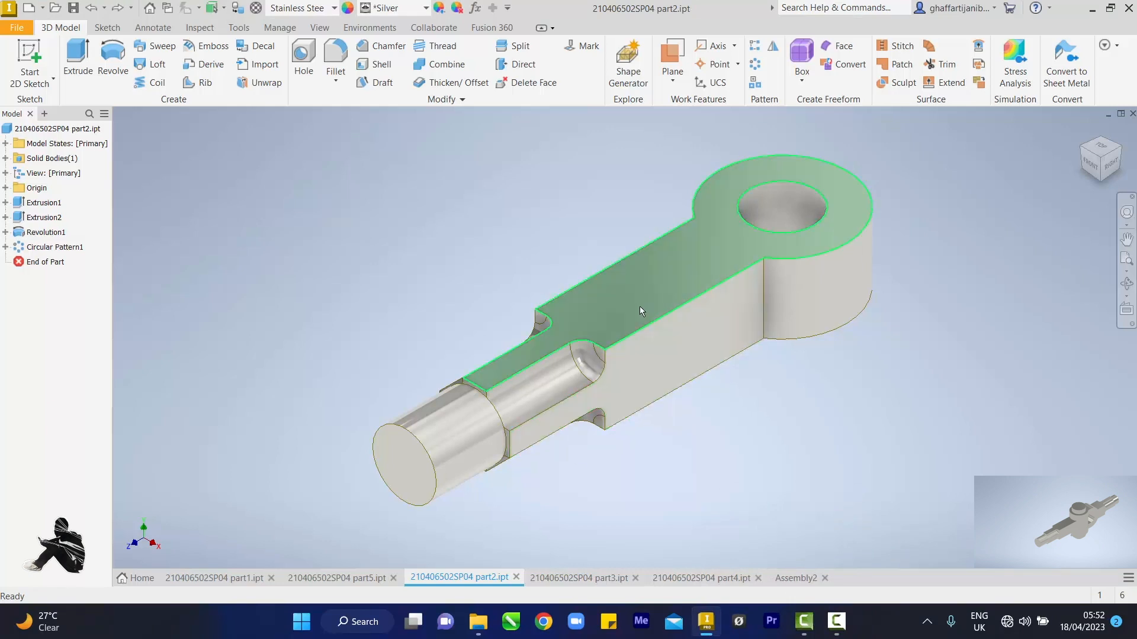
# Step: Change the eye link's Extrusion1 distance from 33 mm to 36 mm and apply
pyautogui.click(225, 351)
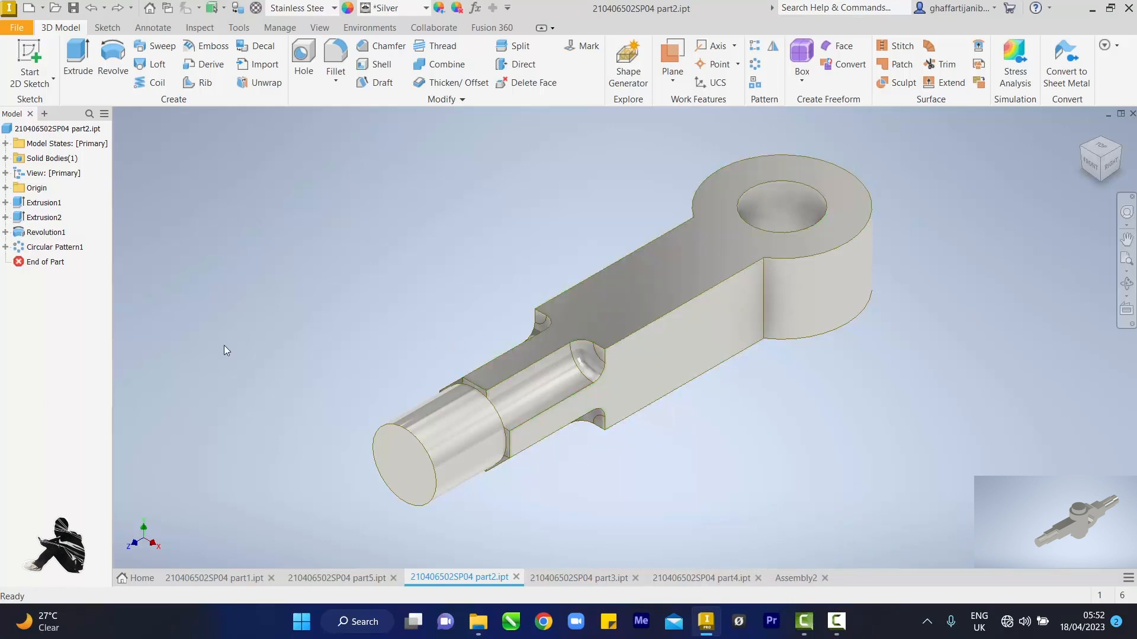
pyautogui.click(45, 203)
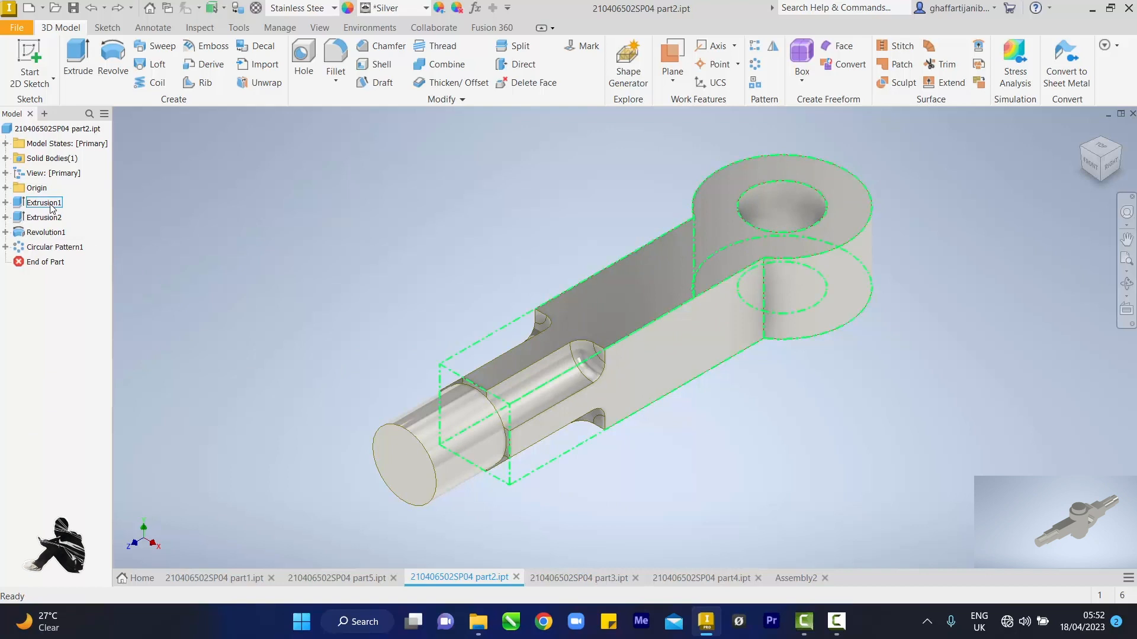
pyautogui.click(43, 202)
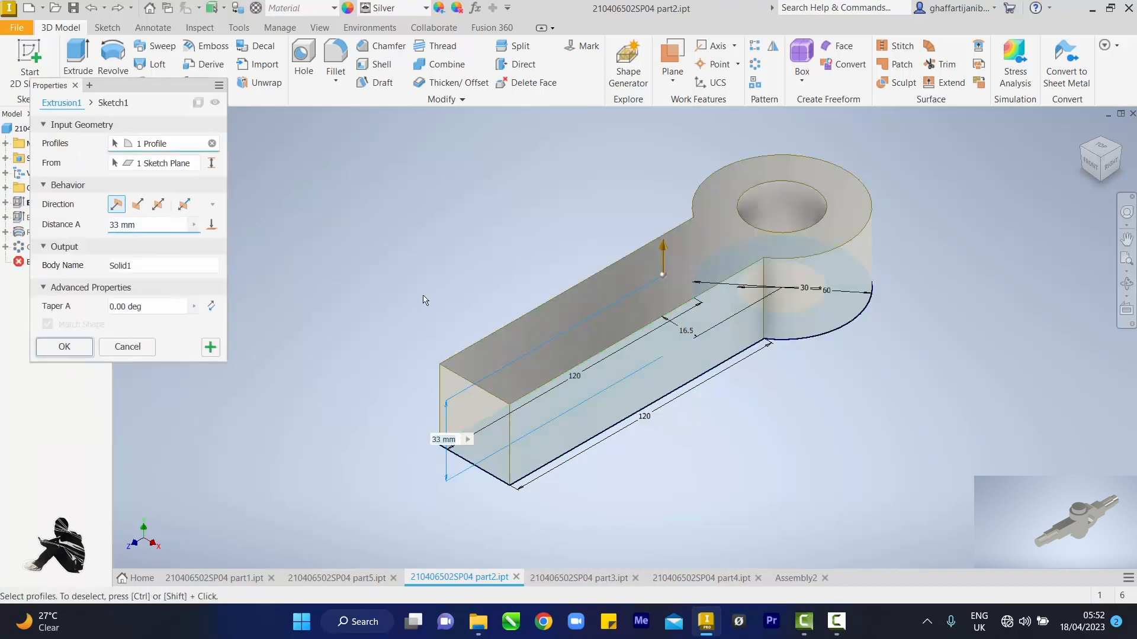
pyautogui.click(149, 225)
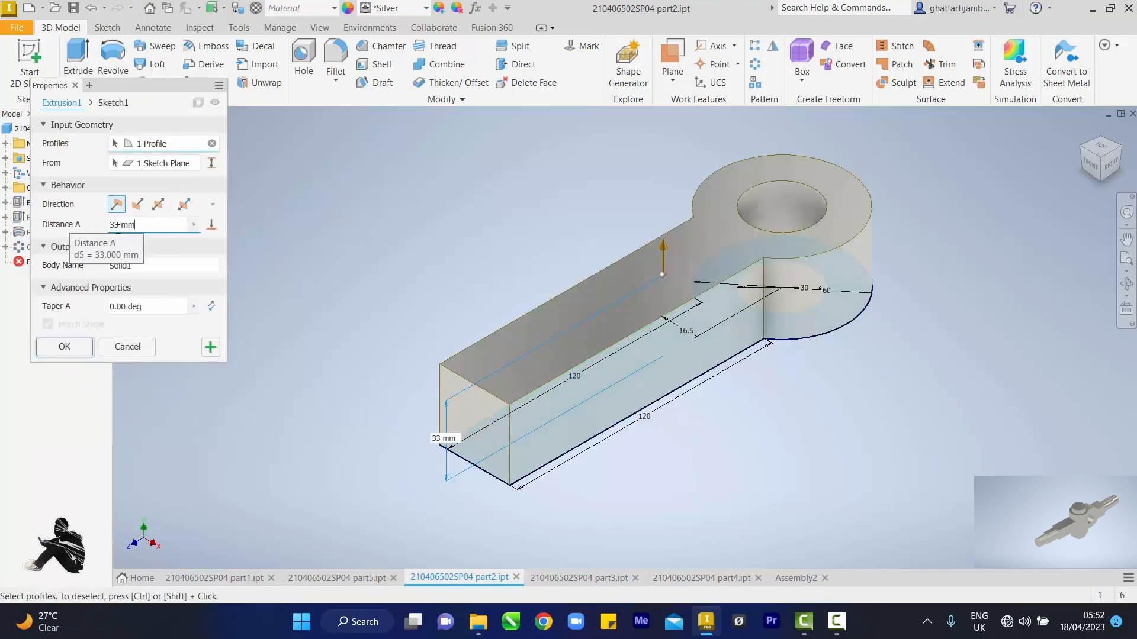
pyautogui.write('3')
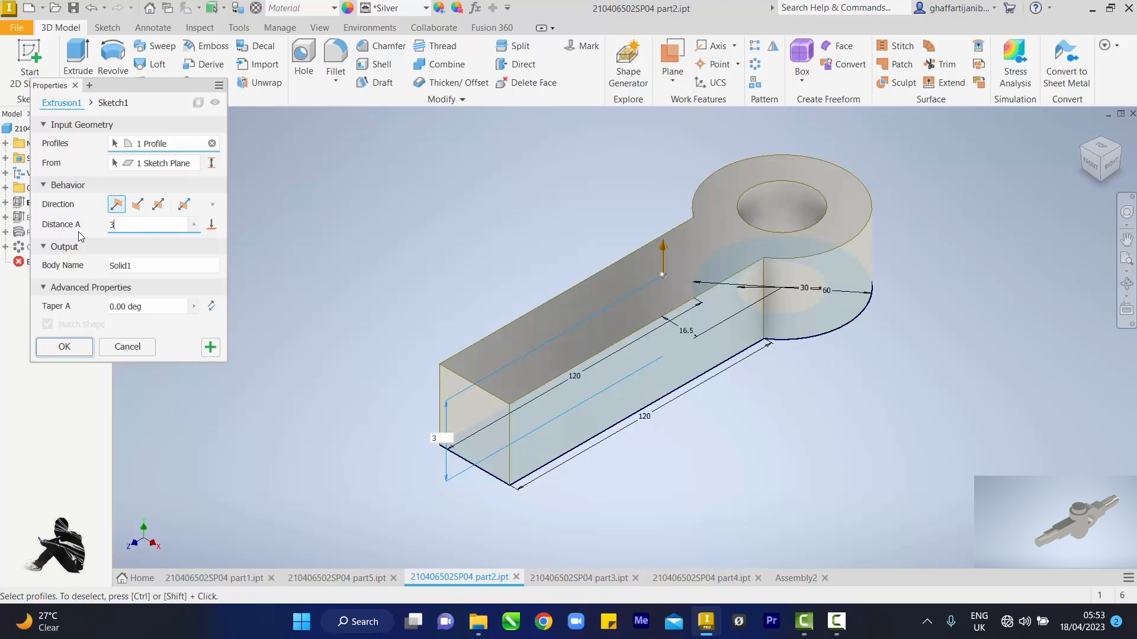
pyautogui.write('6')
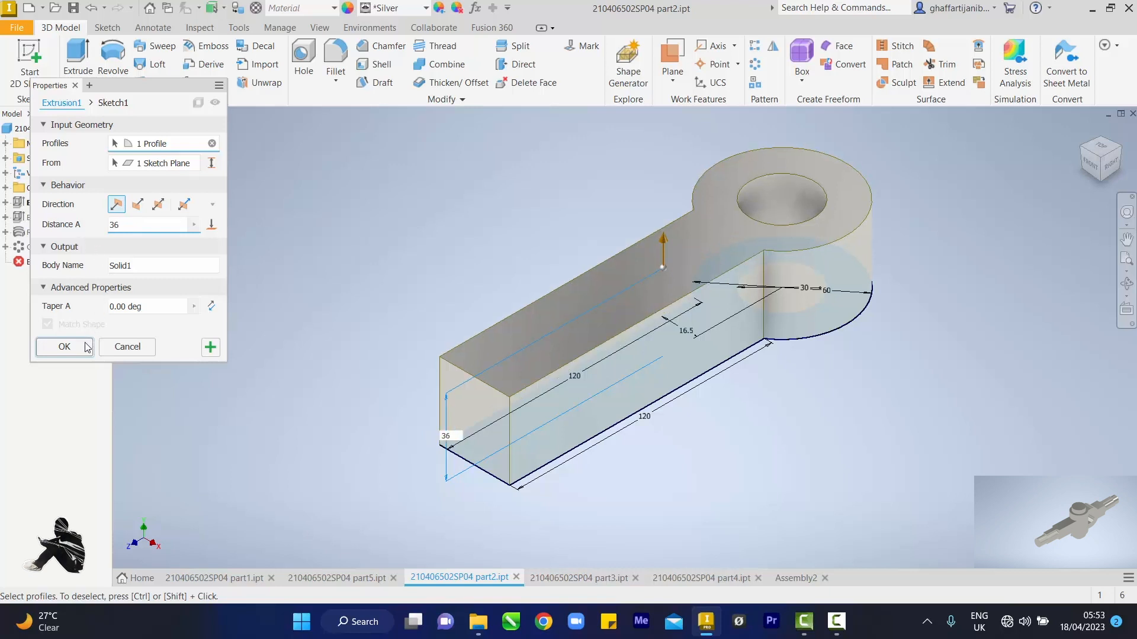
pyautogui.click(64, 347)
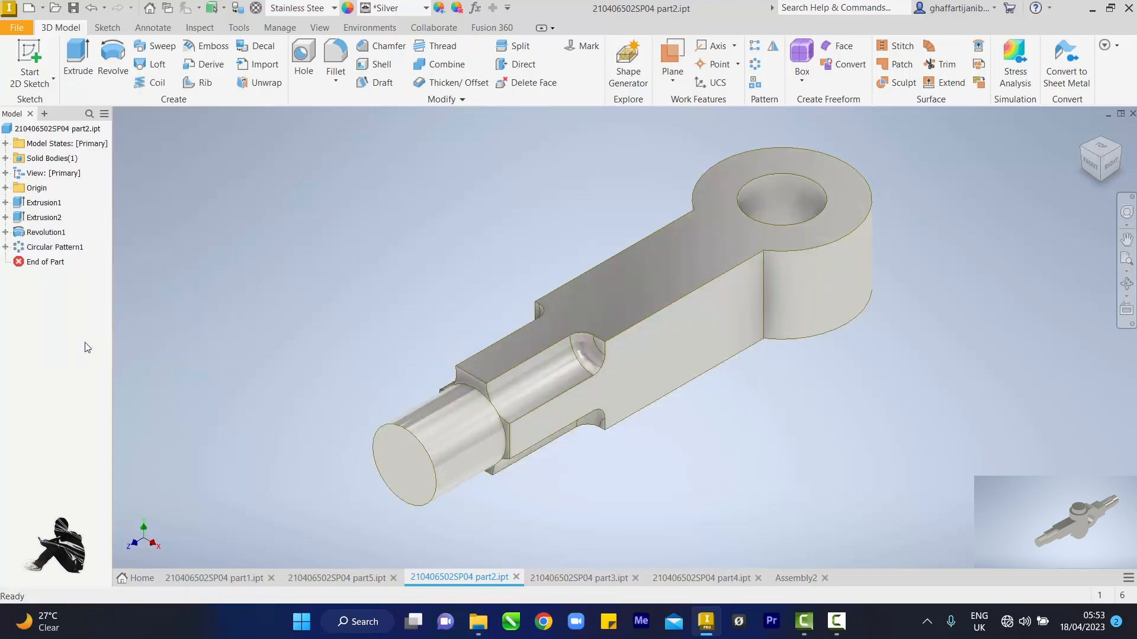
# Step: Close the assembly and step through the rod, arm, headed pin and collar tabs
pyautogui.click(835, 621)
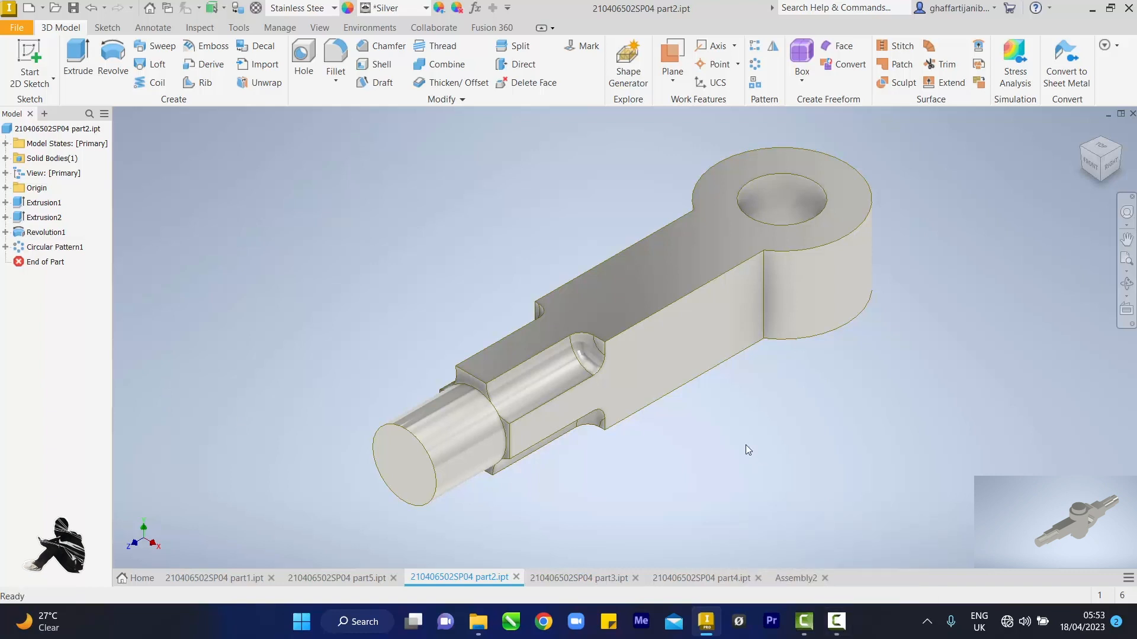
pyautogui.moveTo(781, 516)
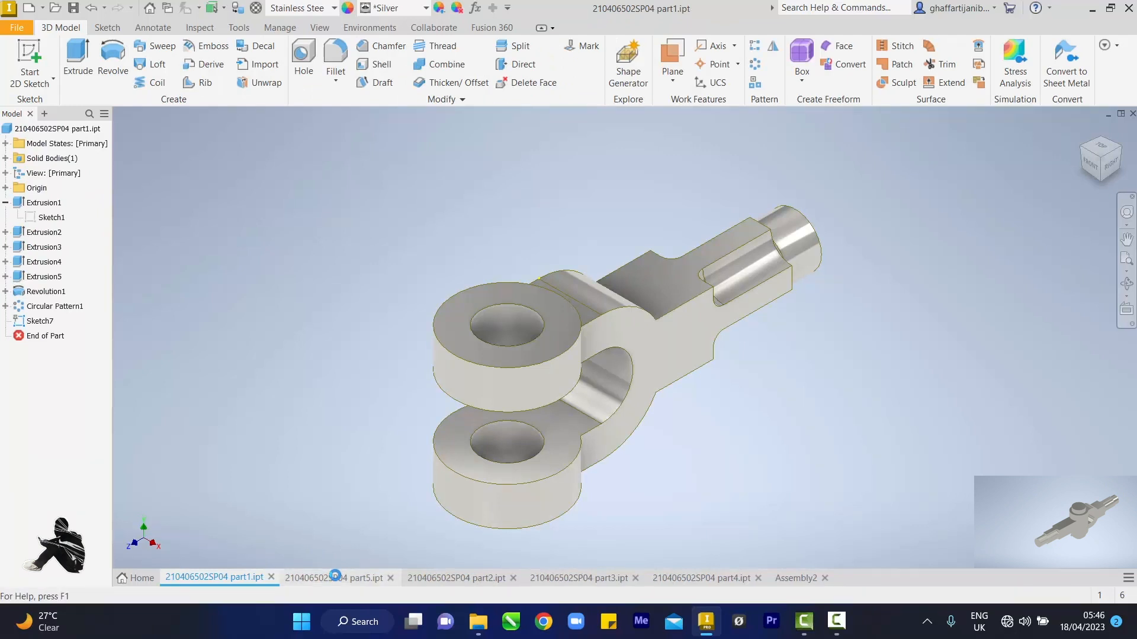
pyautogui.click(336, 578)
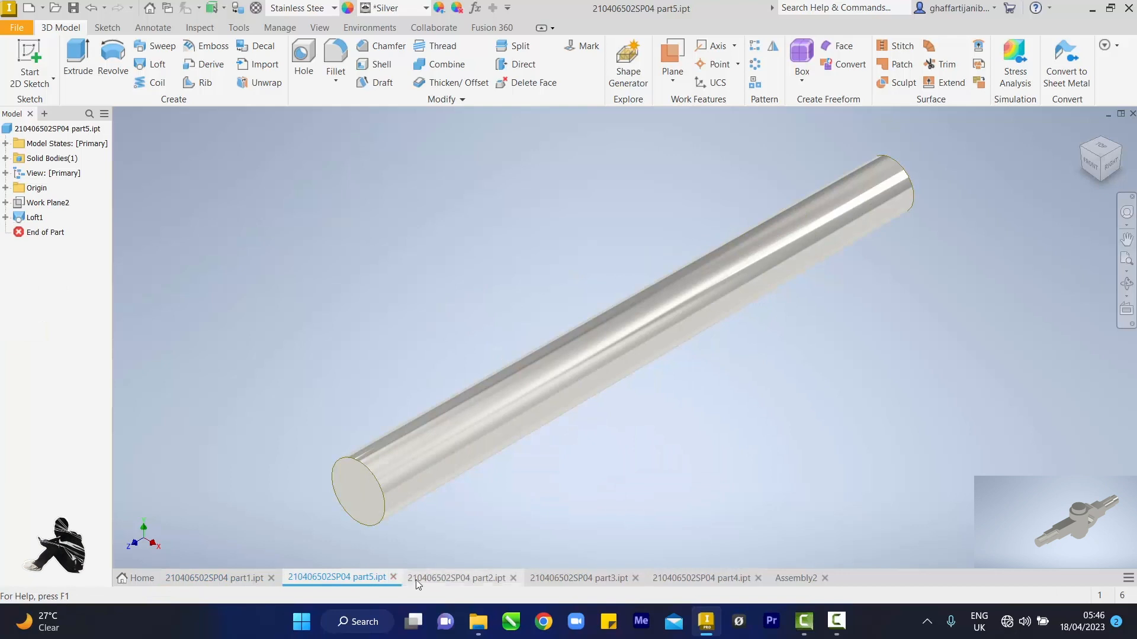
pyautogui.click(458, 578)
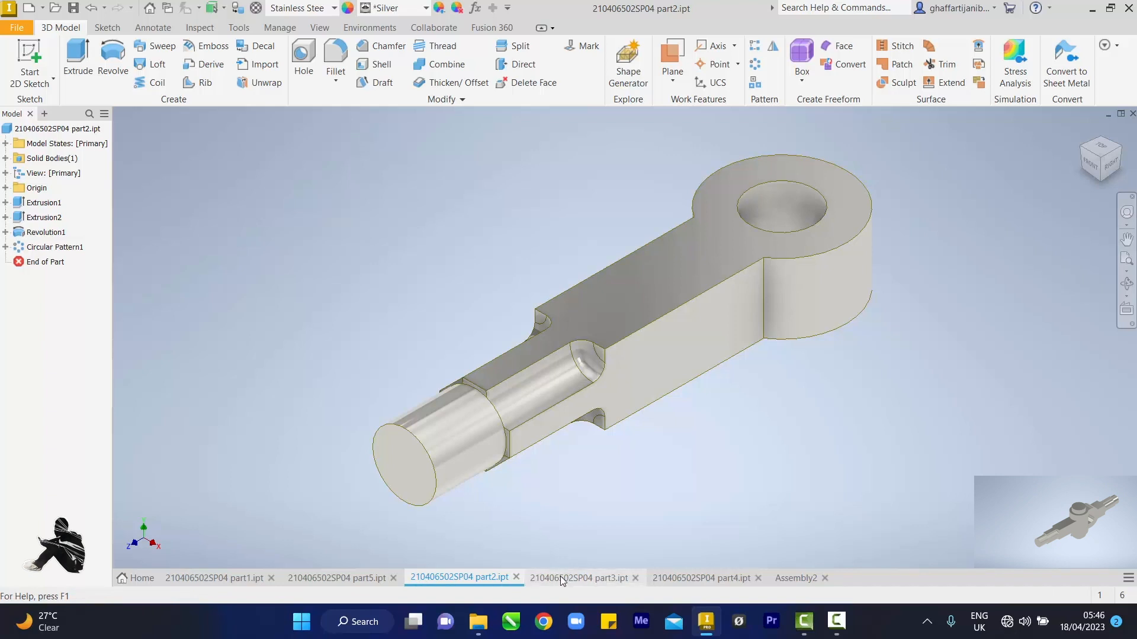
pyautogui.click(580, 577)
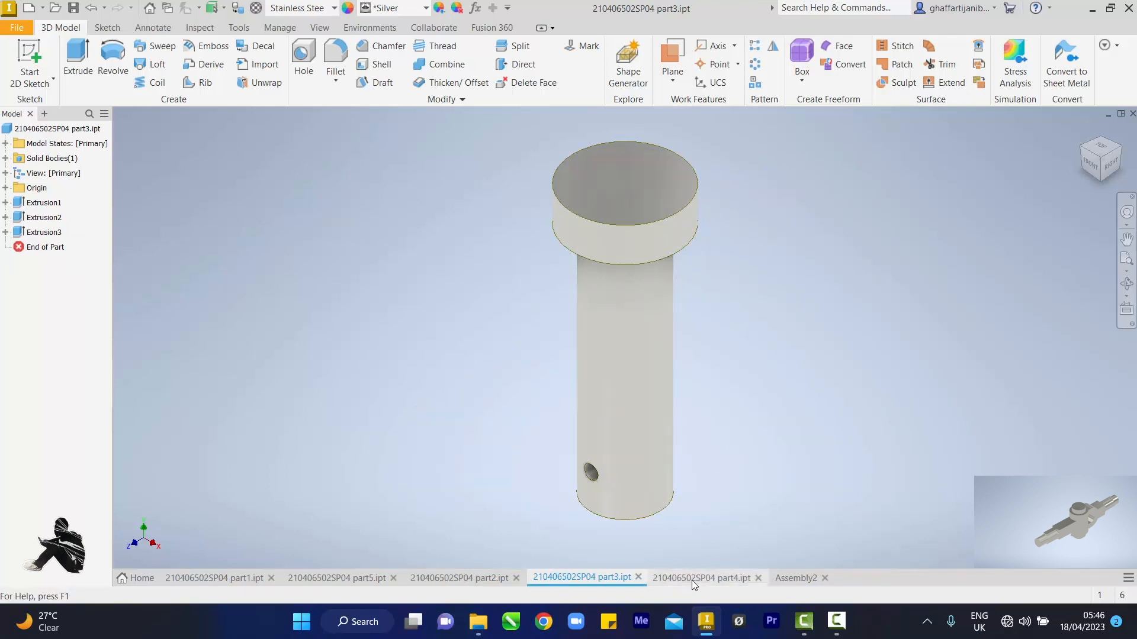
pyautogui.click(701, 577)
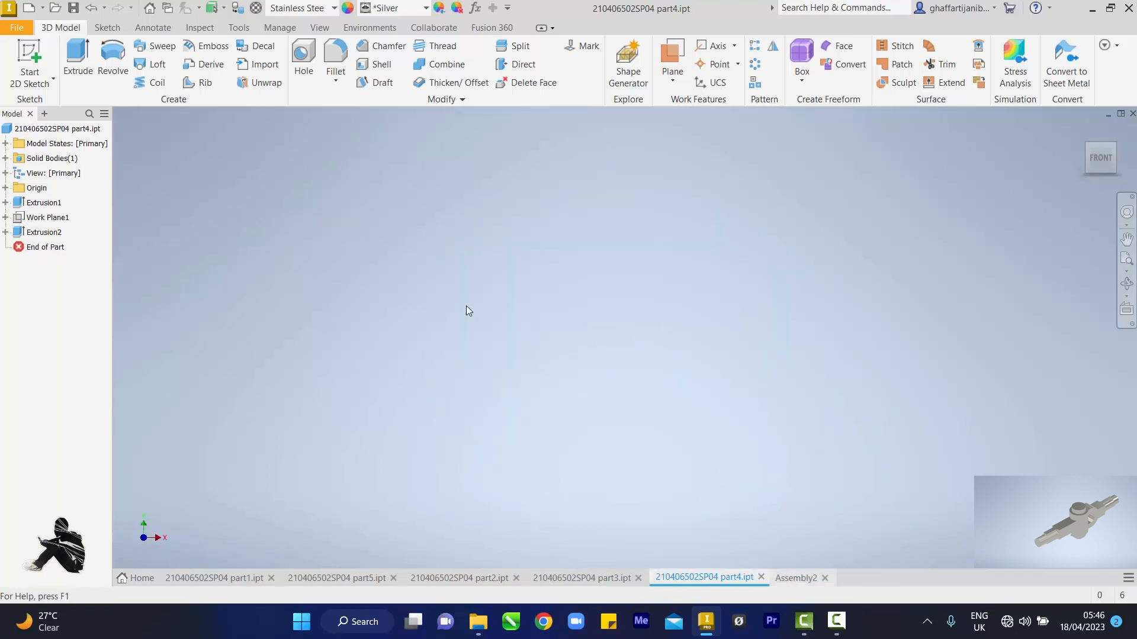
pyautogui.click(582, 578)
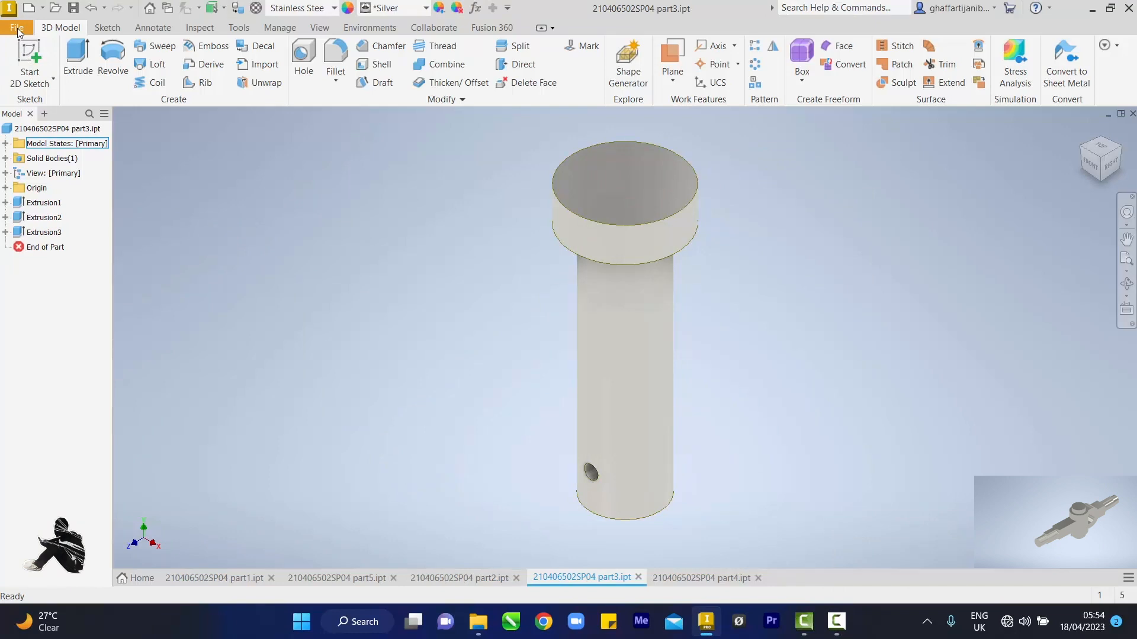
# Step: Create a new assembly from the Metric Standard (mm).iam template
pyautogui.click(16, 28)
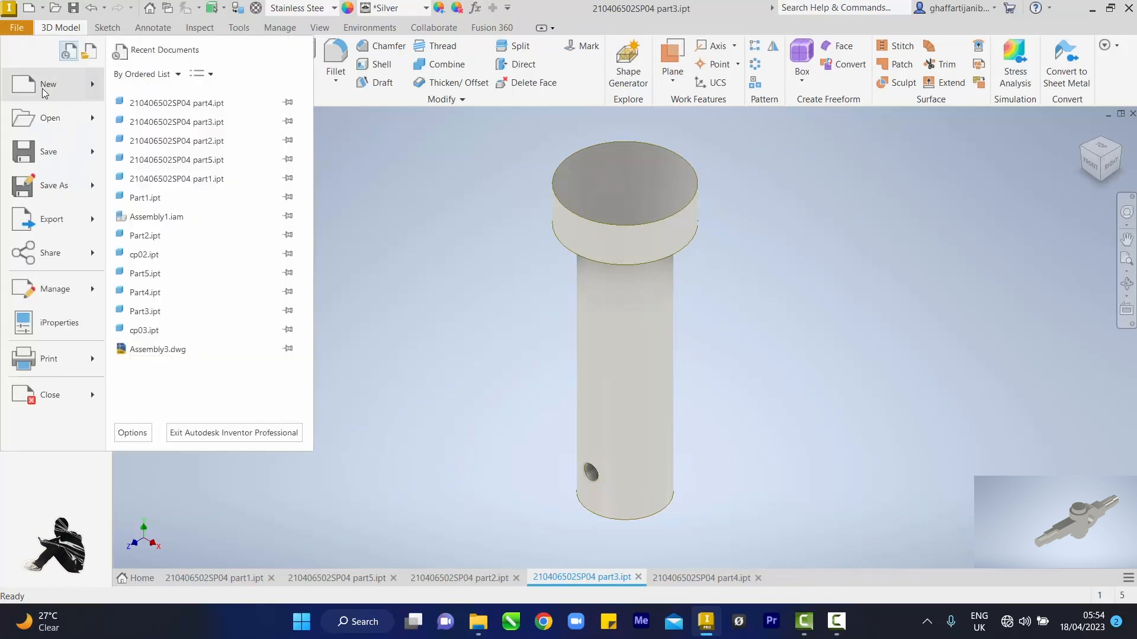
pyautogui.click(48, 84)
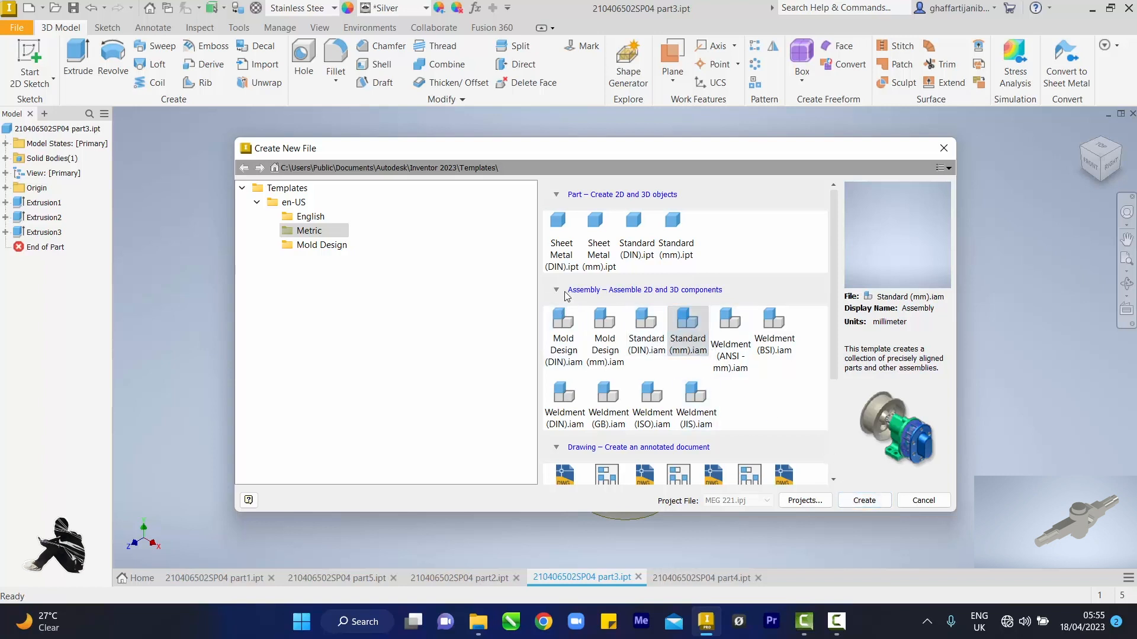
pyautogui.moveTo(869, 519)
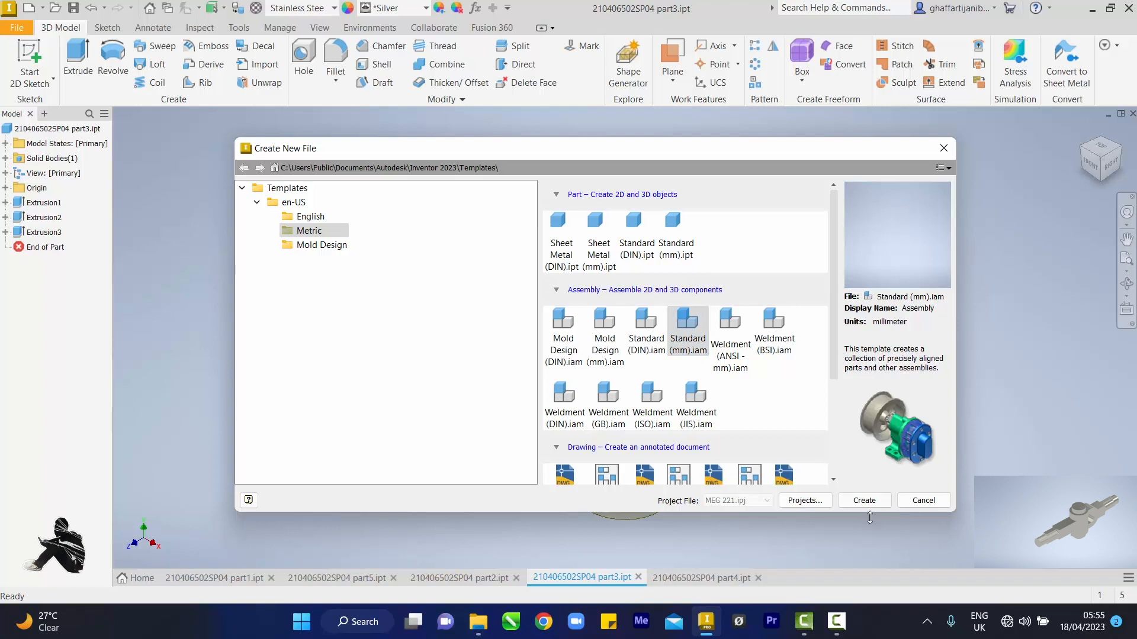
pyautogui.click(923, 500)
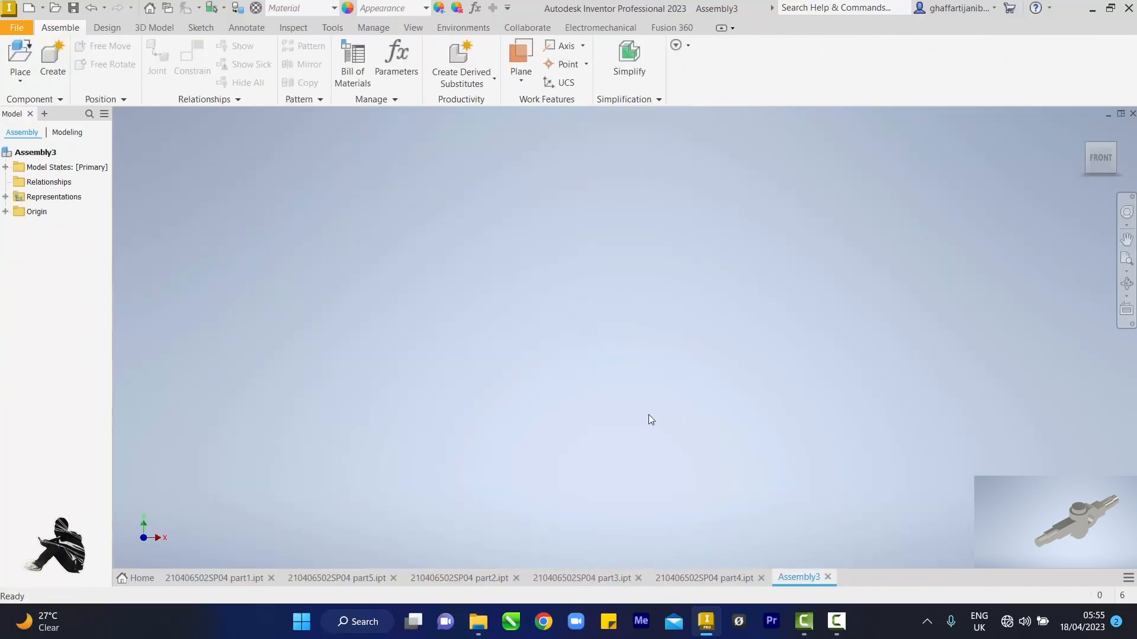
pyautogui.moveTo(527, 413)
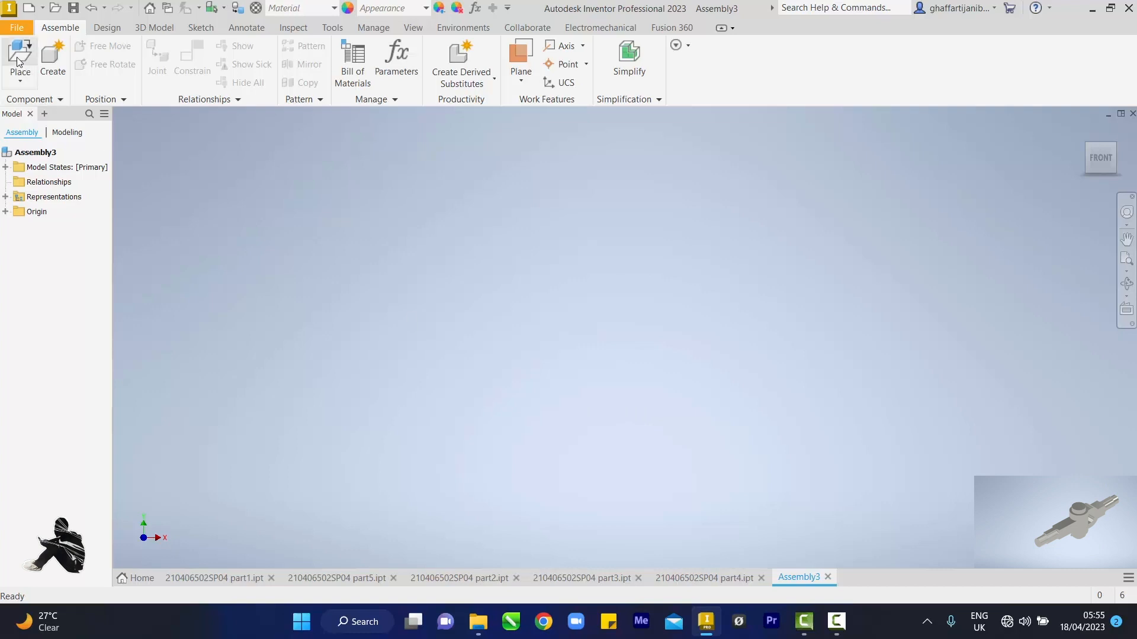
# Step: Select part1 through part5 in Place Component and open them into the assembly
pyautogui.click(20, 55)
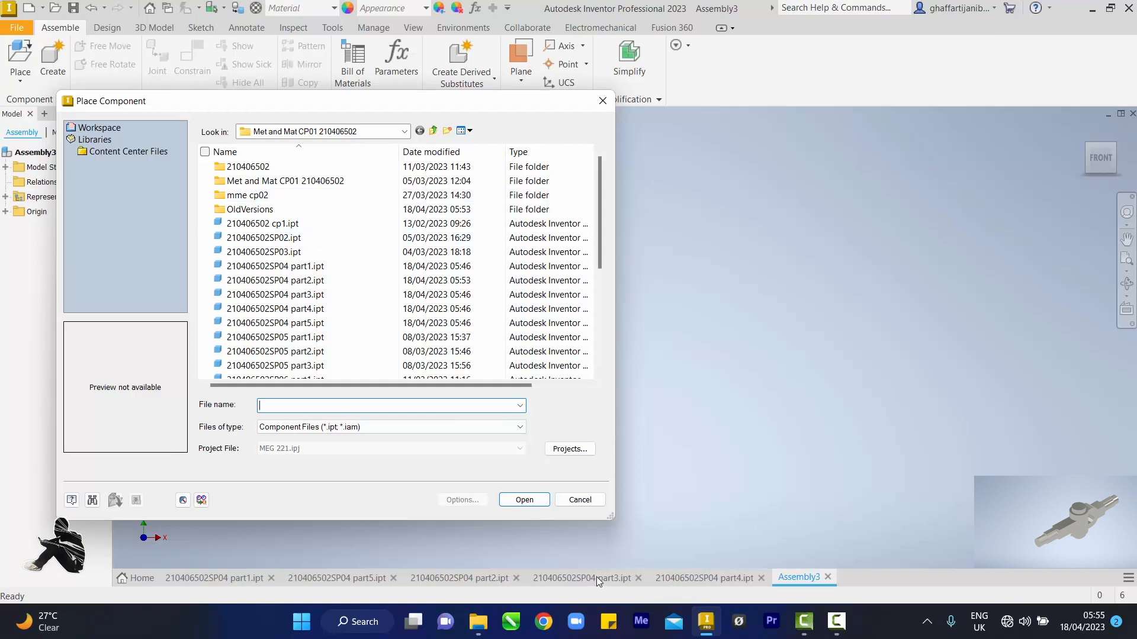
pyautogui.click(290, 238)
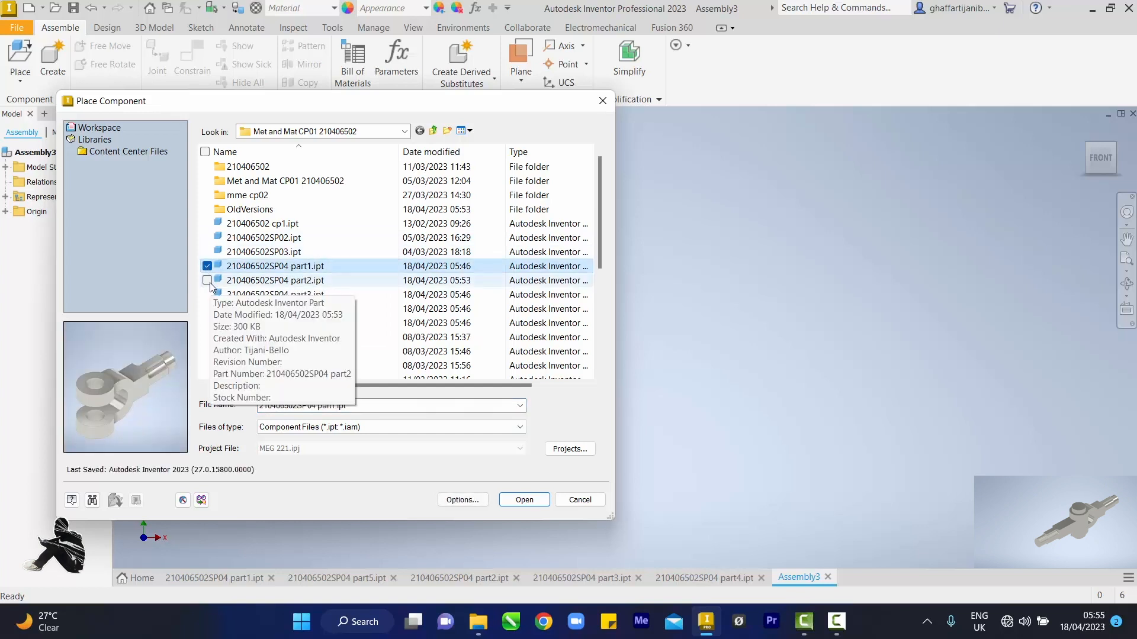
pyautogui.click(206, 309)
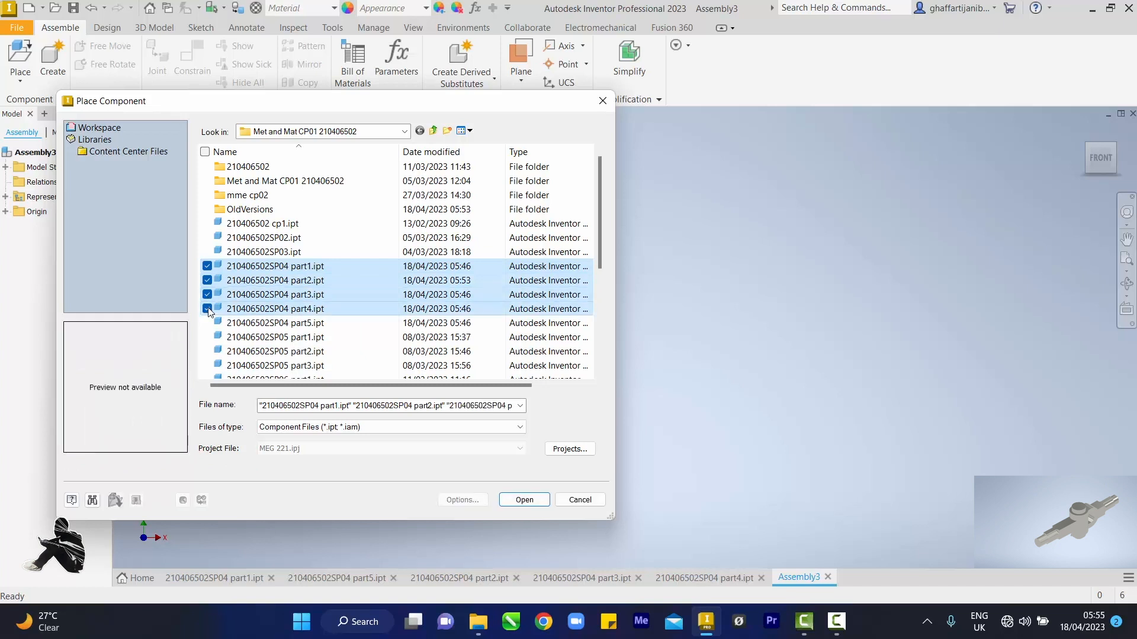
pyautogui.click(207, 323)
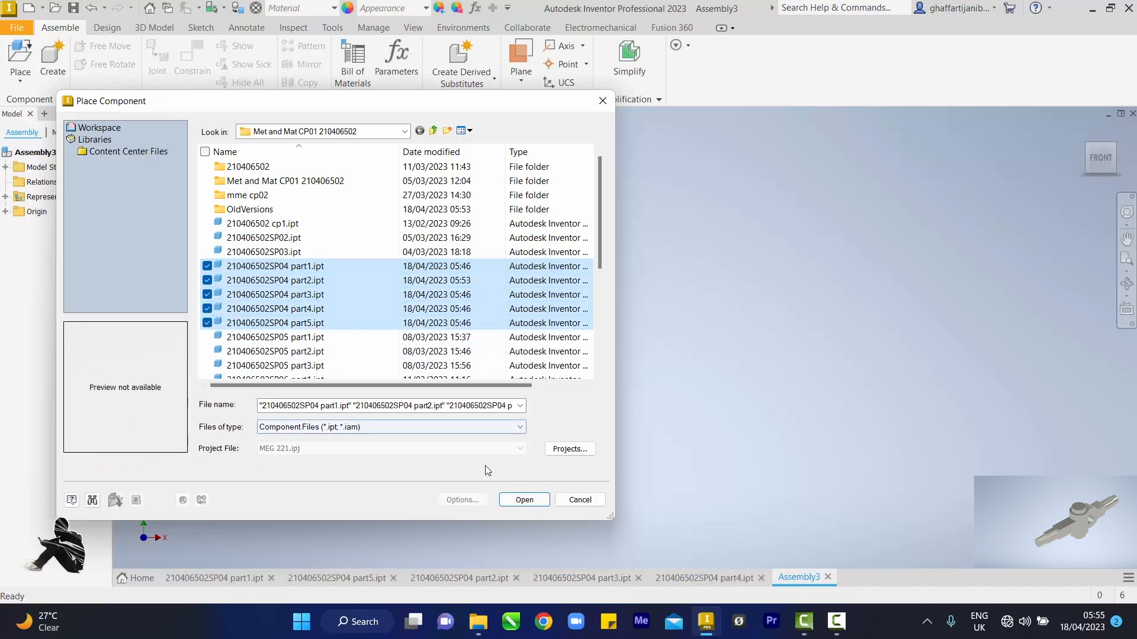
pyautogui.click(523, 500)
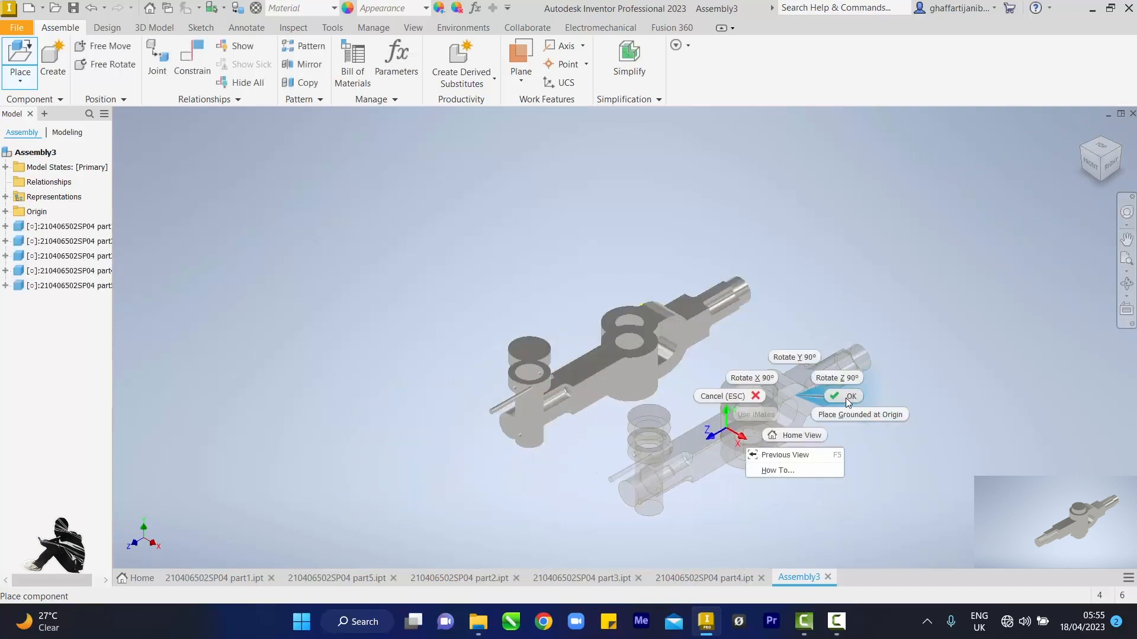
# Step: Confirm placing the parts, then select the yoke and bring up its grounding menu
pyautogui.click(849, 396)
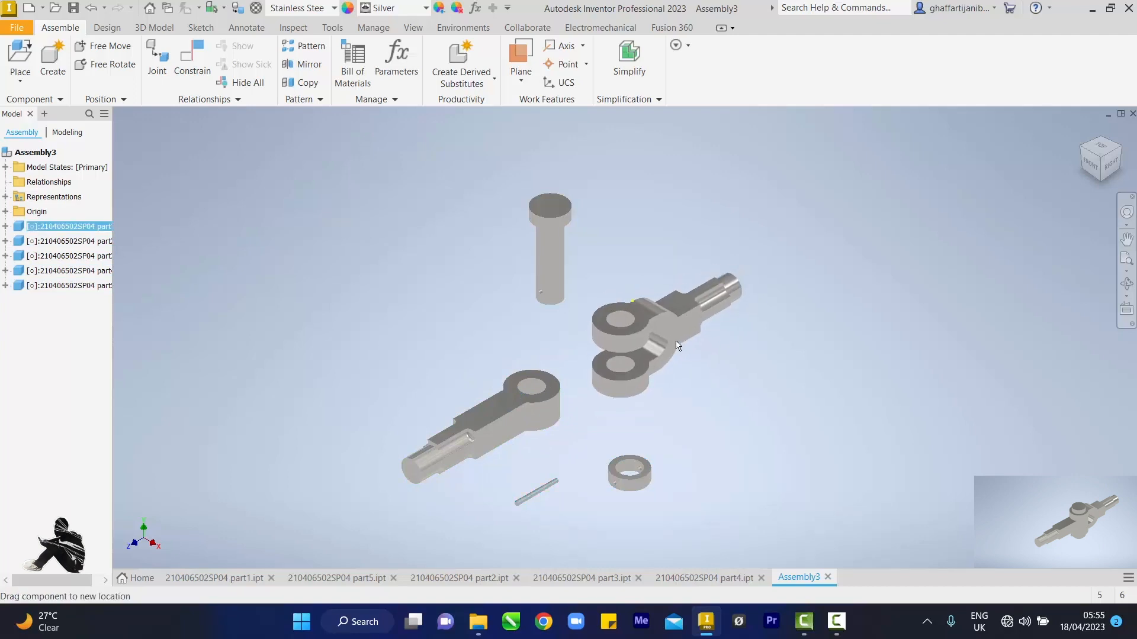
pyautogui.click(678, 346)
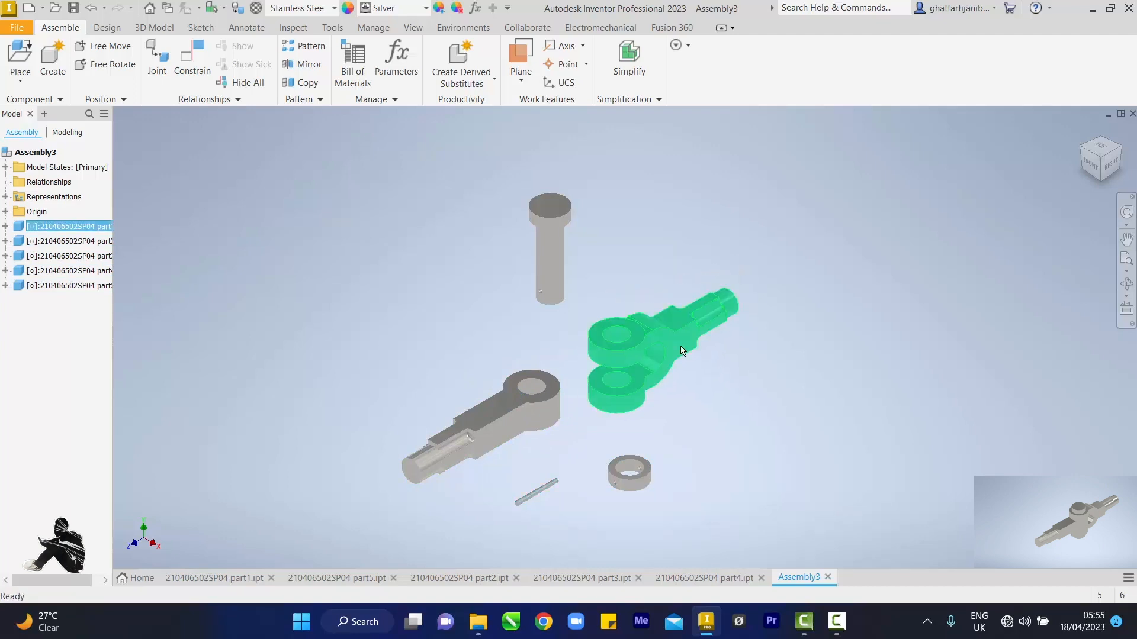
pyautogui.rightClick(681, 350)
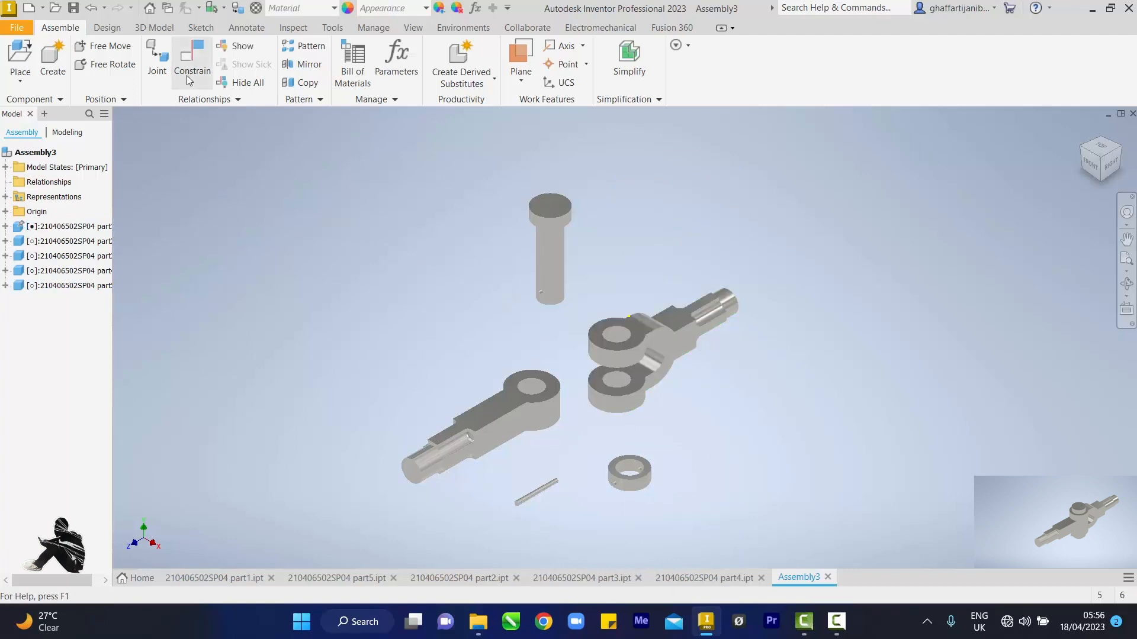
pyautogui.moveTo(191, 62)
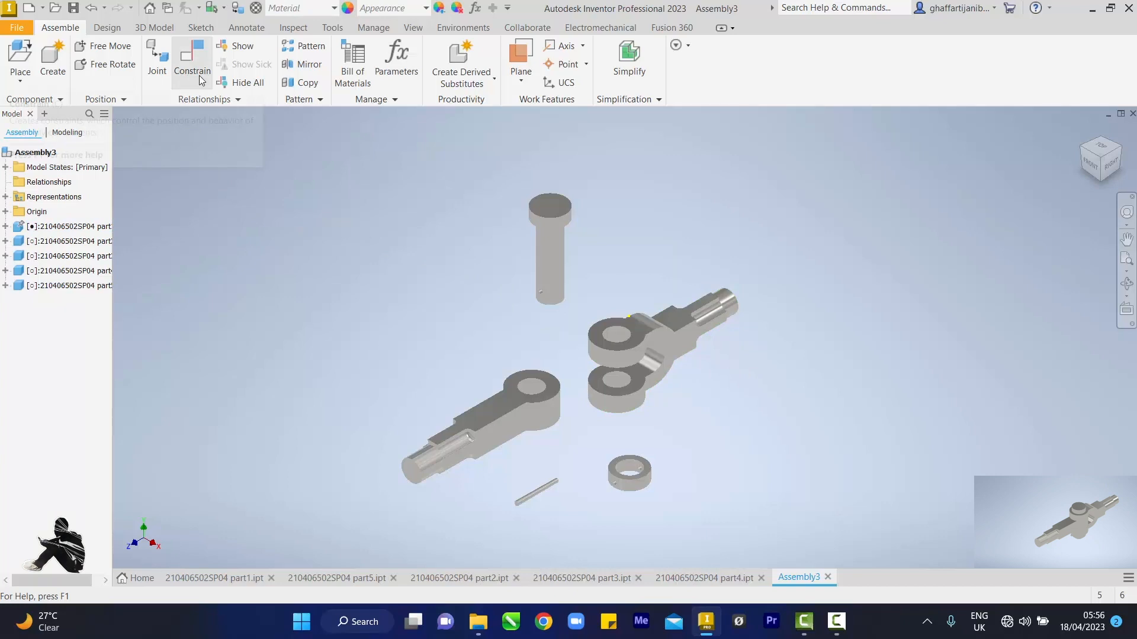
pyautogui.moveTo(317, 220)
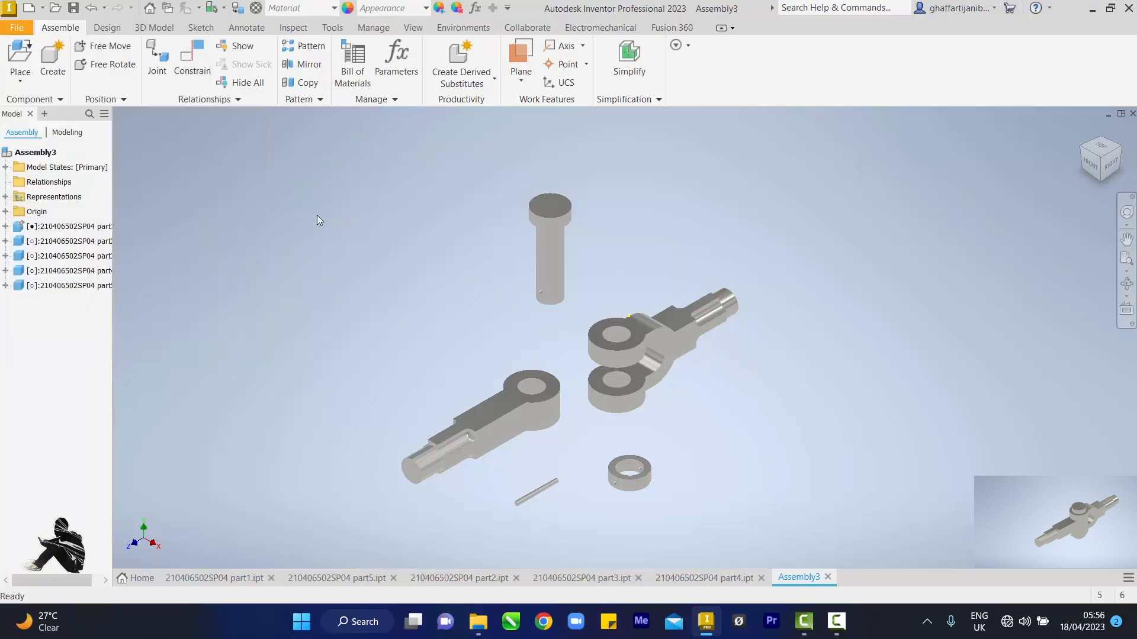
# Step: Open Constrain, view from the right, and drag the second forked part beside the yoke
pyautogui.click(192, 58)
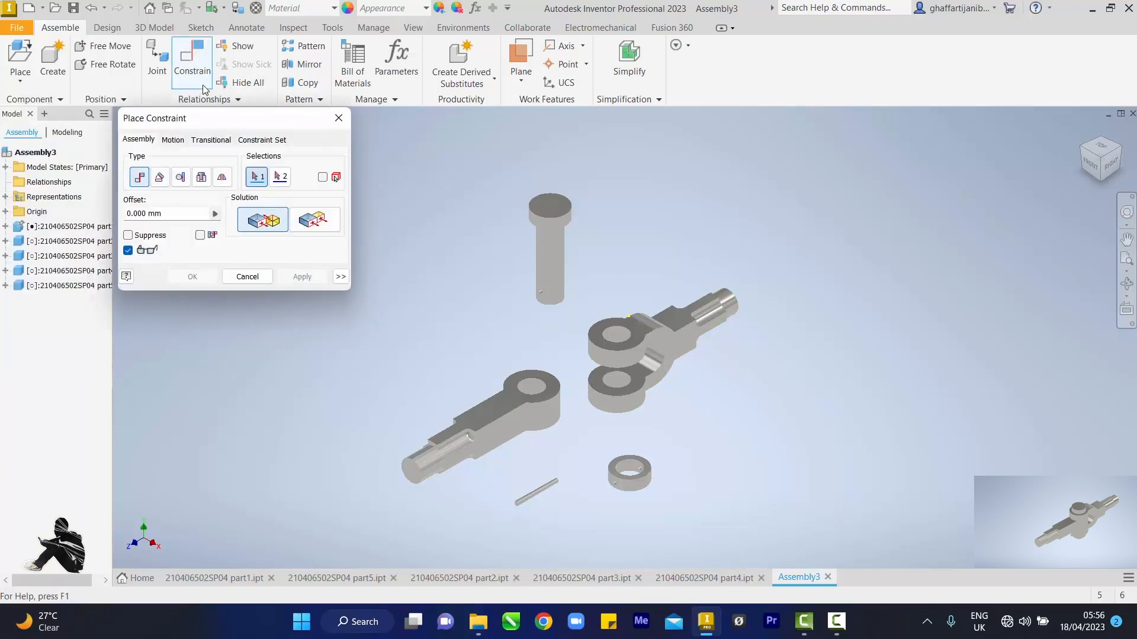
pyautogui.moveTo(256, 177)
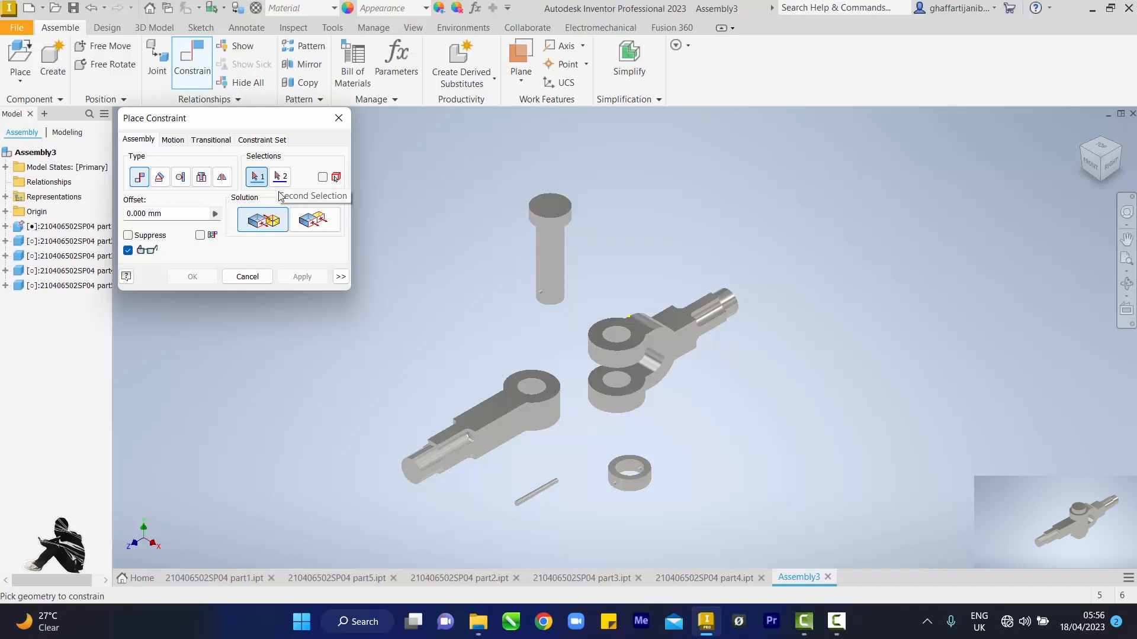
pyautogui.moveTo(280, 176)
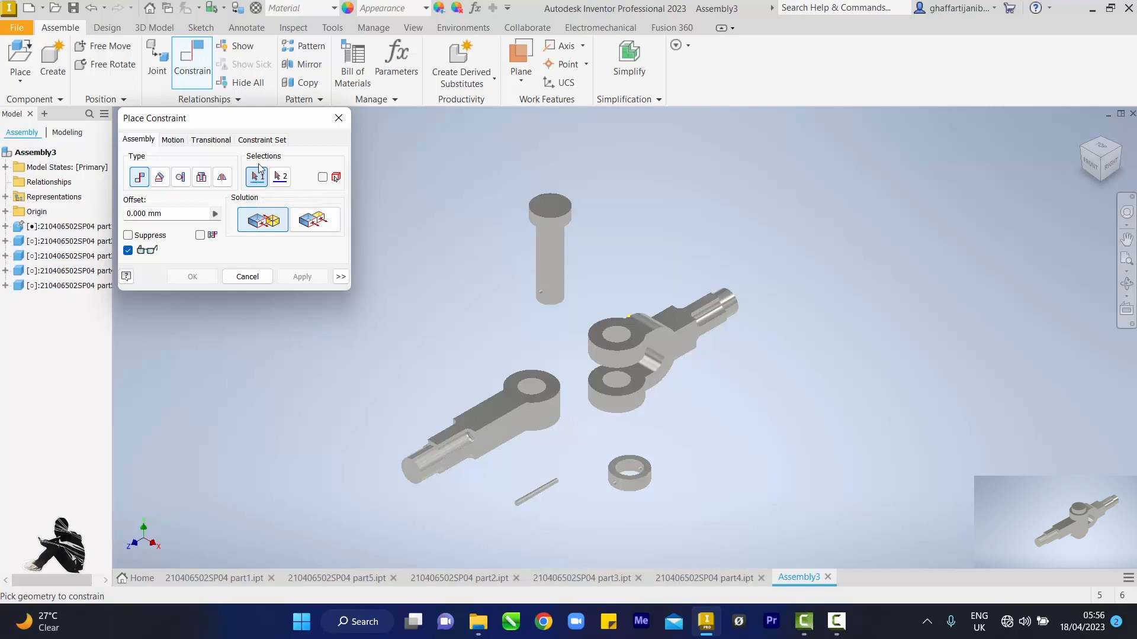
pyautogui.moveTo(256, 177)
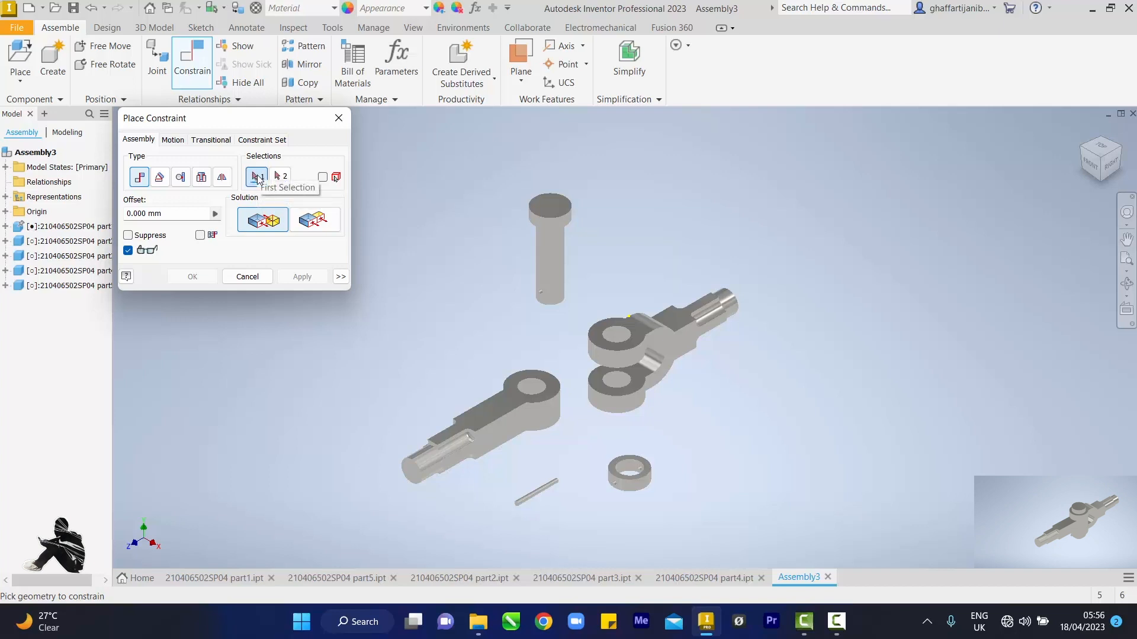
pyautogui.moveTo(268, 202)
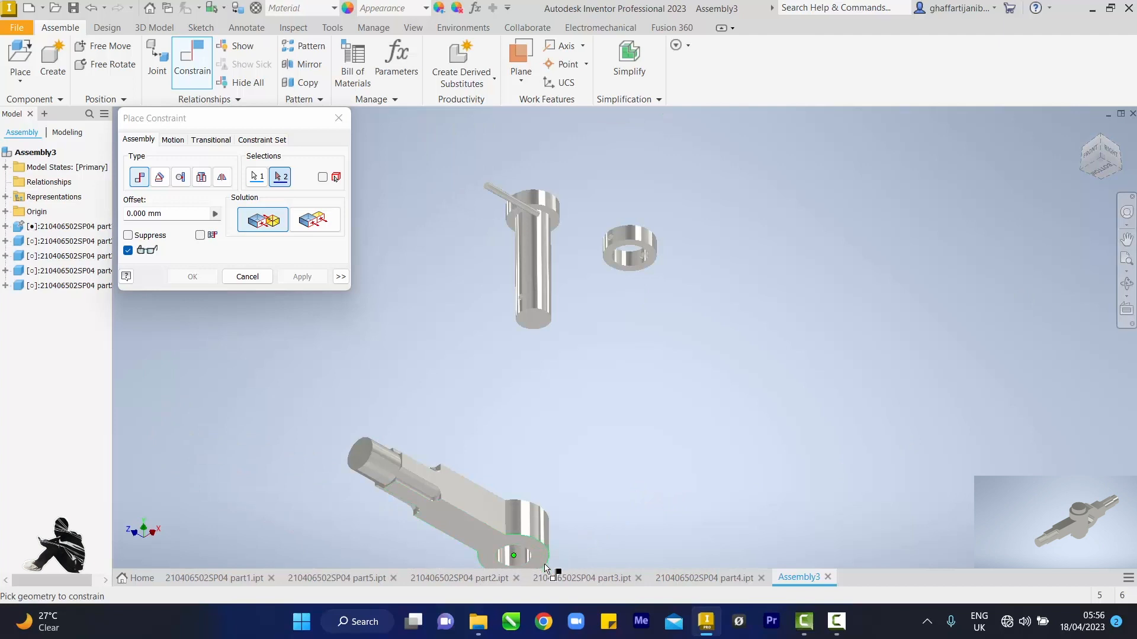
pyautogui.moveTo(547, 565)
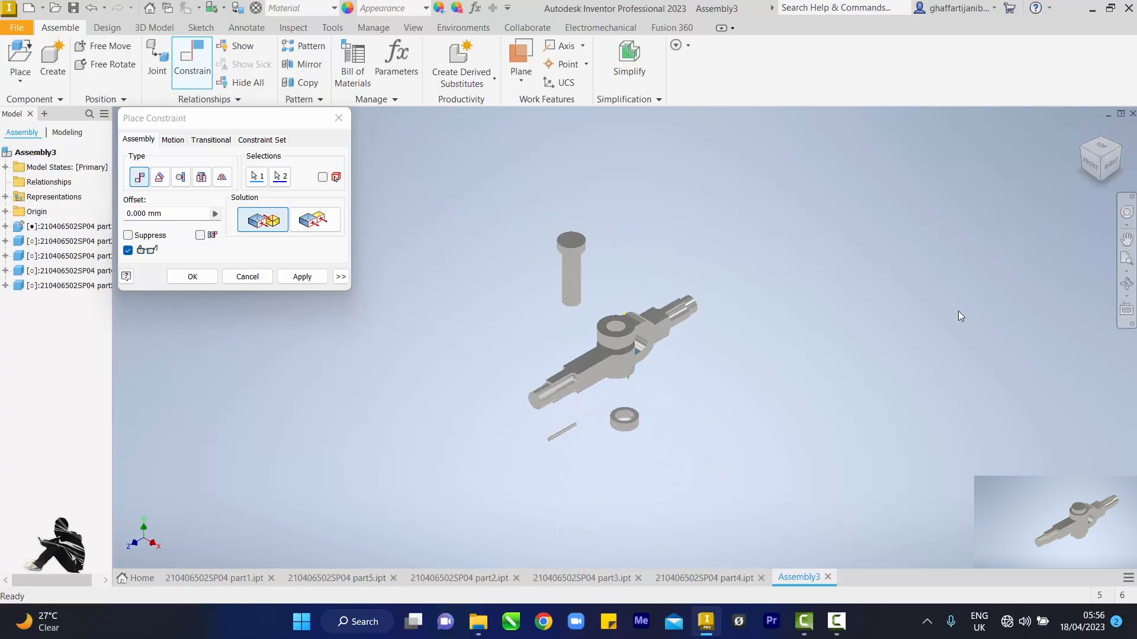
pyautogui.moveTo(1098, 159)
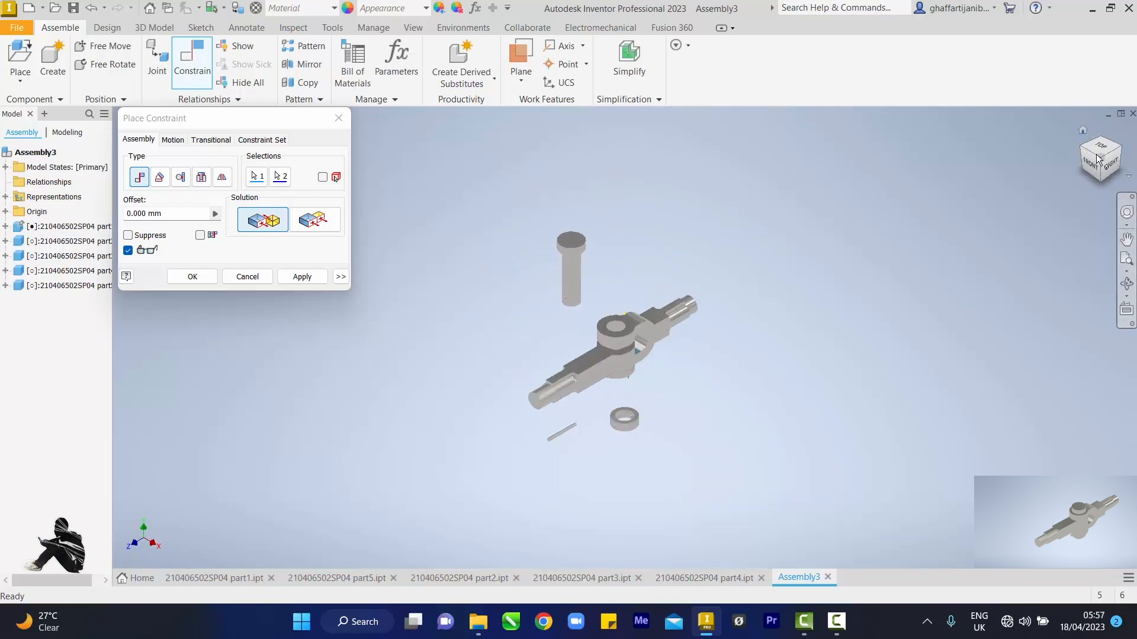
pyautogui.click(1100, 158)
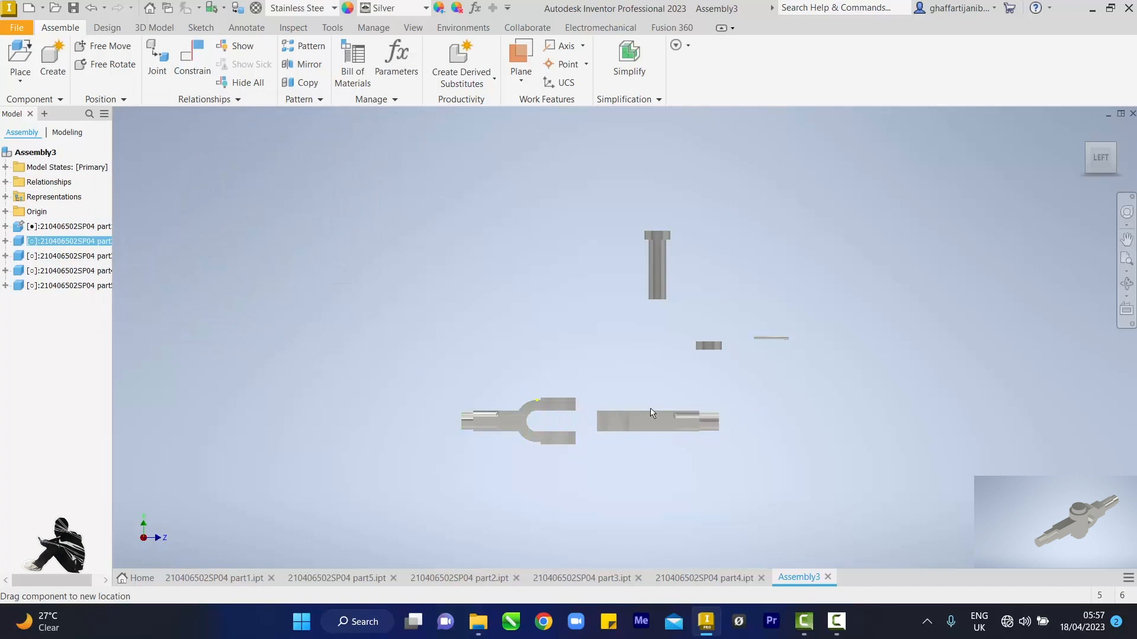
pyautogui.moveTo(650, 414); pyautogui.dragTo(711, 423)
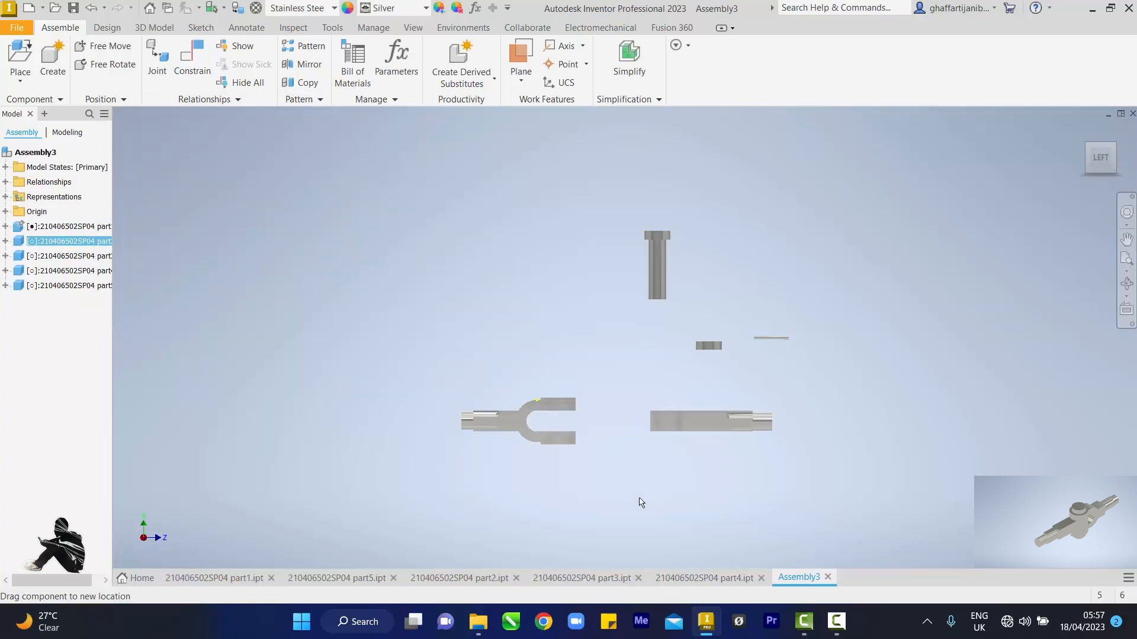
pyautogui.moveTo(710, 422); pyautogui.dragTo(587, 422)
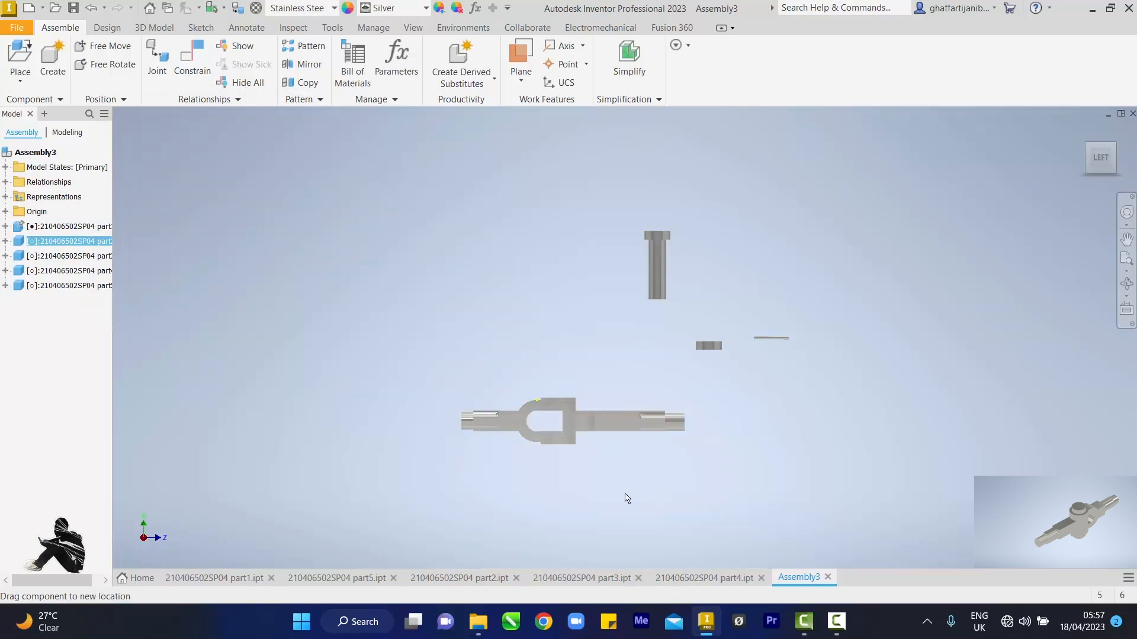
pyautogui.moveTo(645, 420); pyautogui.dragTo(653, 422)
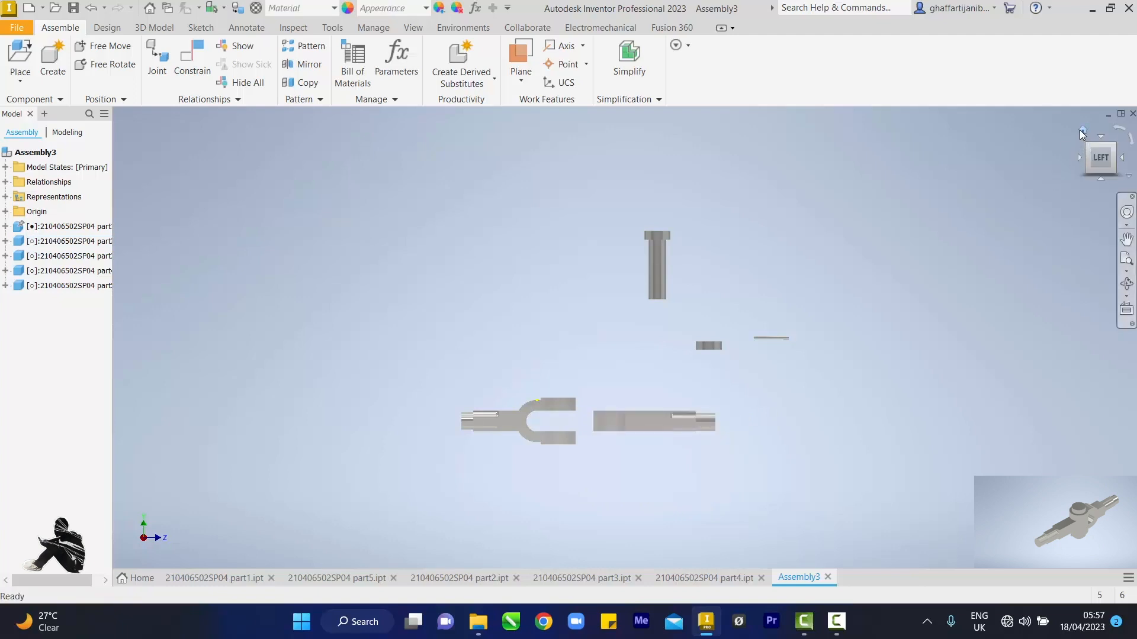
# Step: Return to the home view and mate the axes of the two fork holes
pyautogui.click(1101, 158)
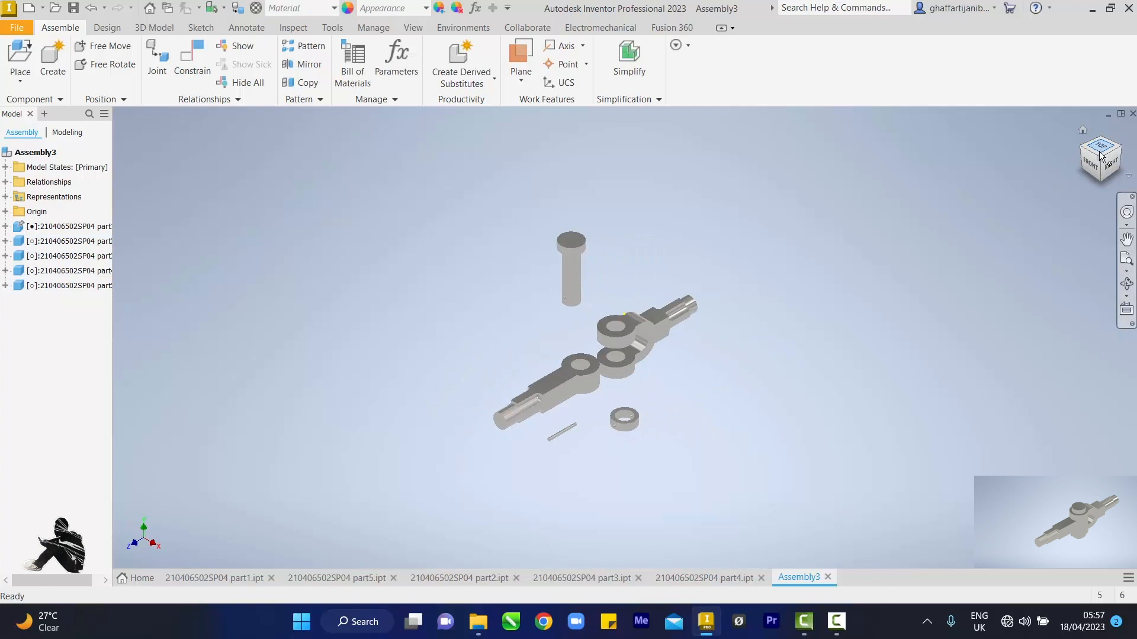
pyautogui.click(1100, 145)
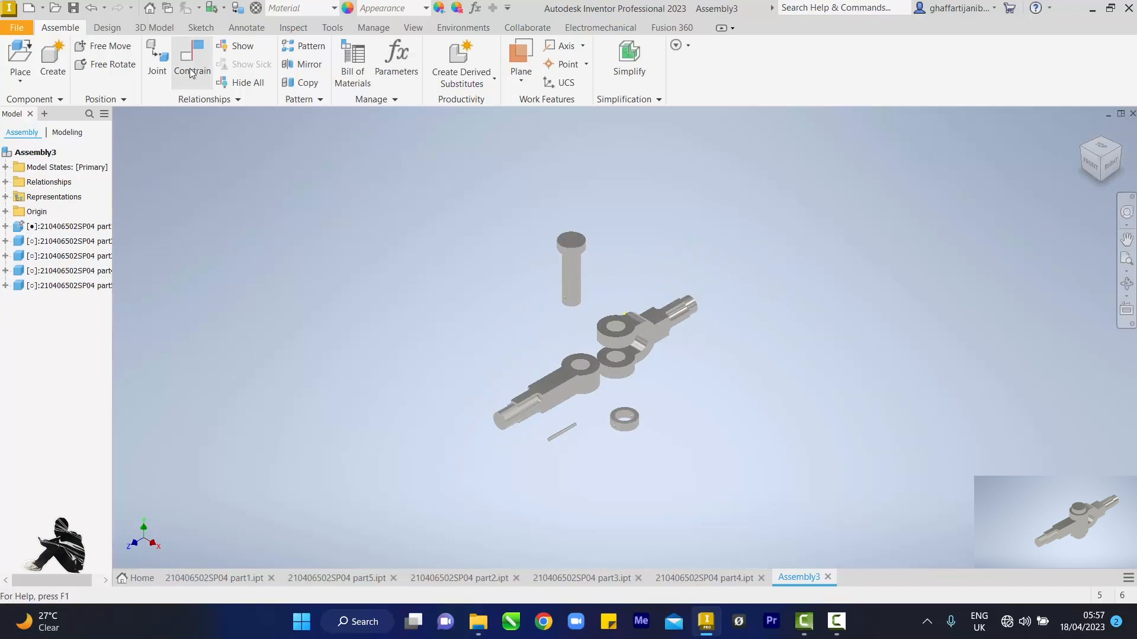
pyautogui.click(191, 62)
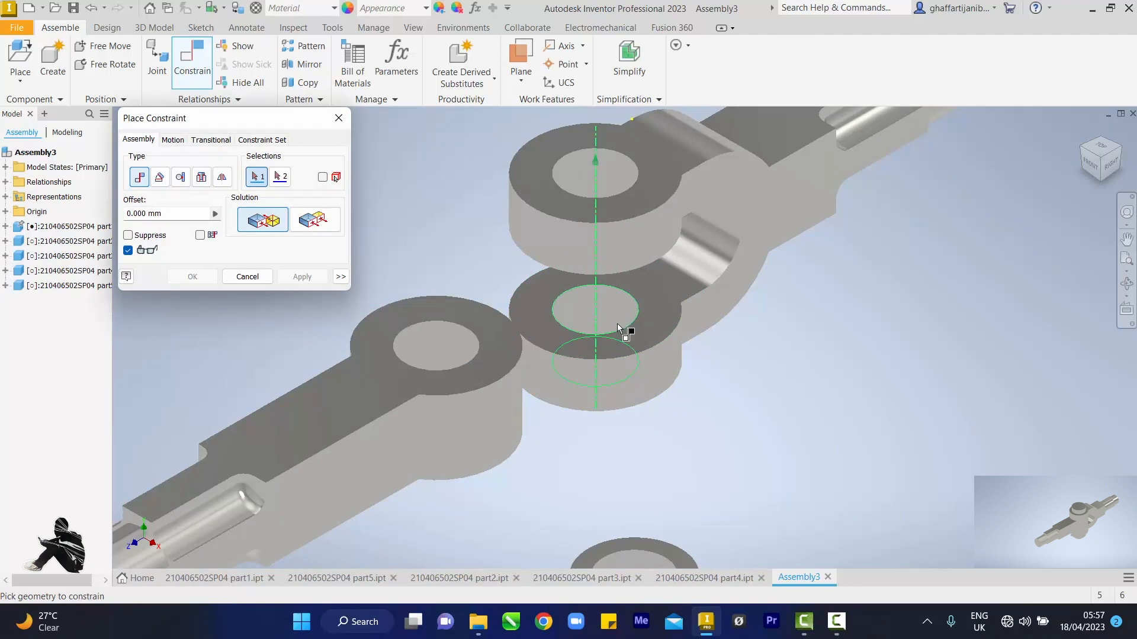
pyautogui.moveTo(616, 326)
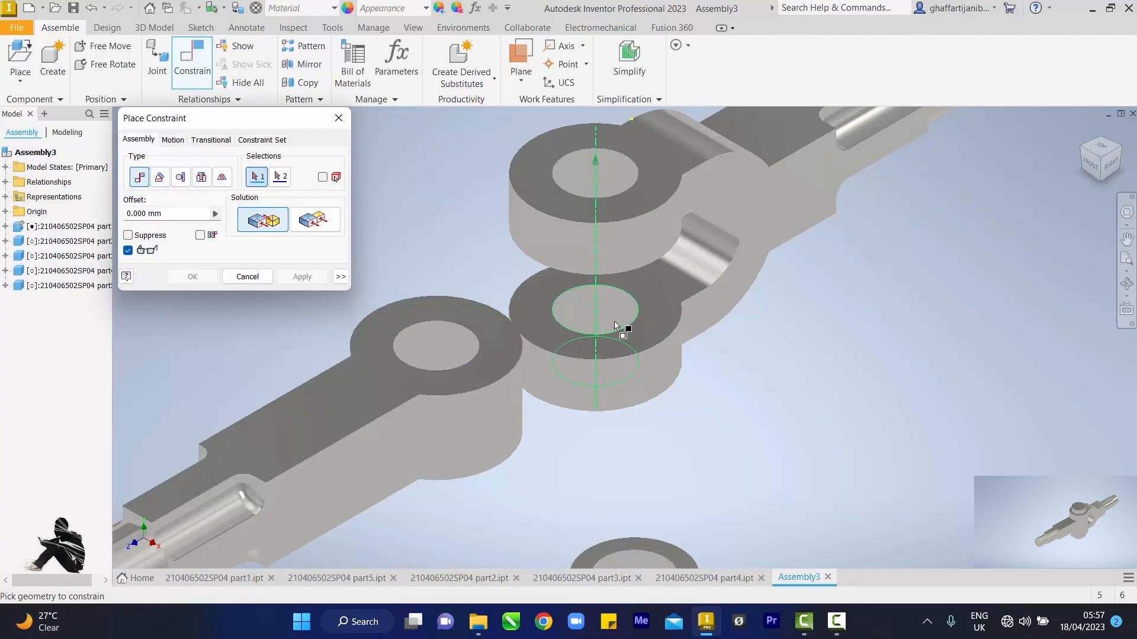
pyautogui.click(471, 355)
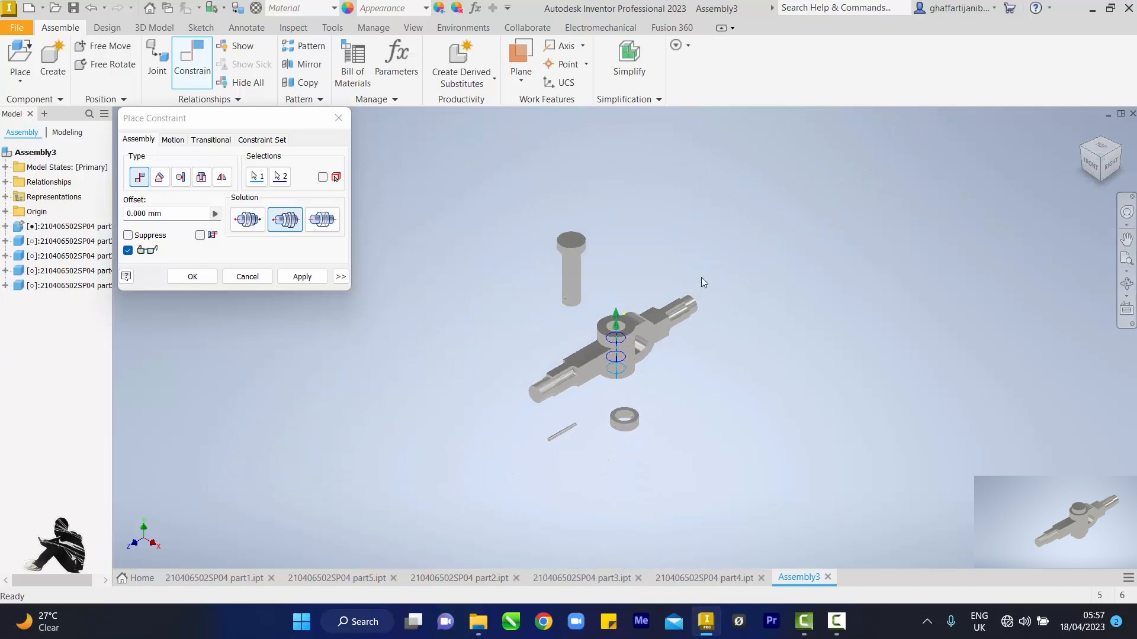
pyautogui.click(248, 276)
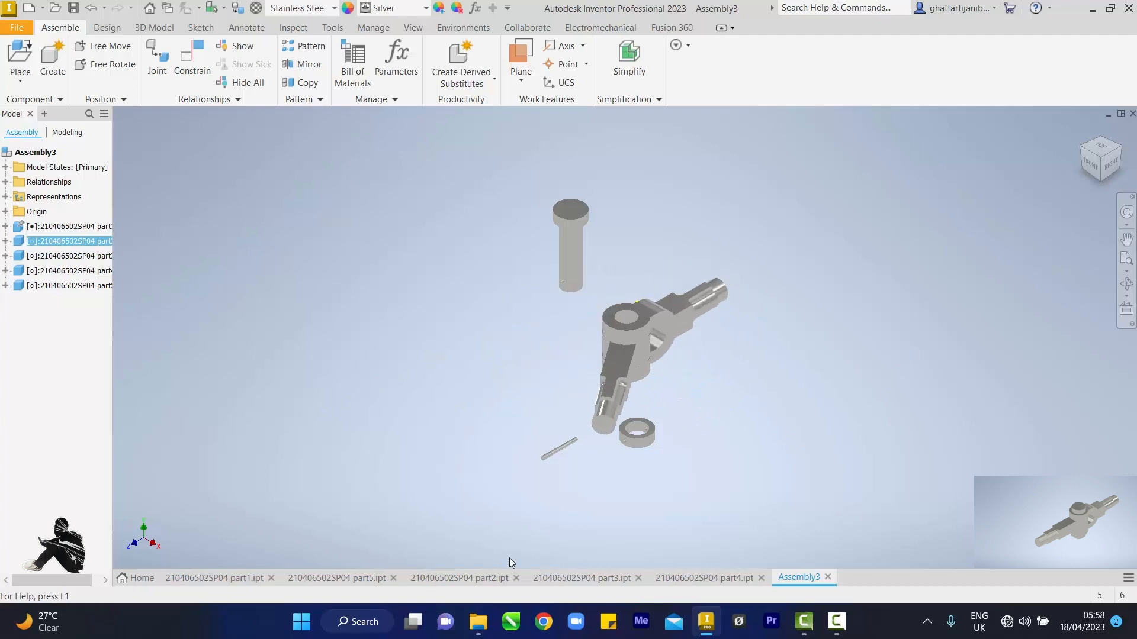
pyautogui.click(613, 370)
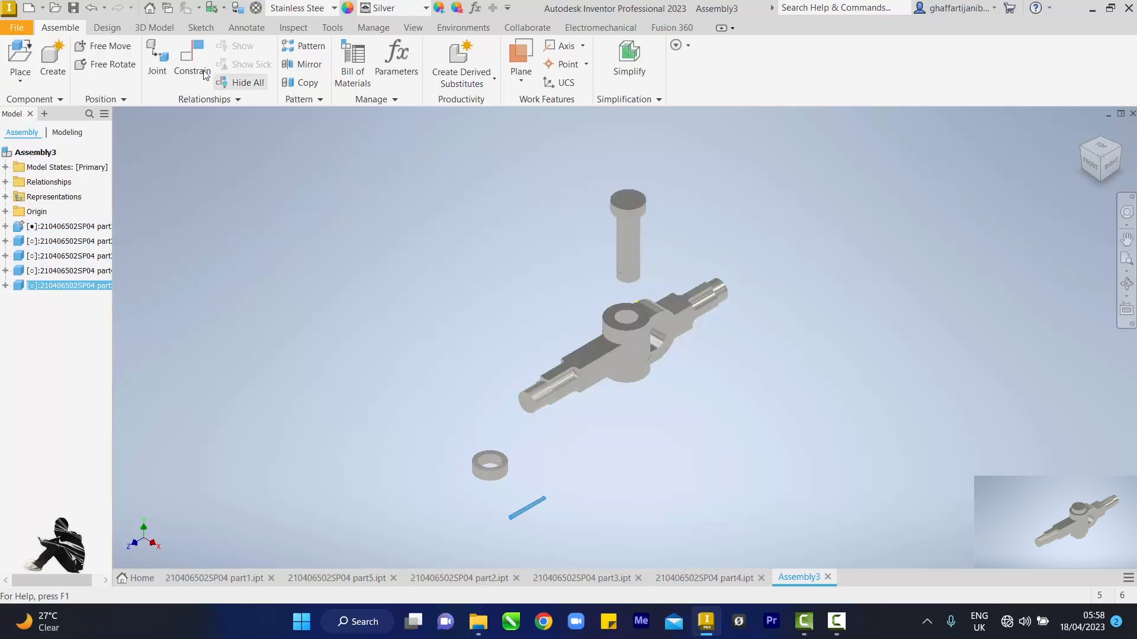
# Step: Mate the headed pin's axis with the hole axis and slide the pin above the yoke
pyautogui.click(191, 58)
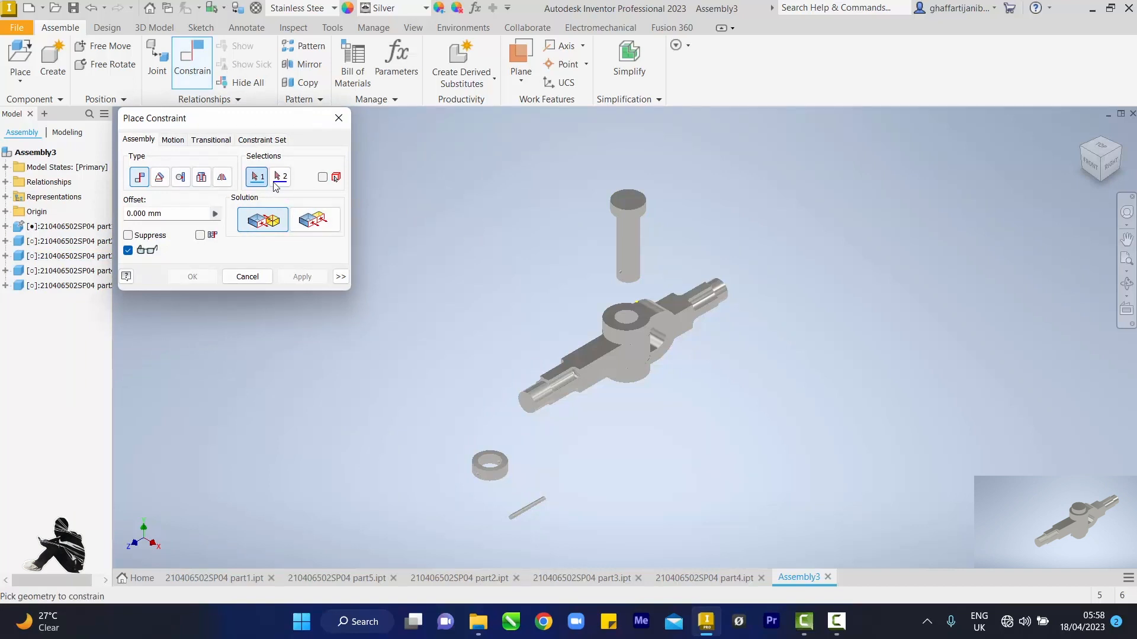
pyautogui.click(278, 176)
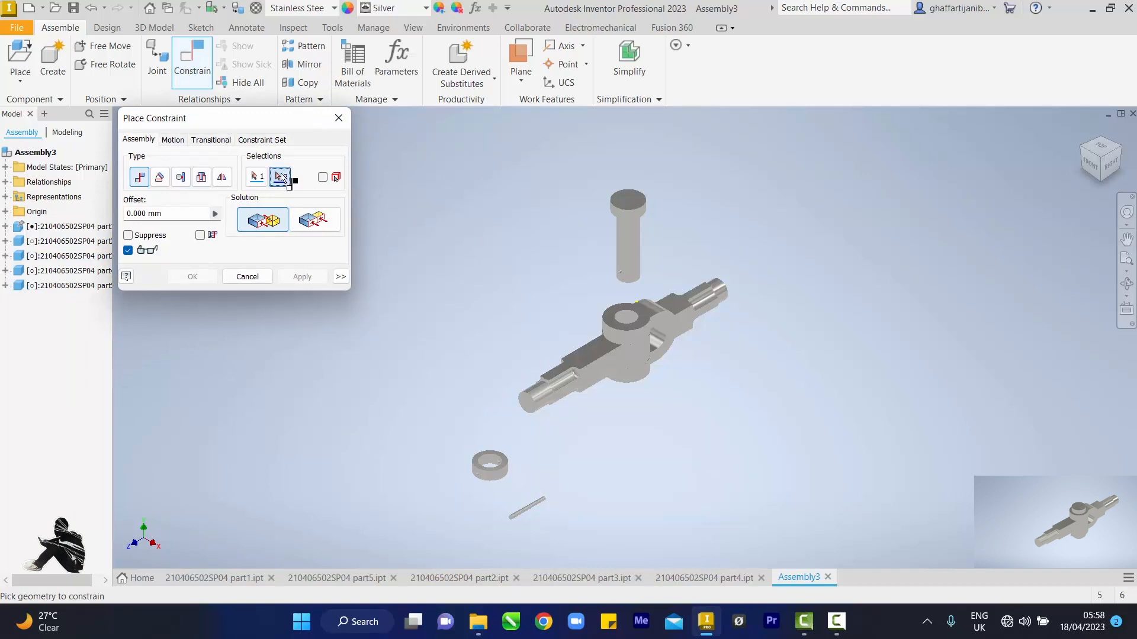
pyautogui.click(627, 256)
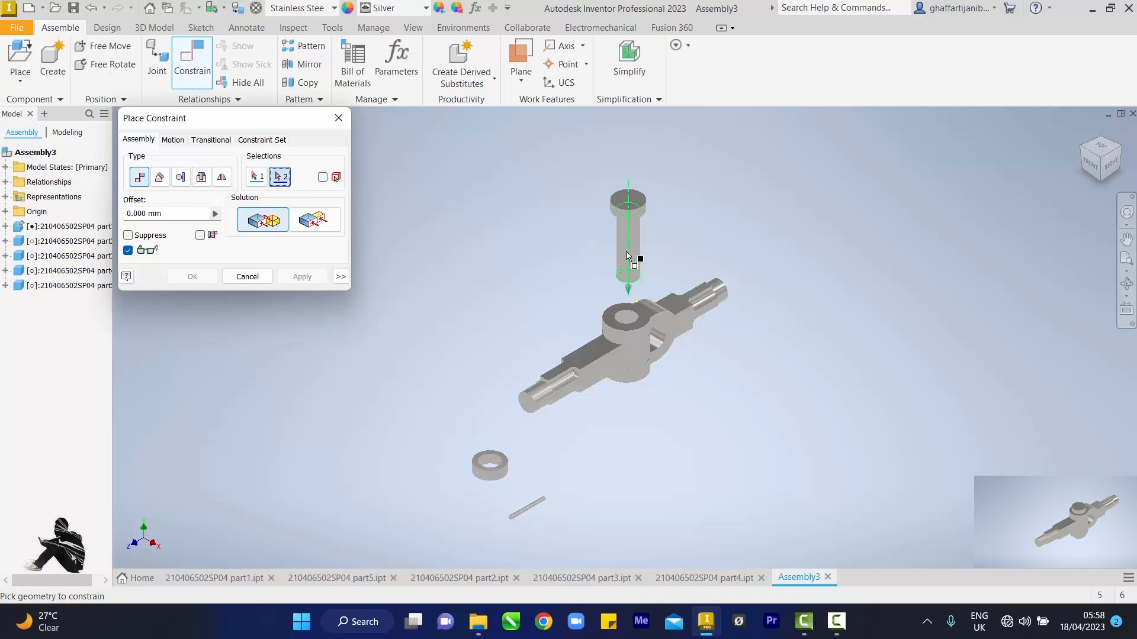
pyautogui.click(628, 316)
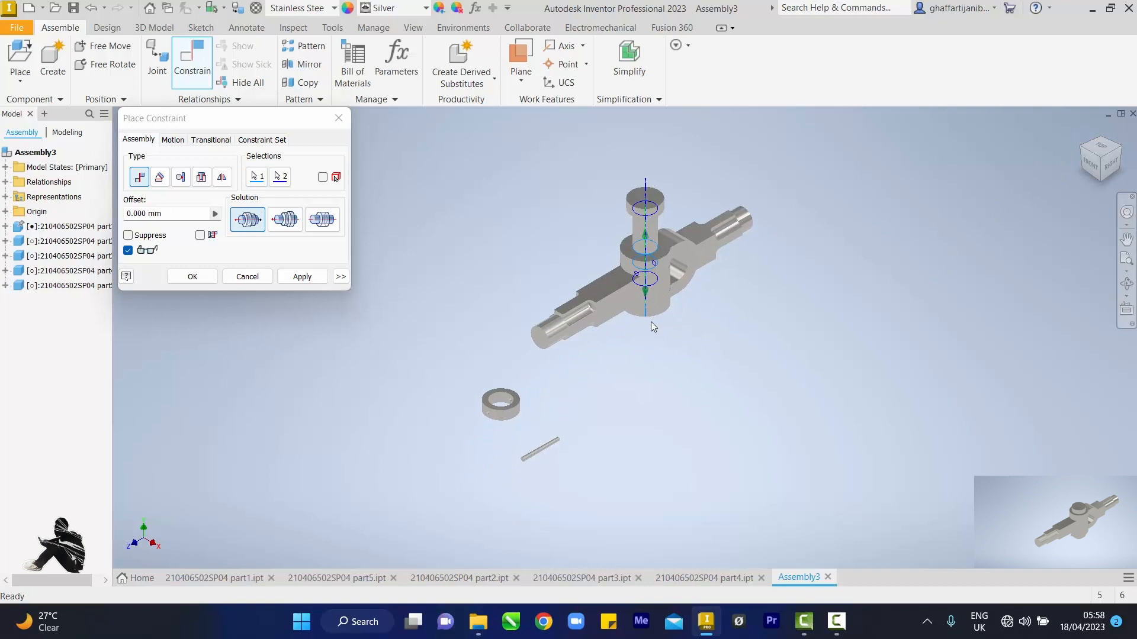
pyautogui.click(191, 277)
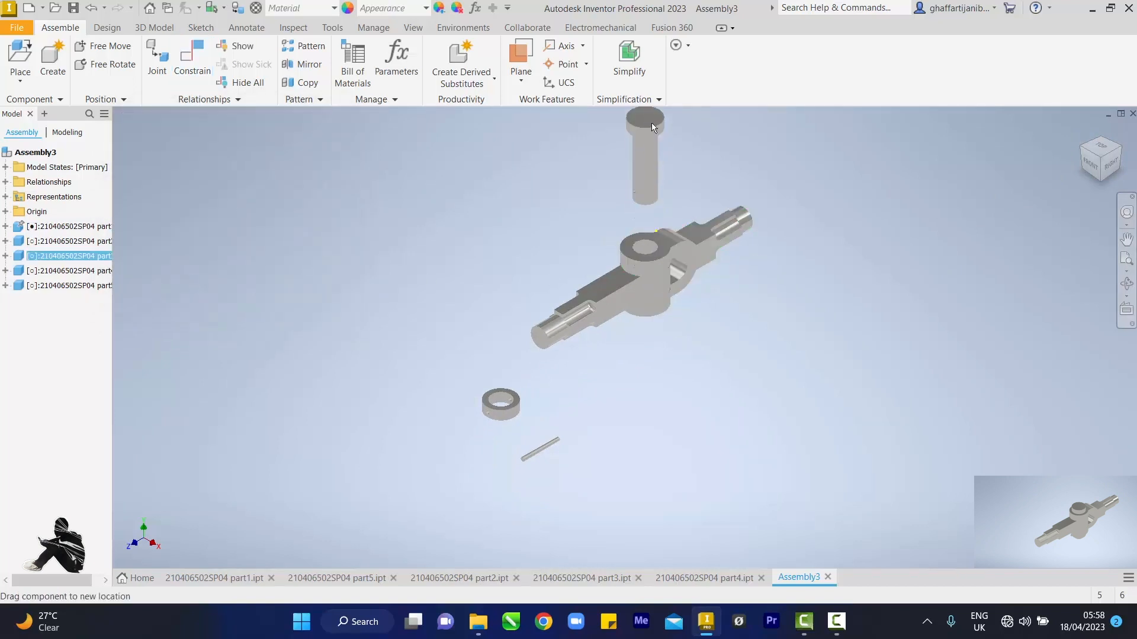
pyautogui.click(643, 156)
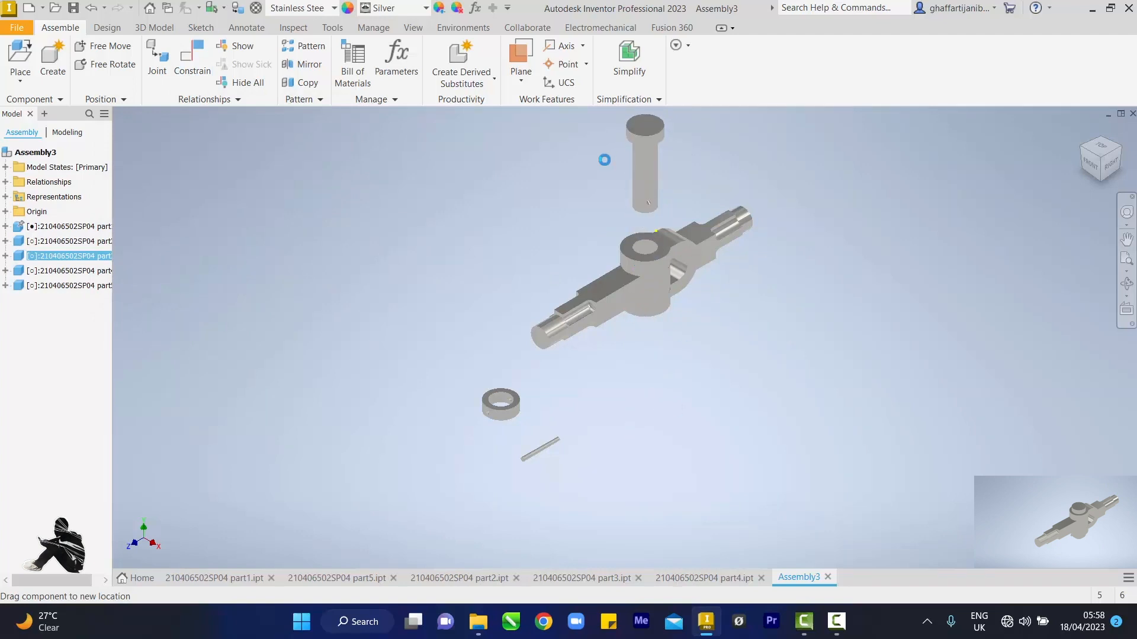
pyautogui.moveTo(604, 159); pyautogui.dragTo(667, 216)
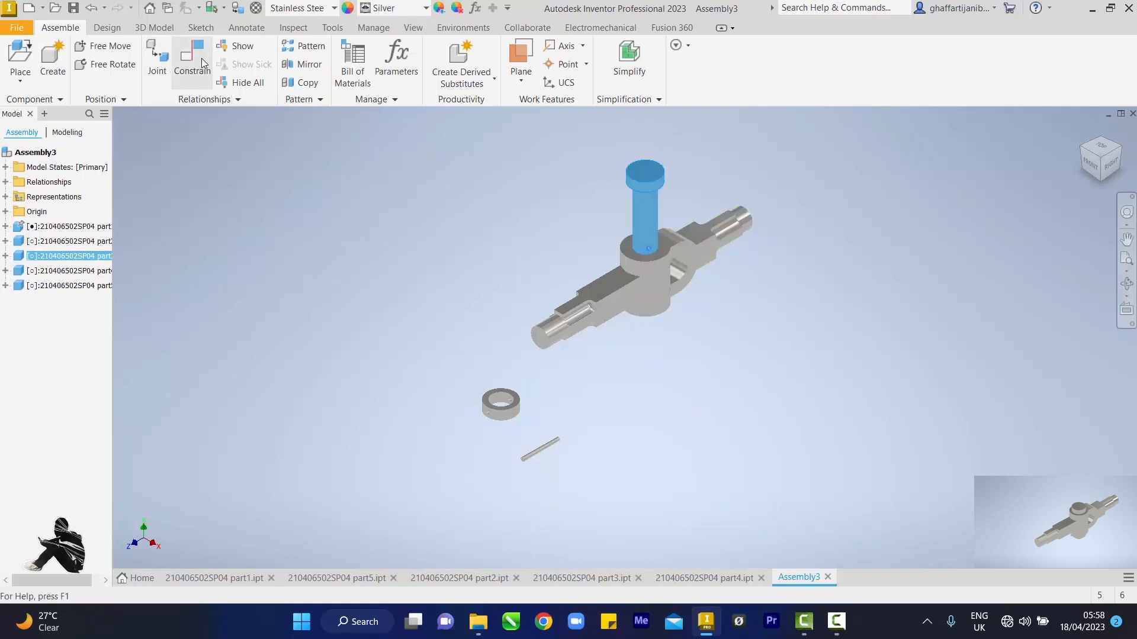
# Step: Mate the pin head's underside to the yoke's top hole face so the head sits flush
pyautogui.click(192, 58)
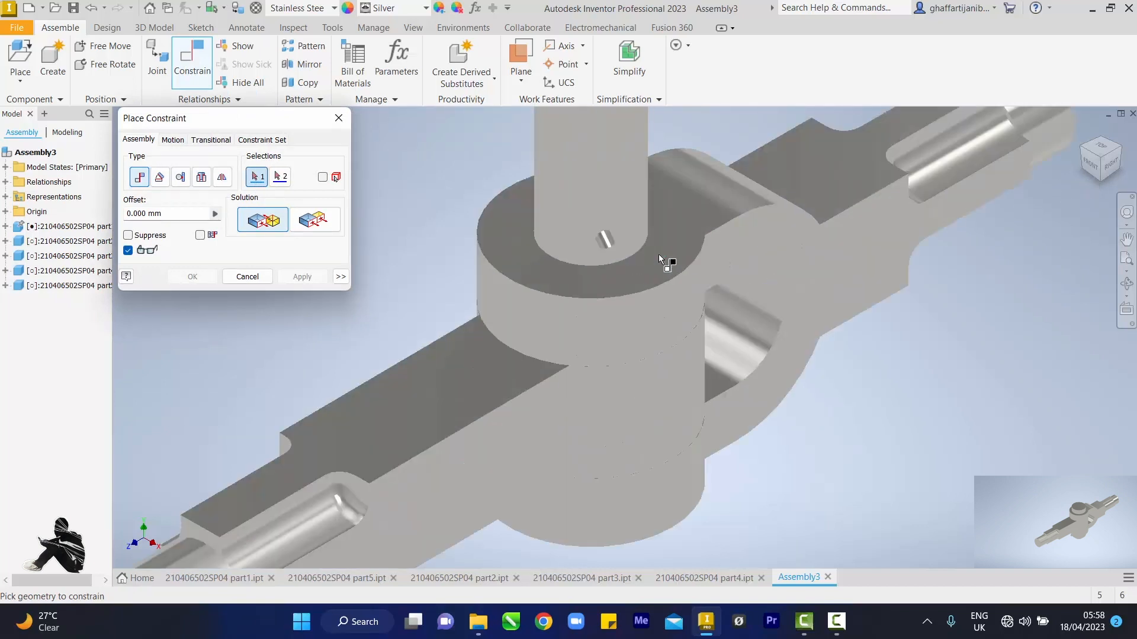
pyautogui.click(659, 259)
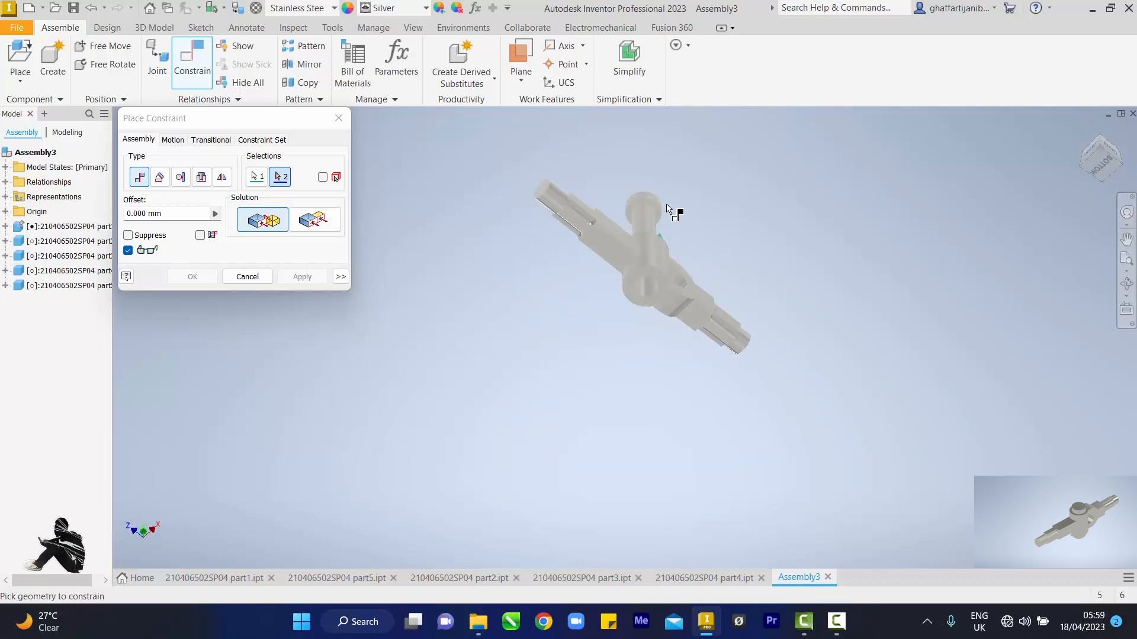
pyautogui.scroll(3)
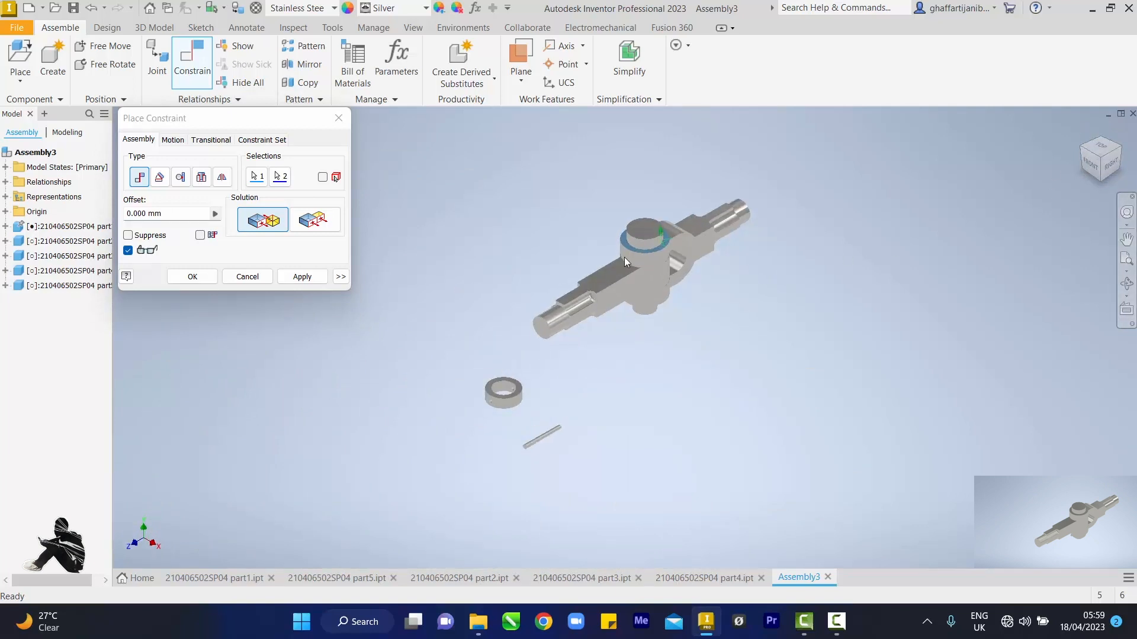
pyautogui.click(247, 277)
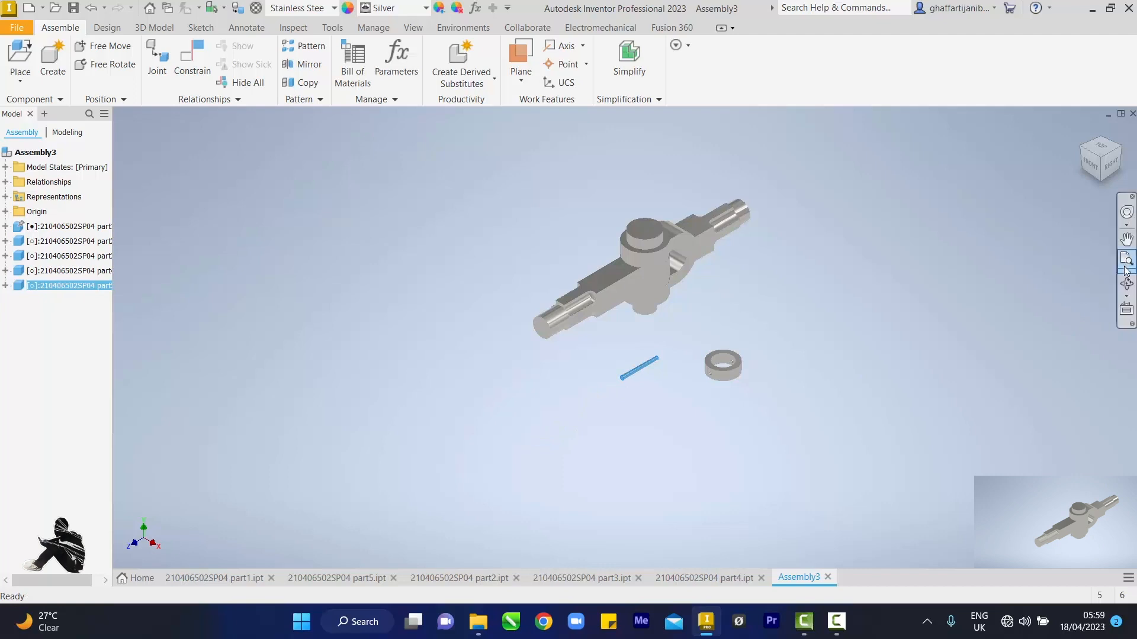
# Step: Zoom to the assembly, drag the collar below the yoke near the cross pin, and check from Right view
pyautogui.click(1126, 263)
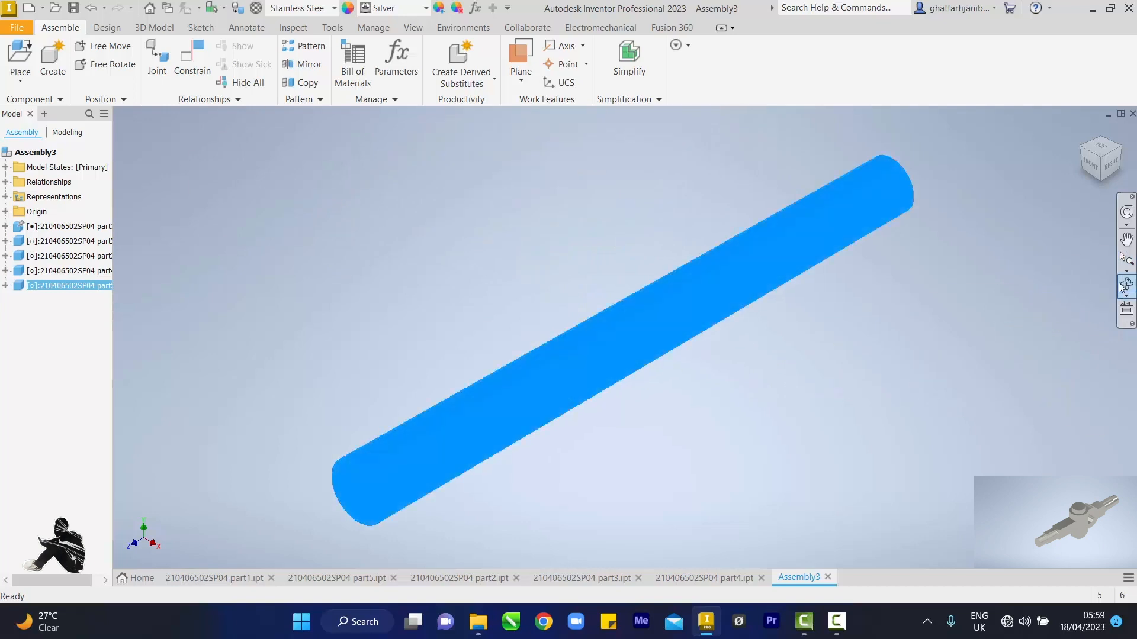
pyautogui.click(1126, 275)
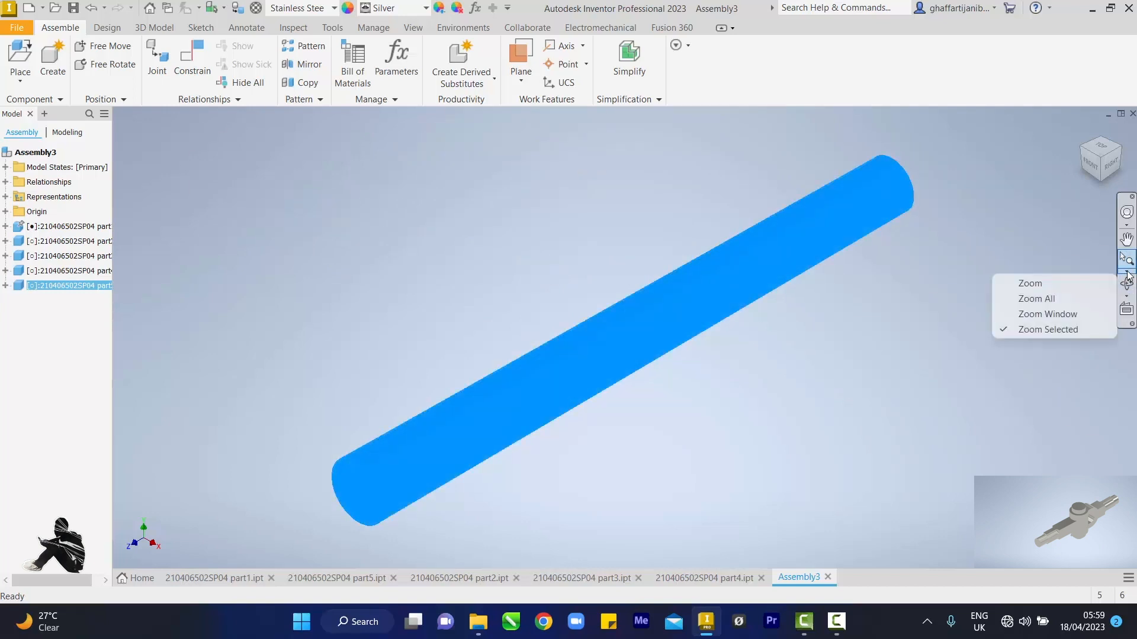
pyautogui.click(1036, 298)
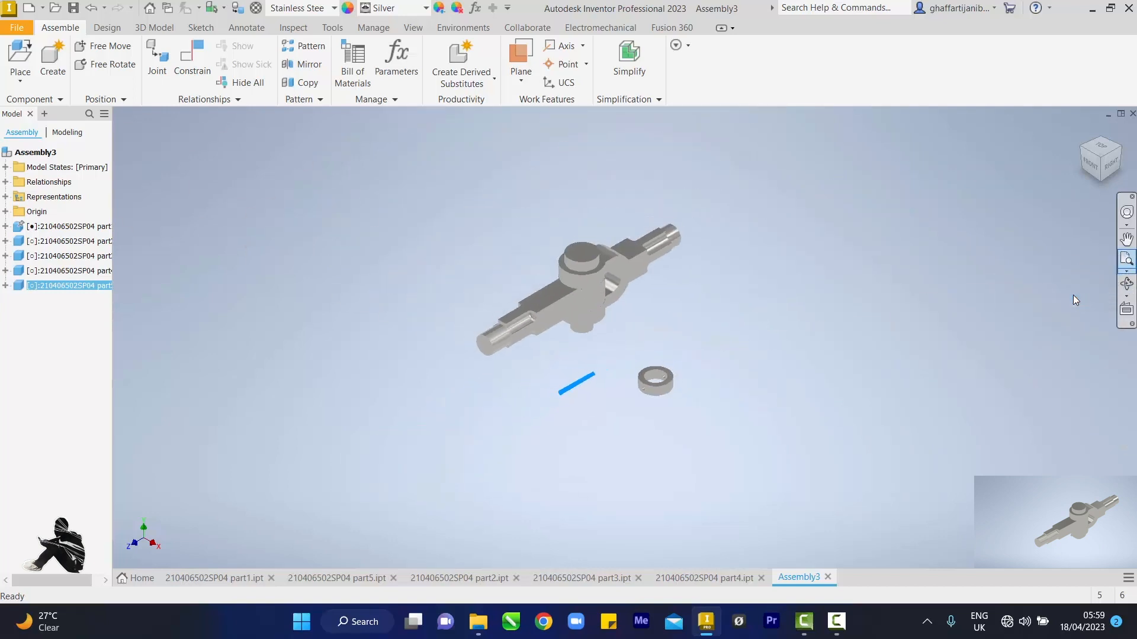
pyautogui.click(1126, 262)
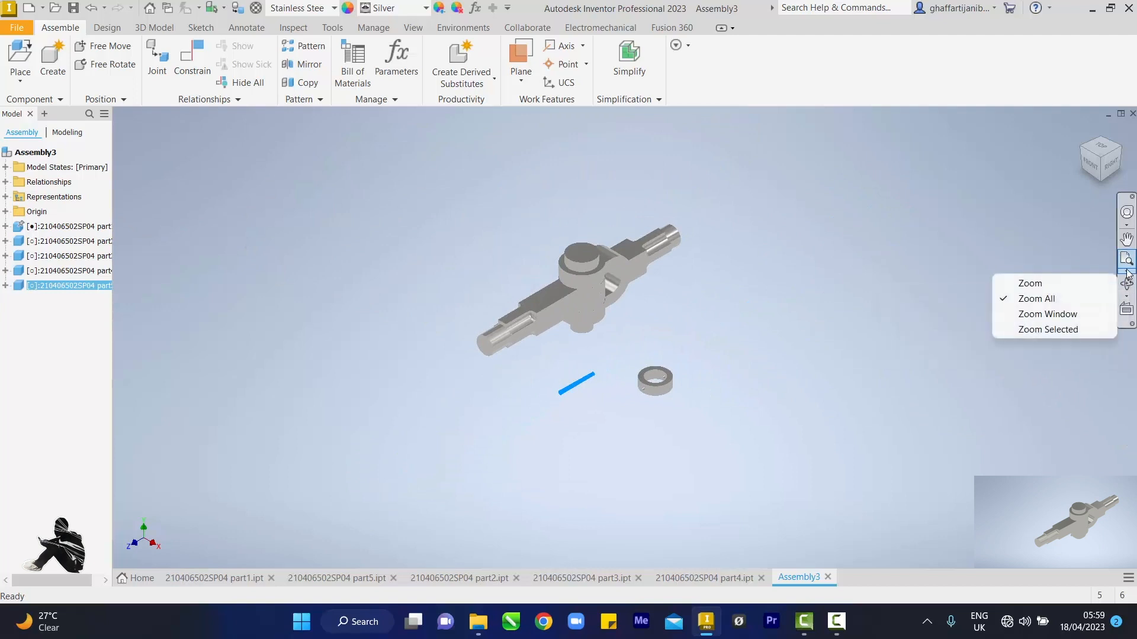
pyautogui.click(1047, 314)
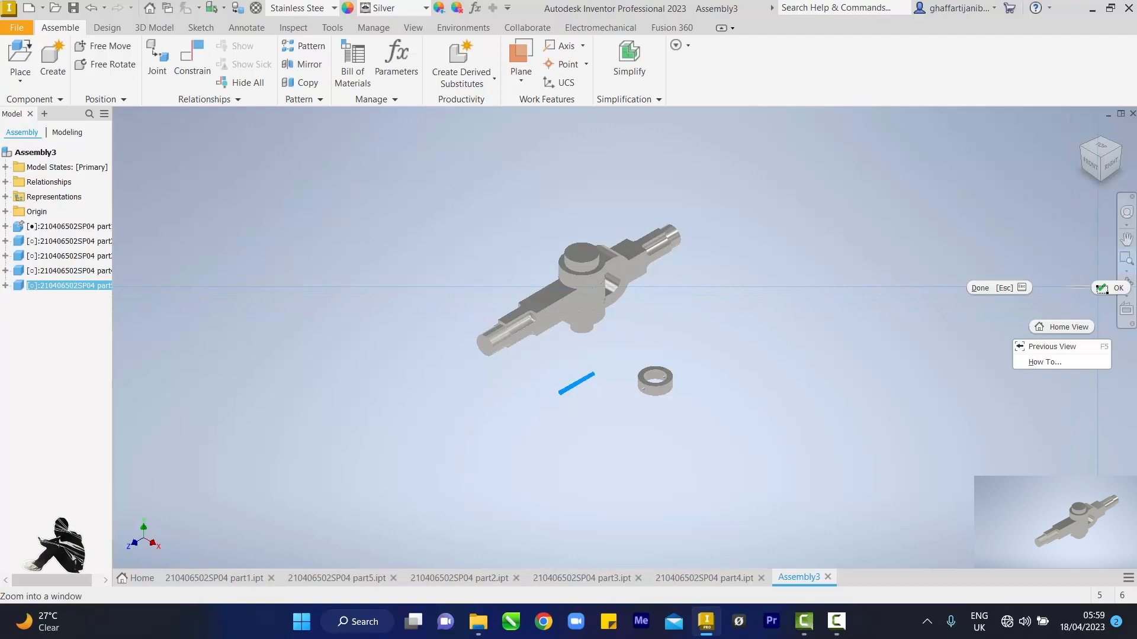
pyautogui.click(1126, 261)
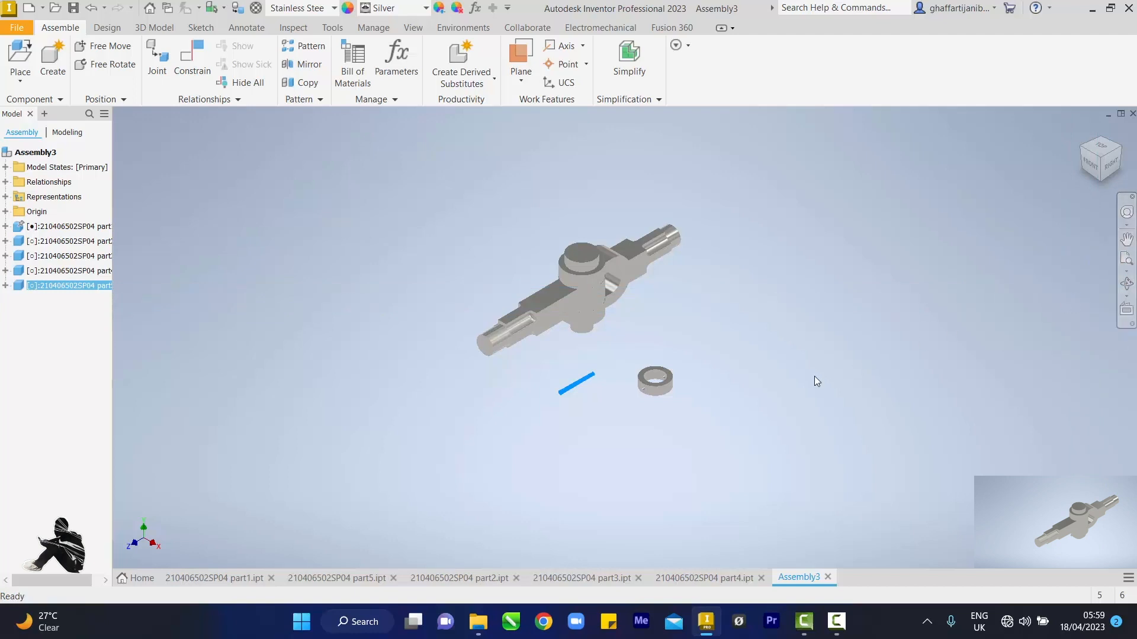
pyautogui.click(653, 382)
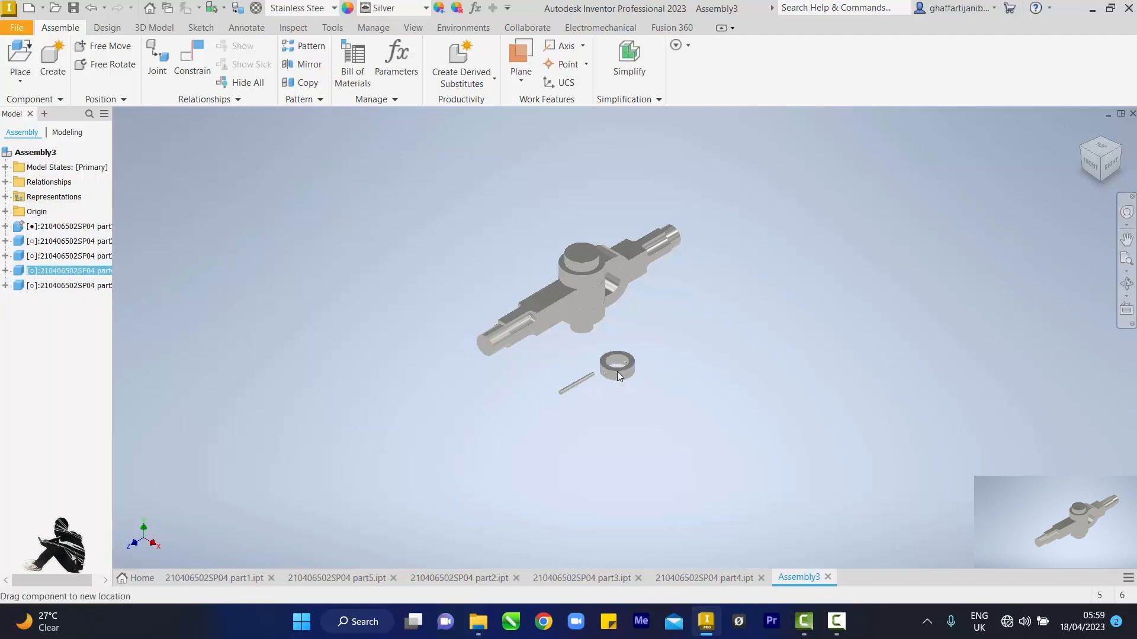
pyautogui.click(616, 366)
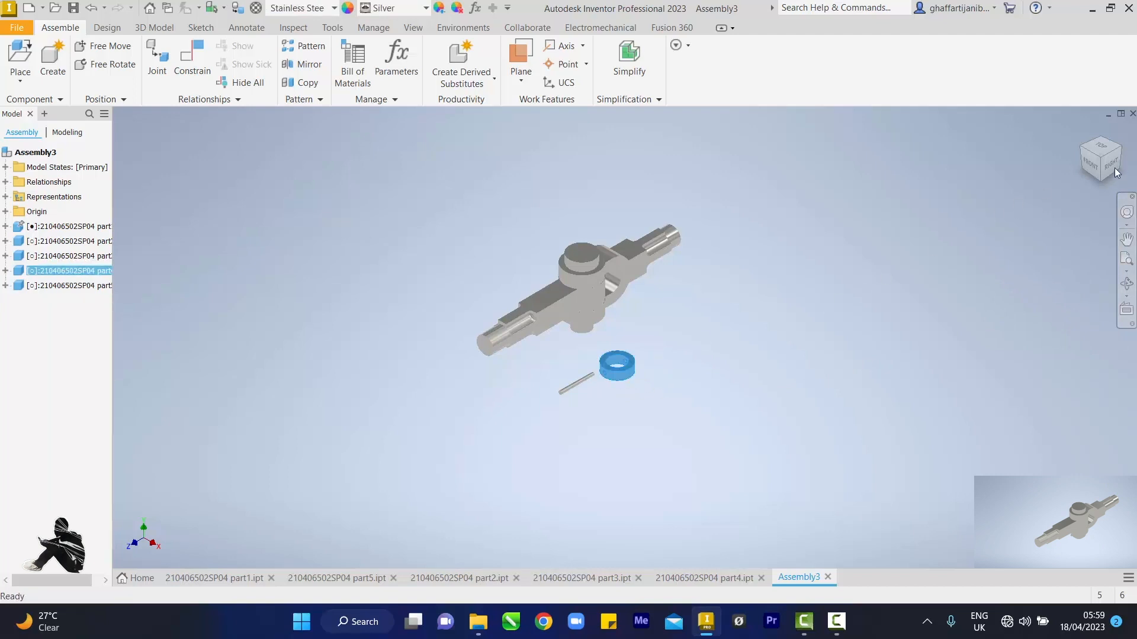
pyautogui.click(1101, 158)
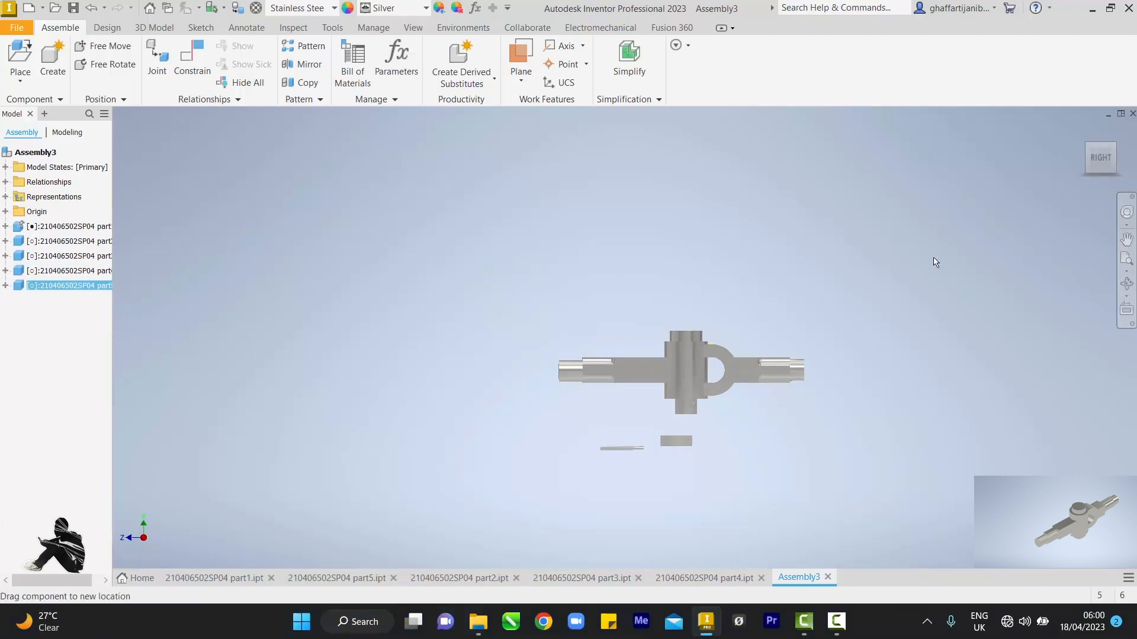
pyautogui.moveTo(1082, 145)
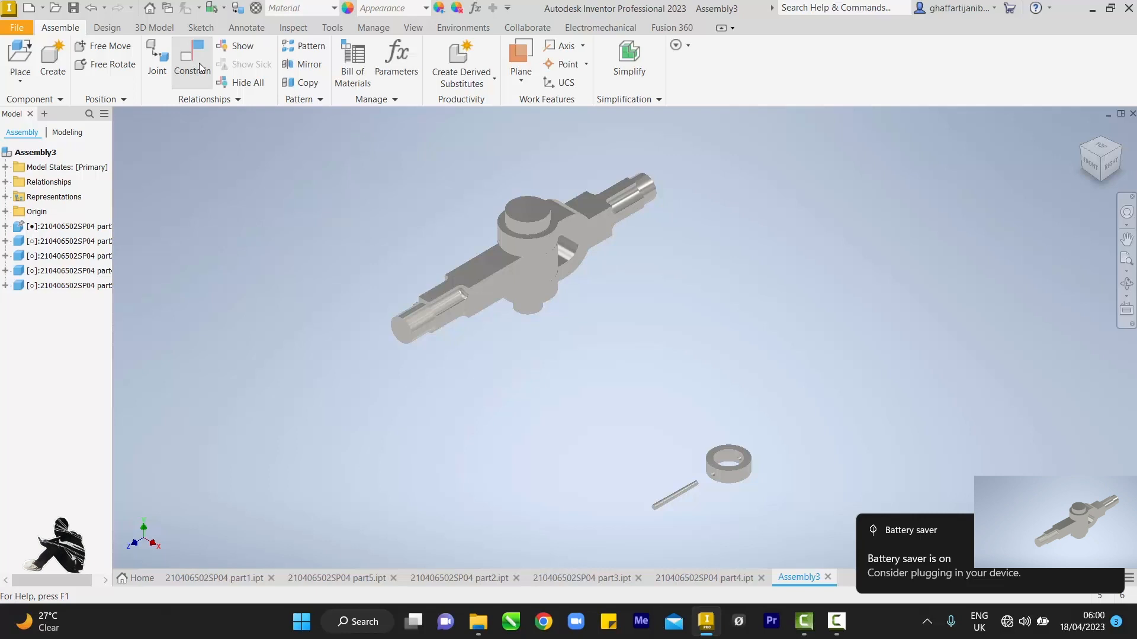
# Step: Mate the collar's axis to the headed pin's axis so the collar is coaxial
pyautogui.click(191, 62)
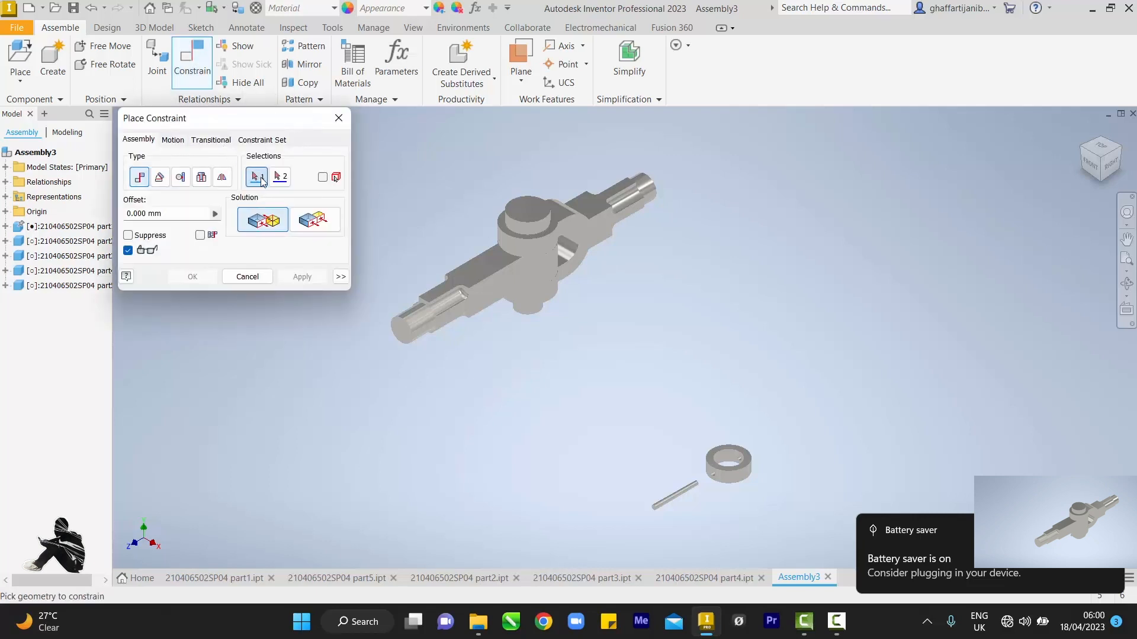
pyautogui.moveTo(279, 177)
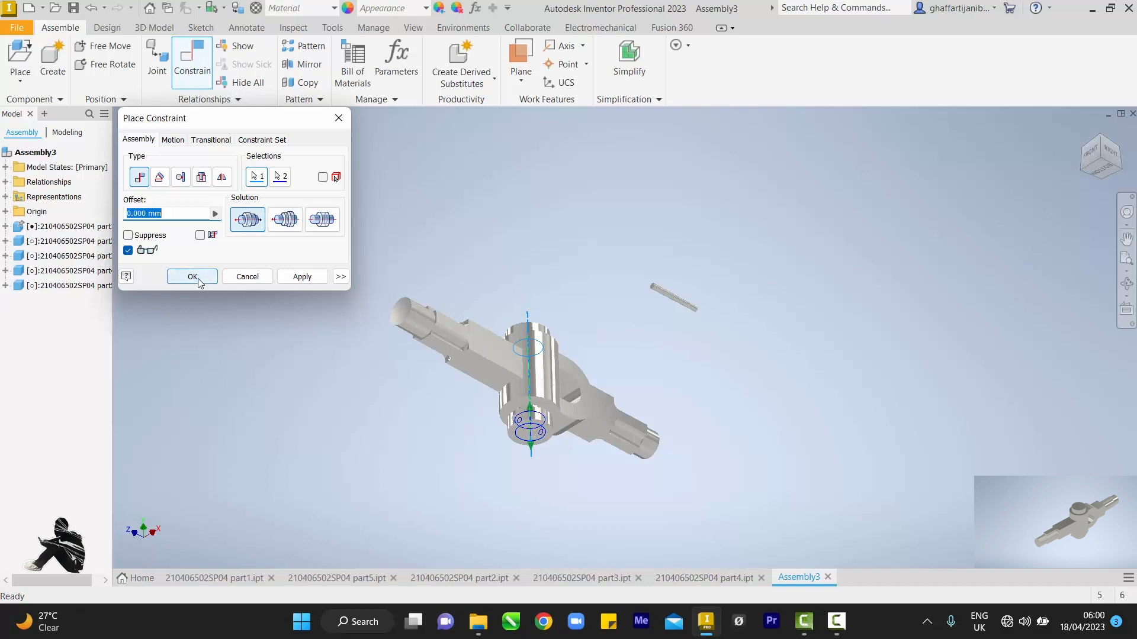
pyautogui.click(191, 277)
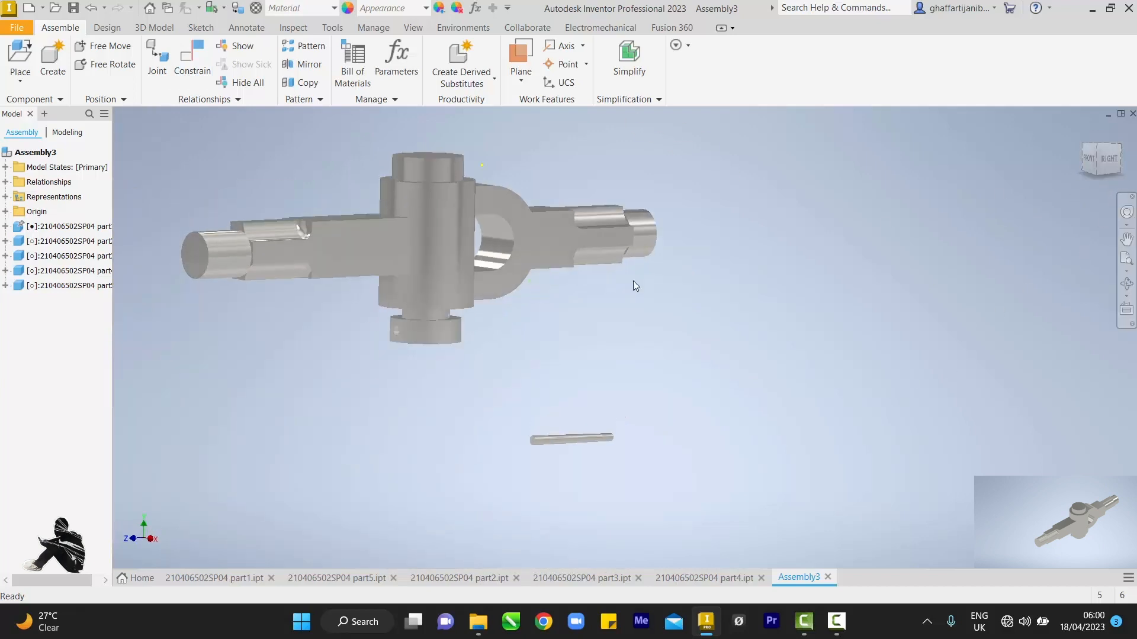
# Step: Drag the collar down the pin axis below the yoke and inspect it from the Right view
pyautogui.click(427, 312)
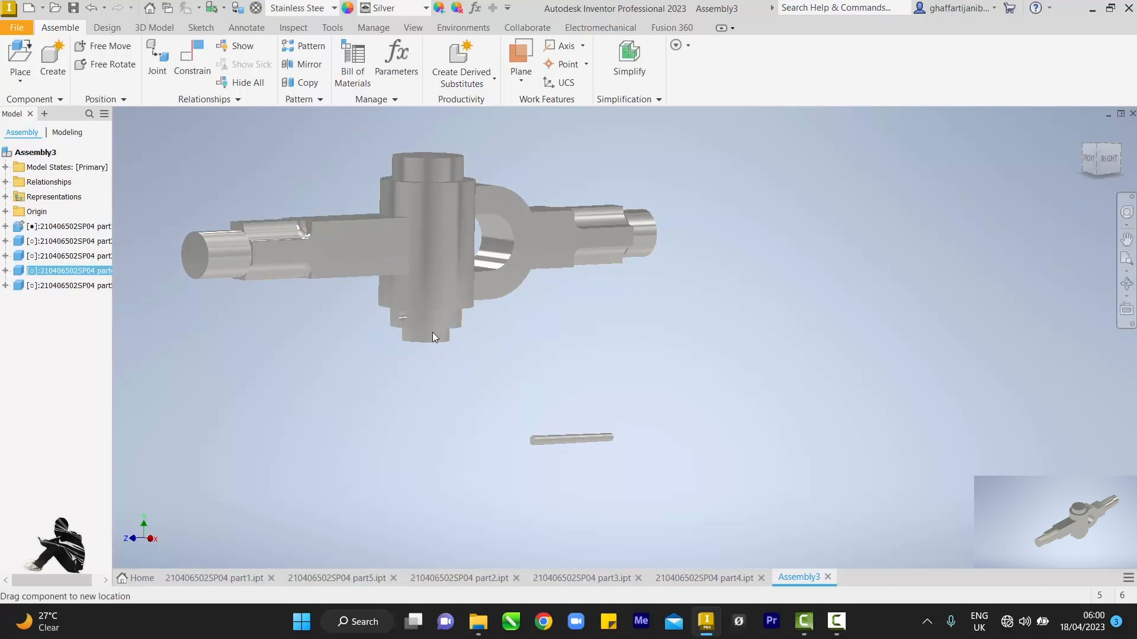
pyautogui.moveTo(433, 337); pyautogui.dragTo(424, 420)
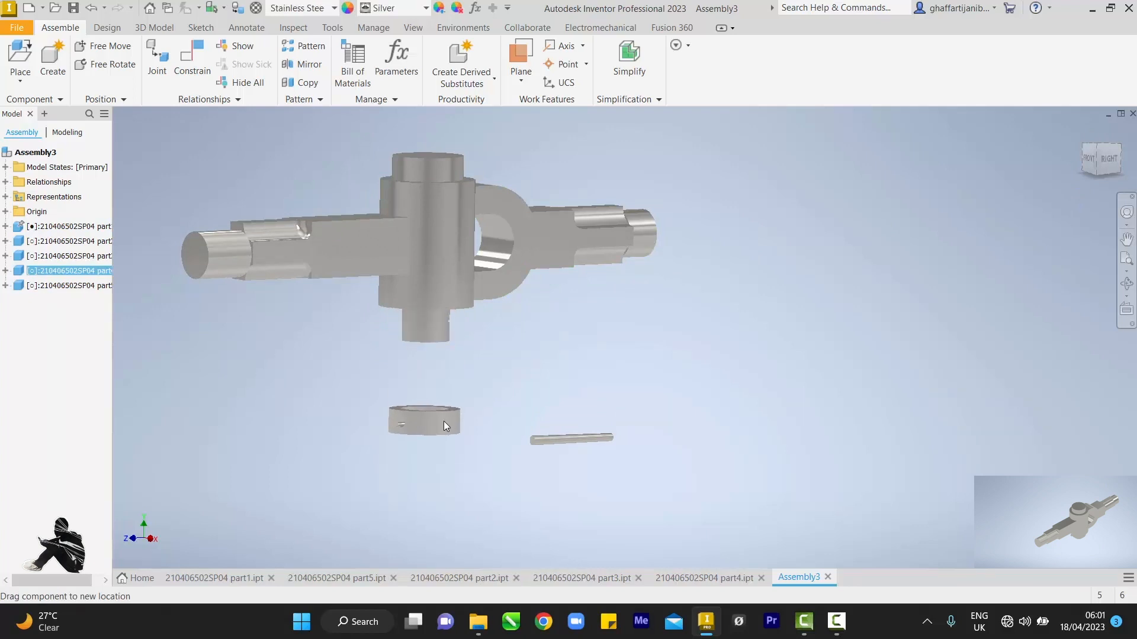
pyautogui.click(423, 424)
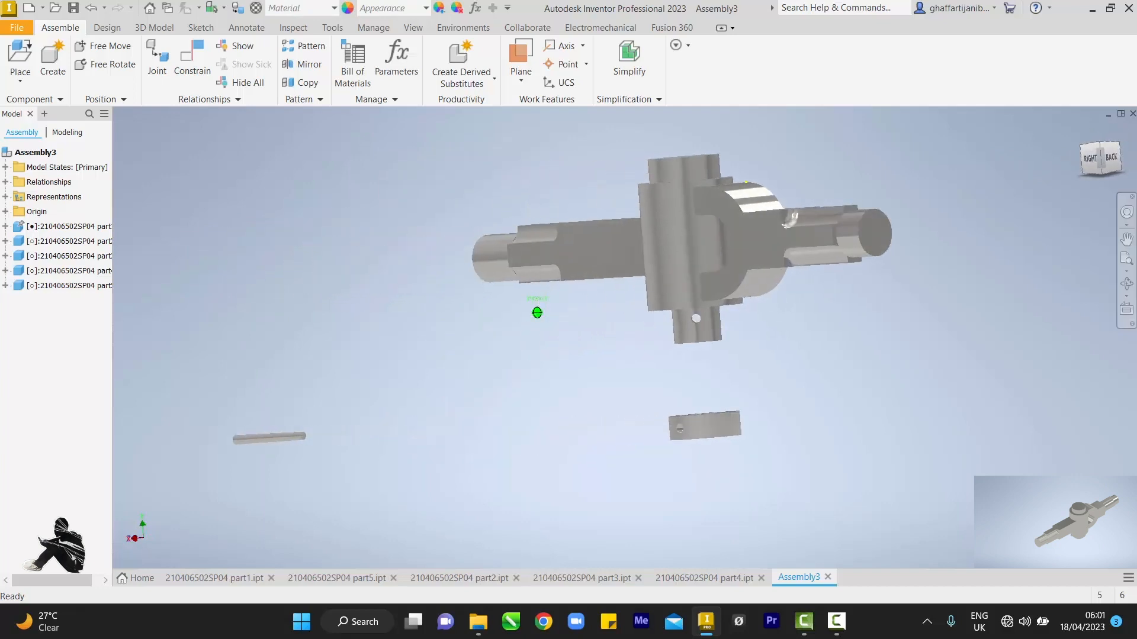
pyautogui.click(739, 232)
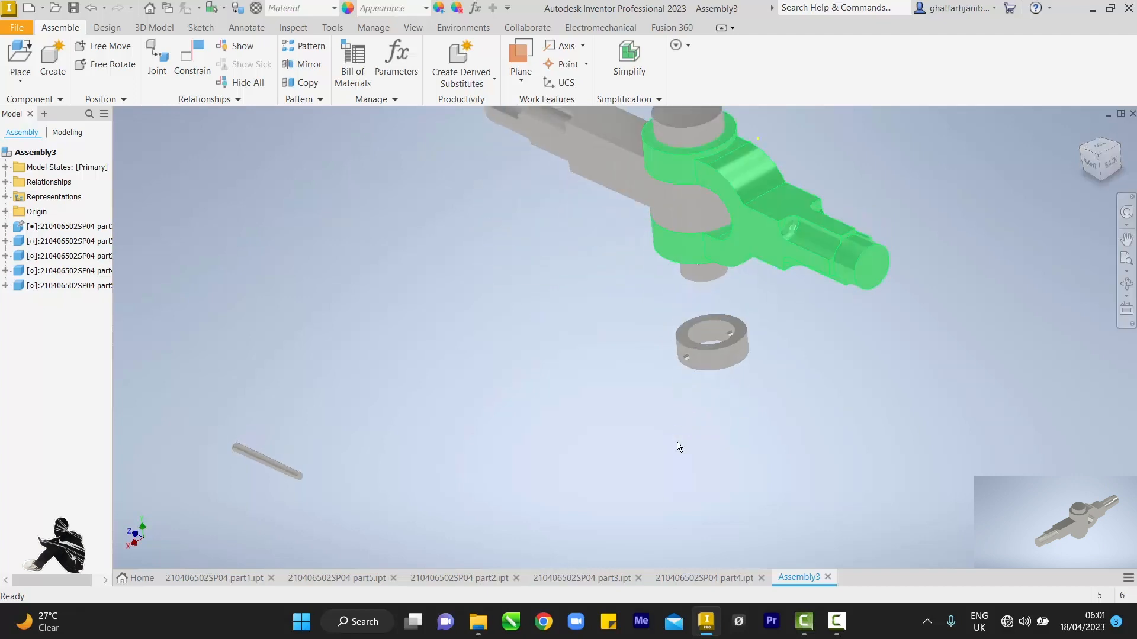
pyautogui.click(69, 226)
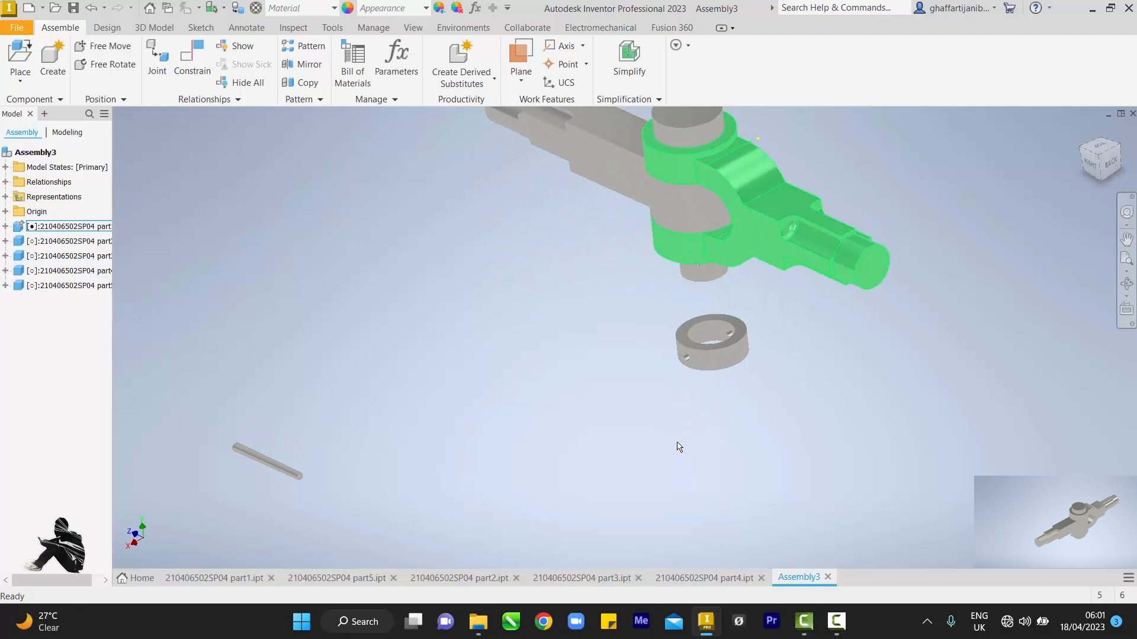
pyautogui.click(678, 446)
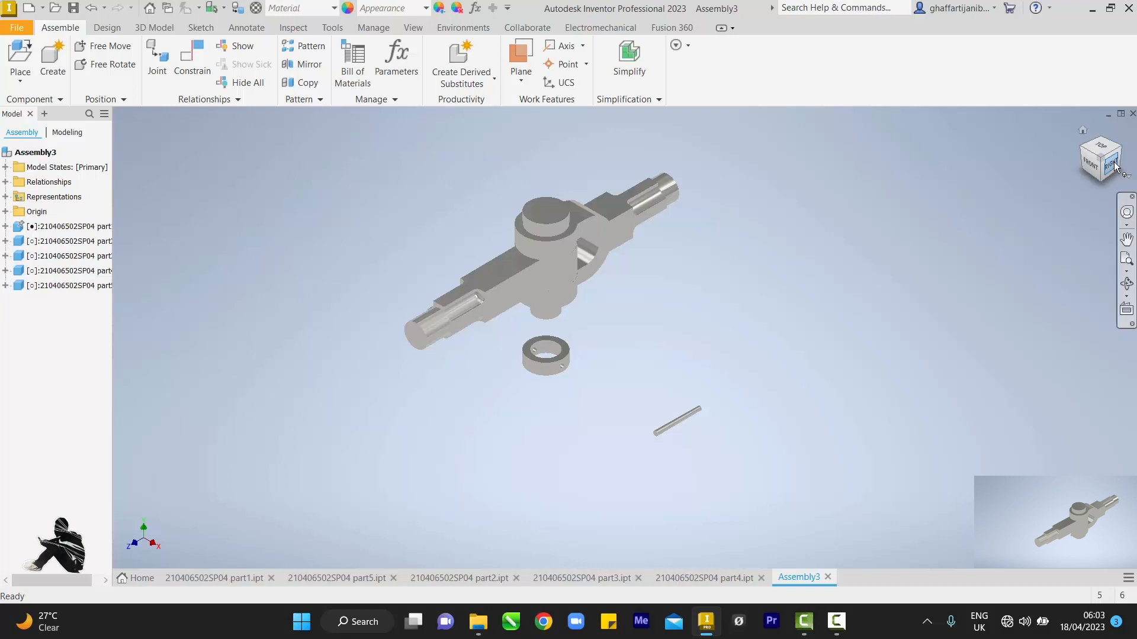
pyautogui.click(1100, 157)
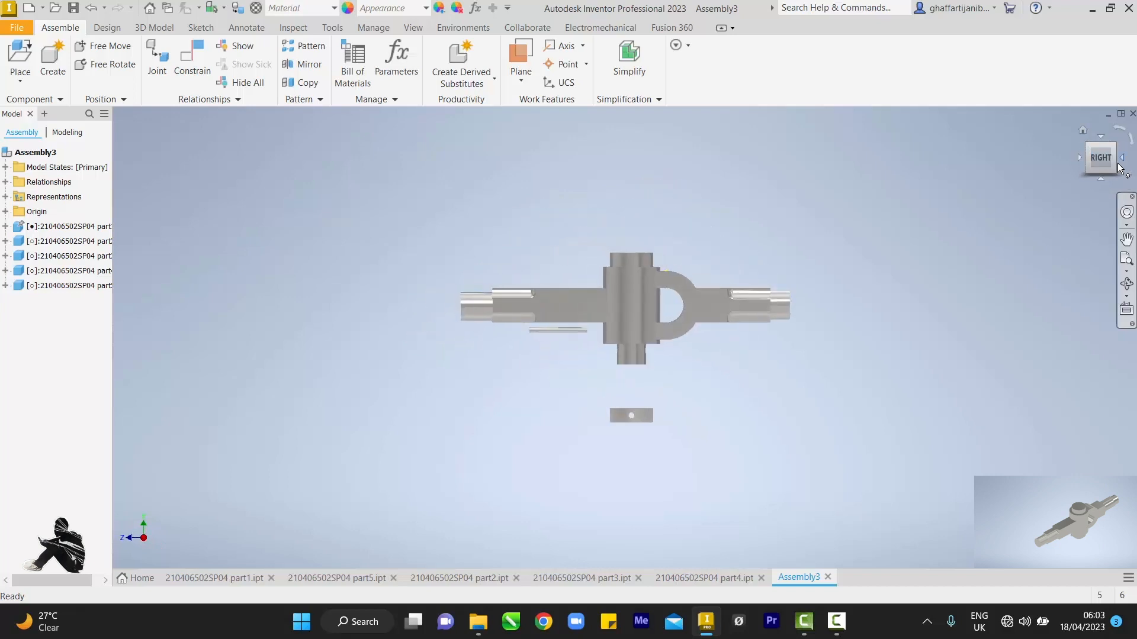
pyautogui.click(1099, 158)
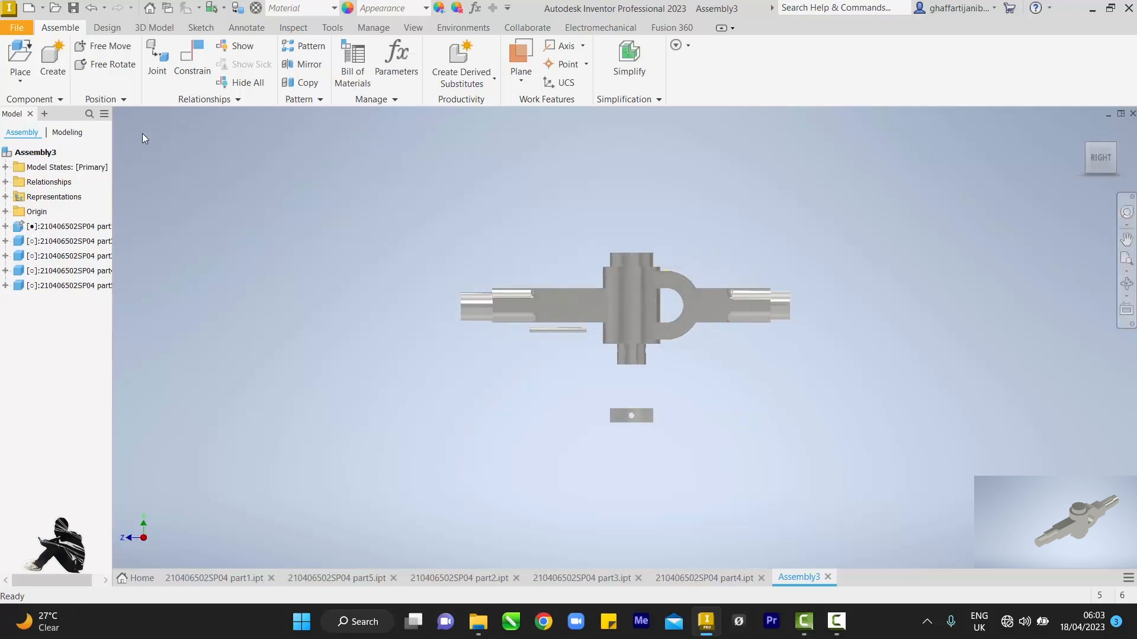
pyautogui.click(191, 58)
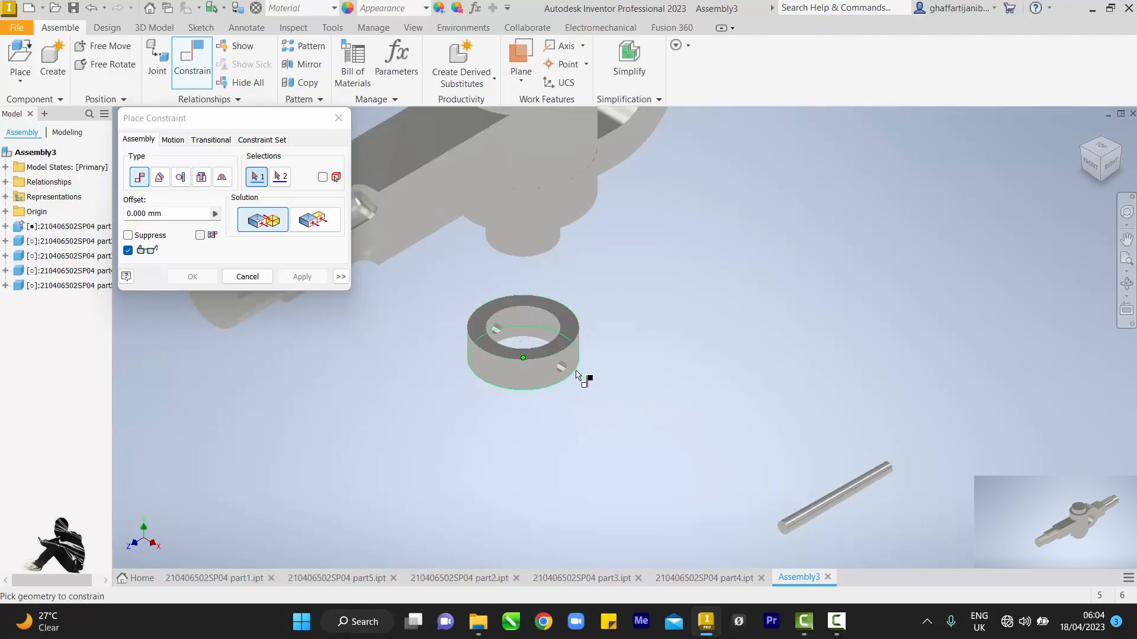
# Step: Mate the collar's cross-hole axis to the cross-hole axis in the pin end
pyautogui.click(558, 366)
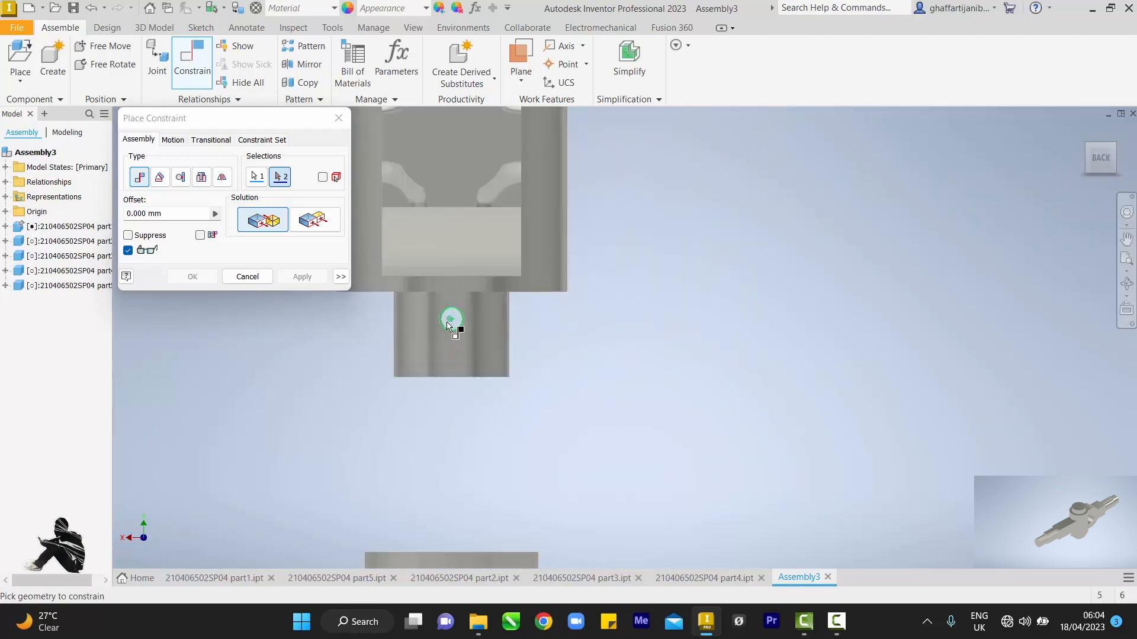
pyautogui.click(450, 318)
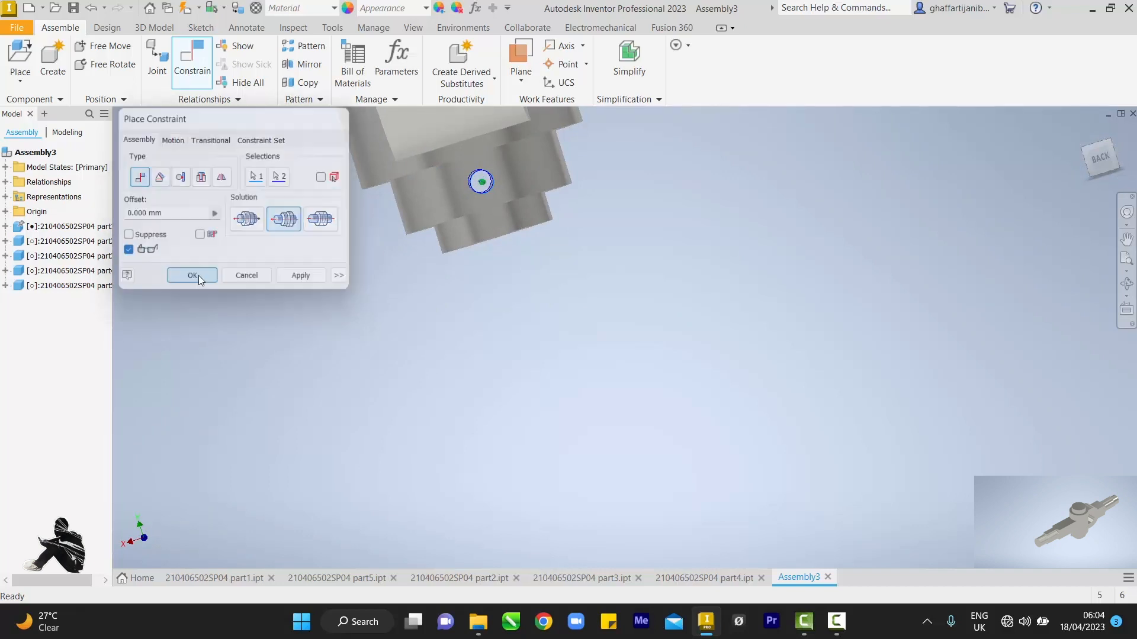
pyautogui.click(191, 275)
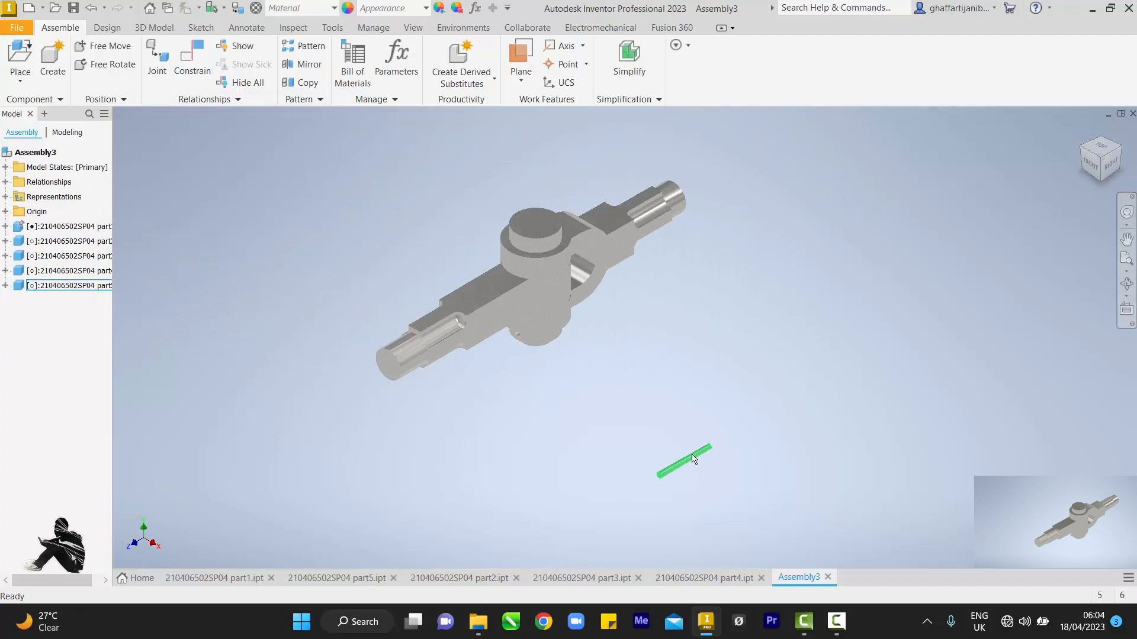
# Step: Mate the small cross pin's axis to the collar's cross-hole axis
pyautogui.moveTo(684, 460); pyautogui.dragTo(475, 385)
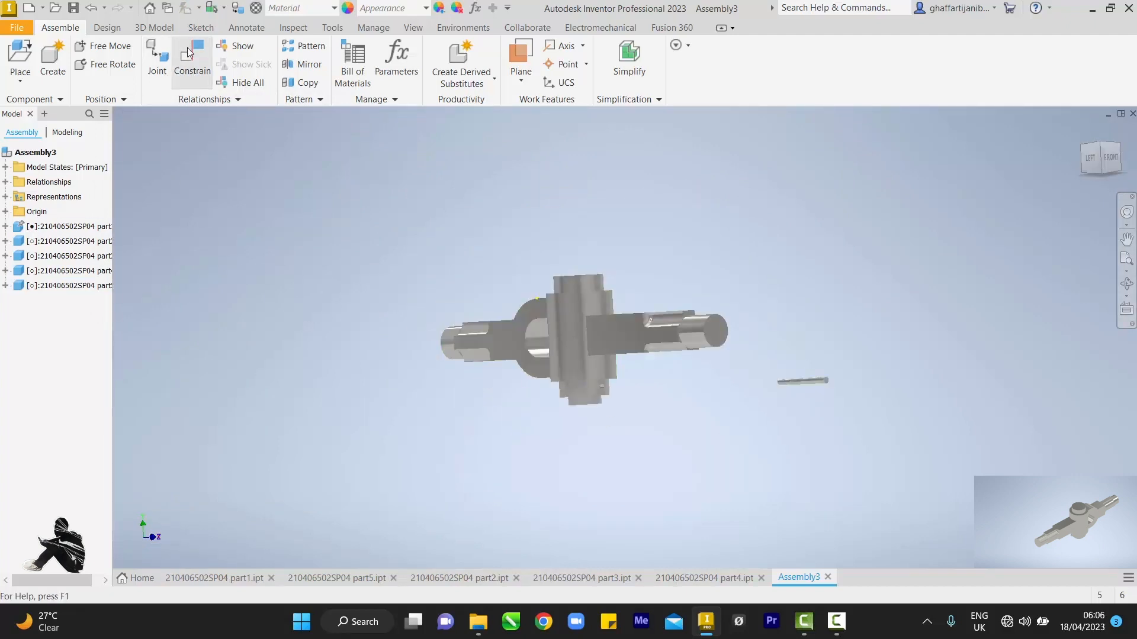
pyautogui.click(192, 58)
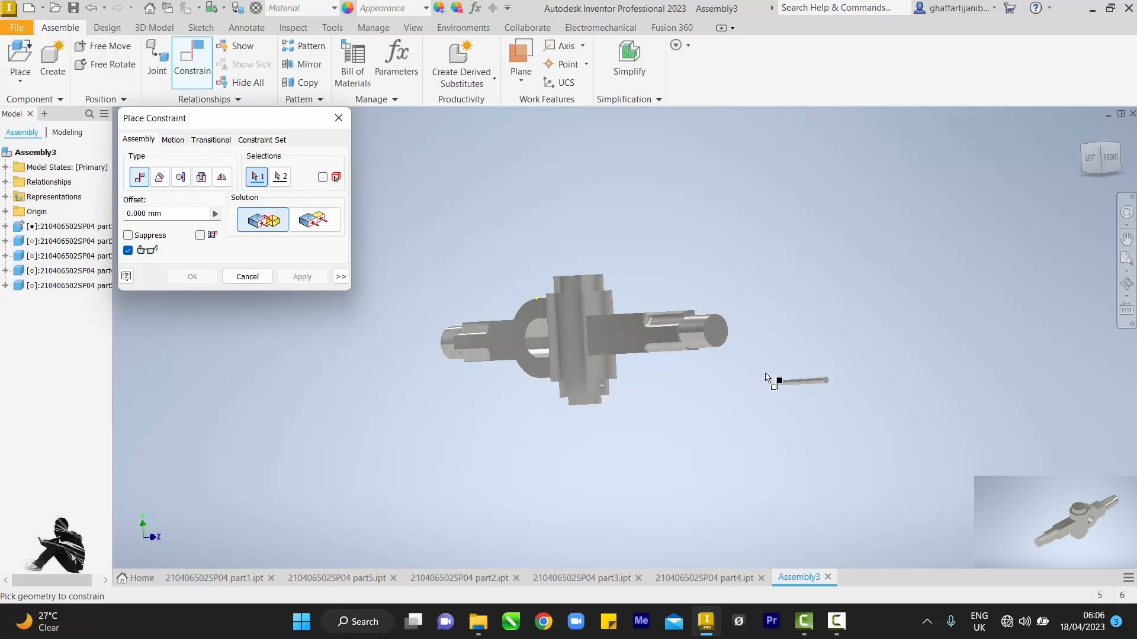
pyautogui.click(798, 380)
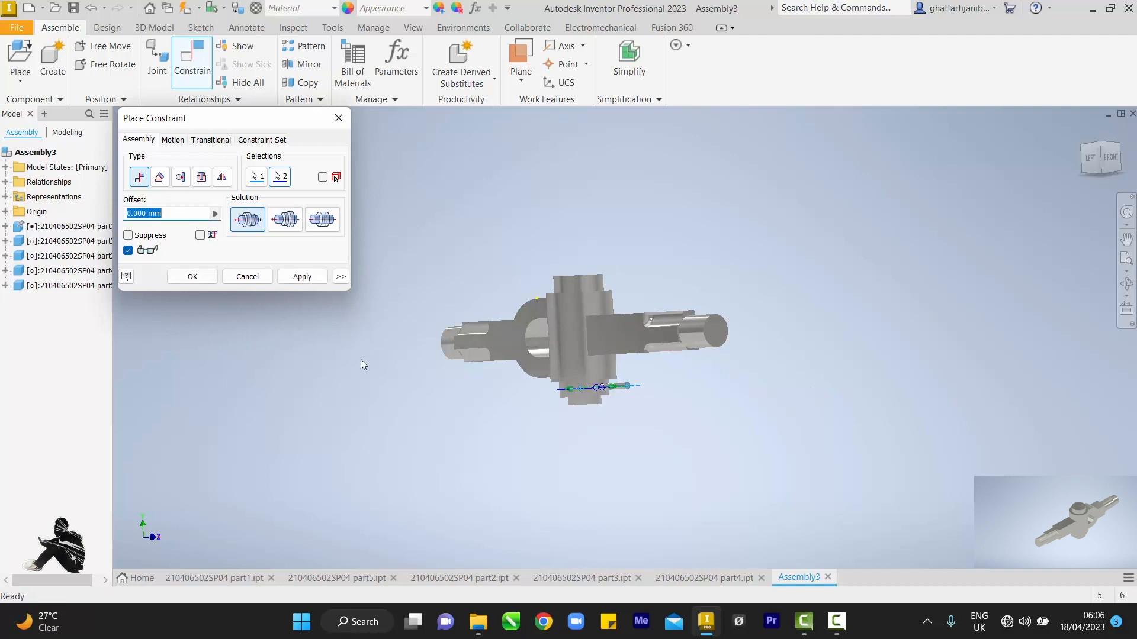
pyautogui.click(192, 276)
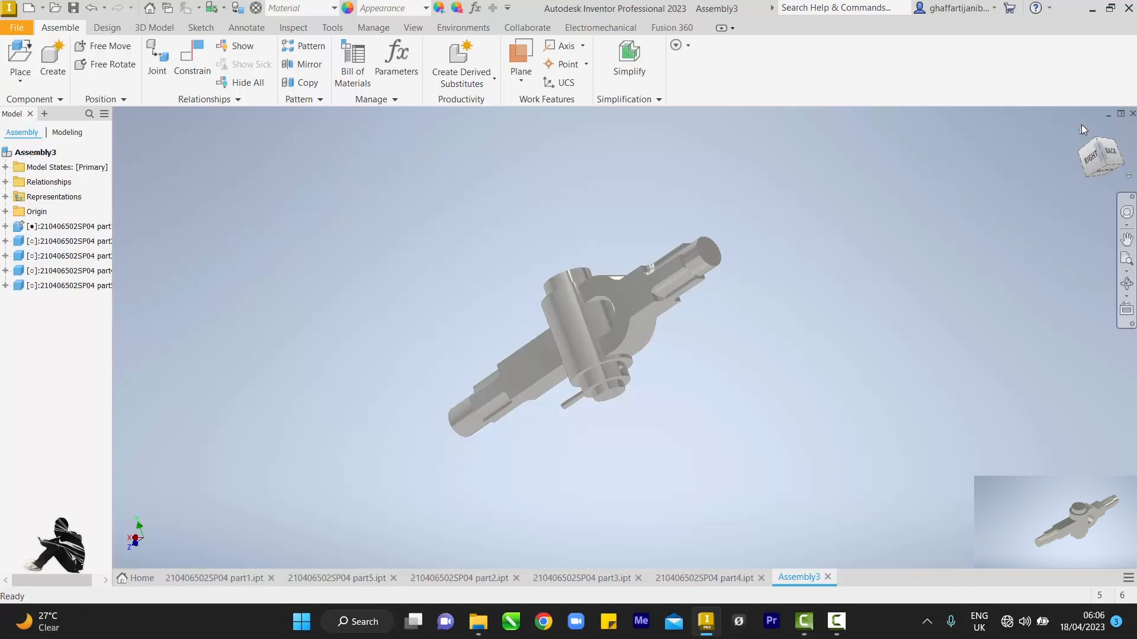
pyautogui.moveTo(637, 413)
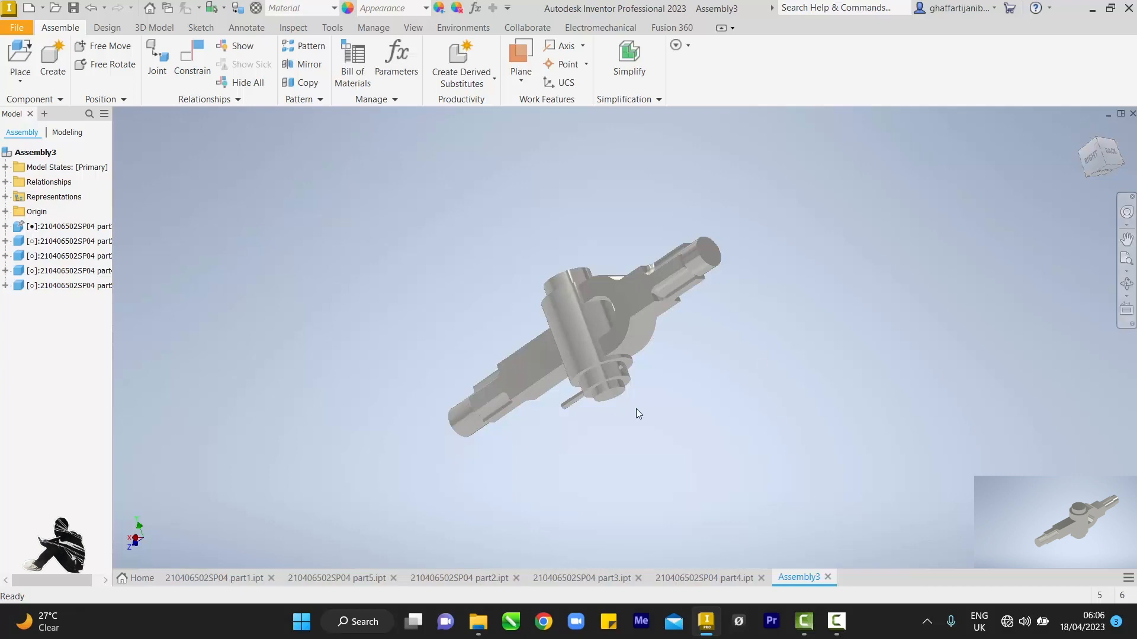
# Step: Drag the thin cross pin along its hole axis until it is centred through the collar
pyautogui.click(558, 410)
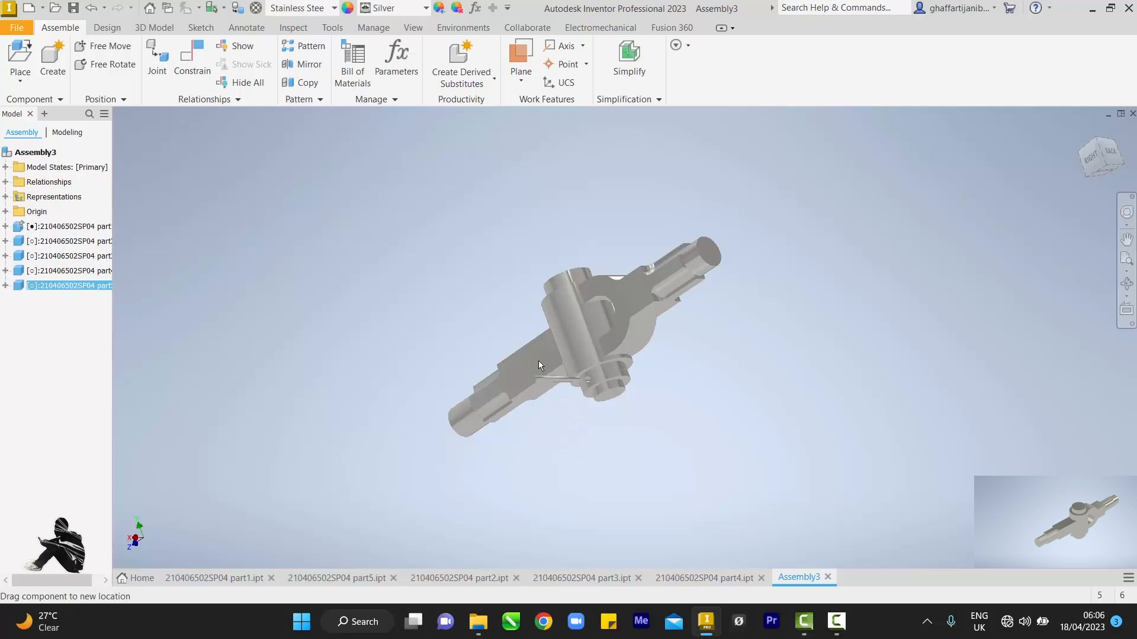
pyautogui.moveTo(540, 366); pyautogui.dragTo(546, 424)
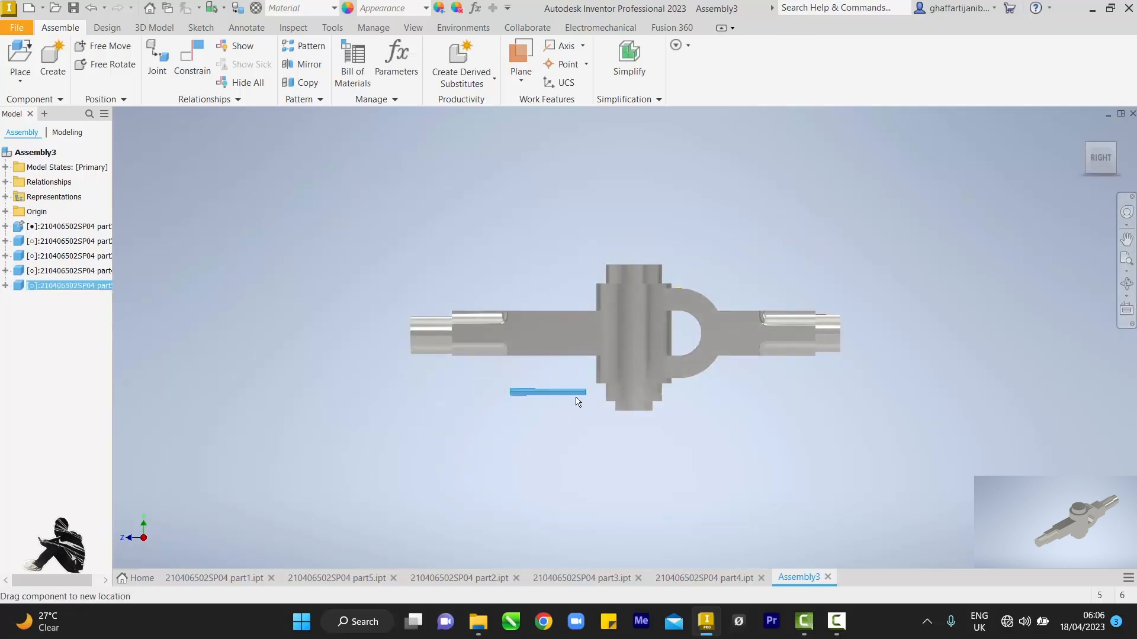
pyautogui.moveTo(547, 393); pyautogui.dragTo(644, 395)
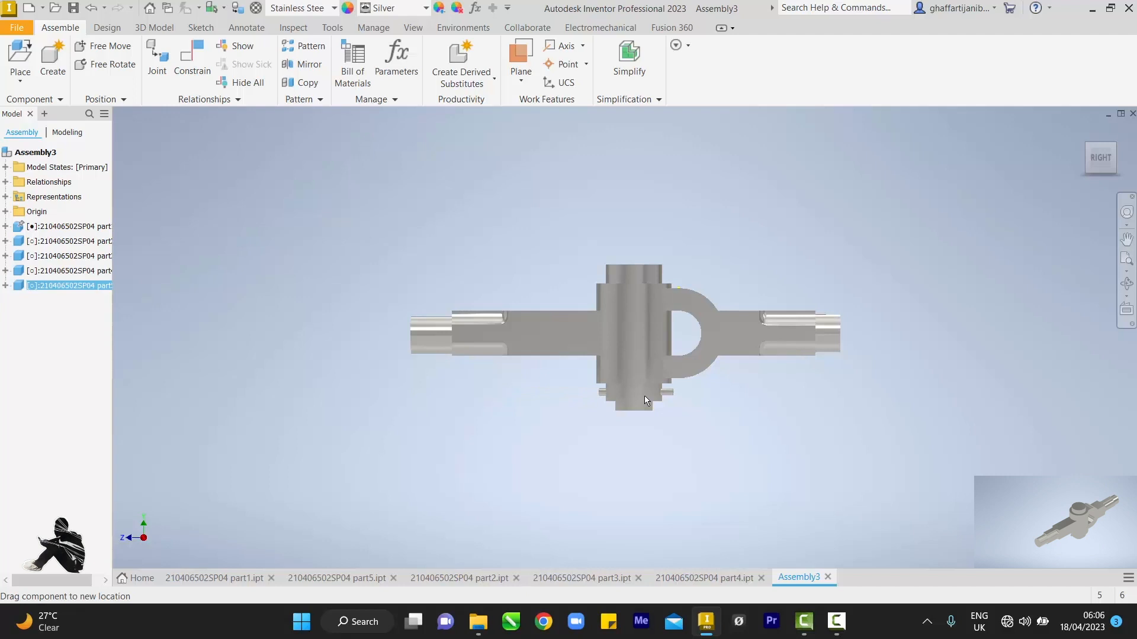